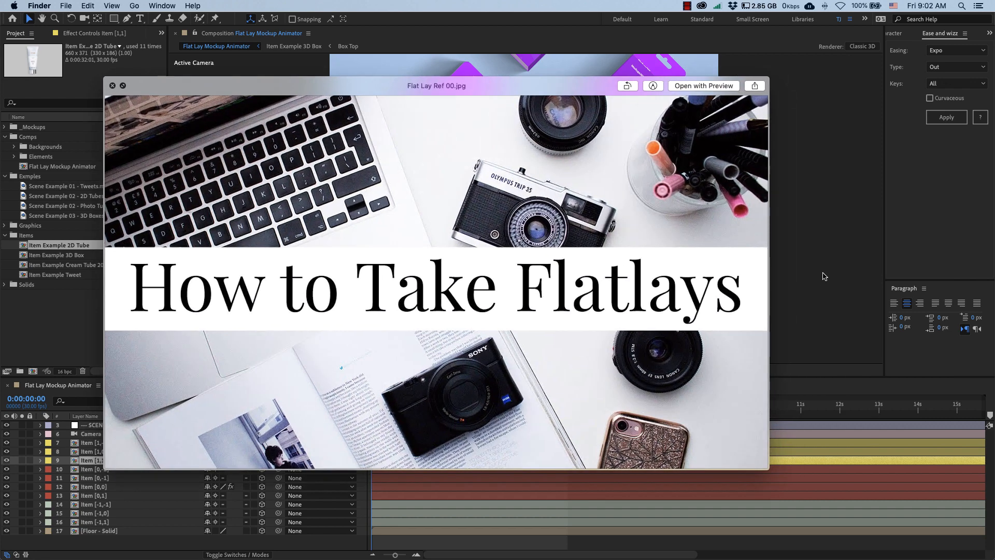
pyautogui.moveTo(501, 273)
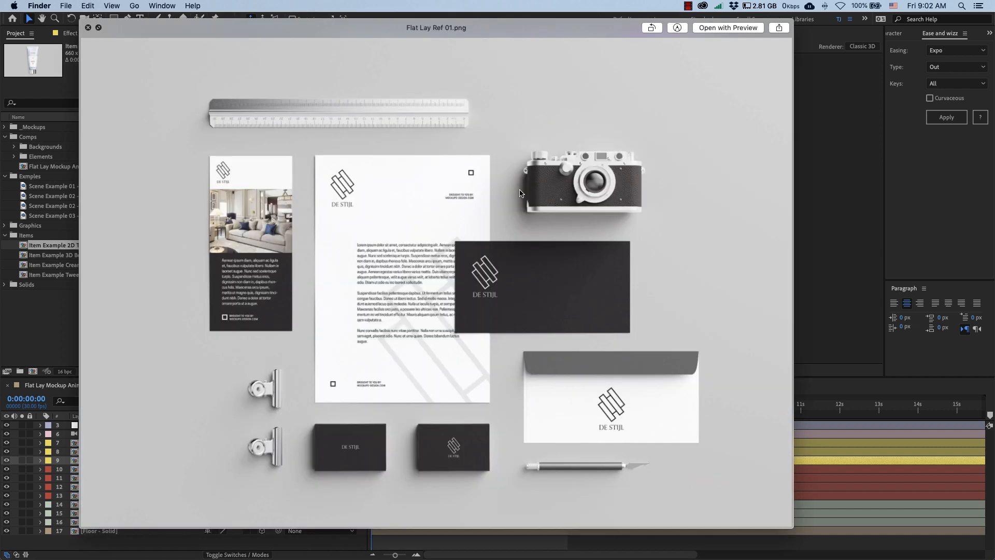
pyautogui.moveTo(358, 400)
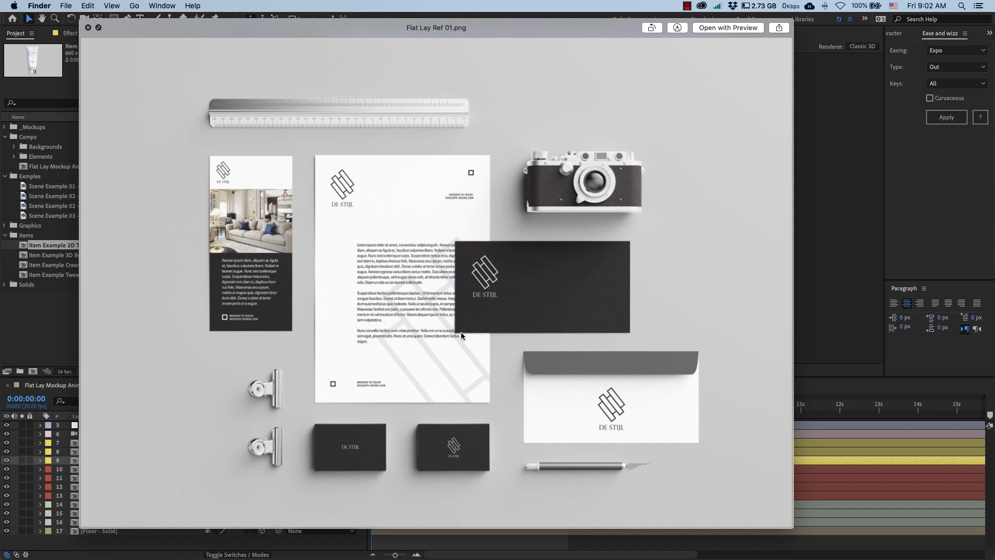
pyautogui.moveTo(685, 214)
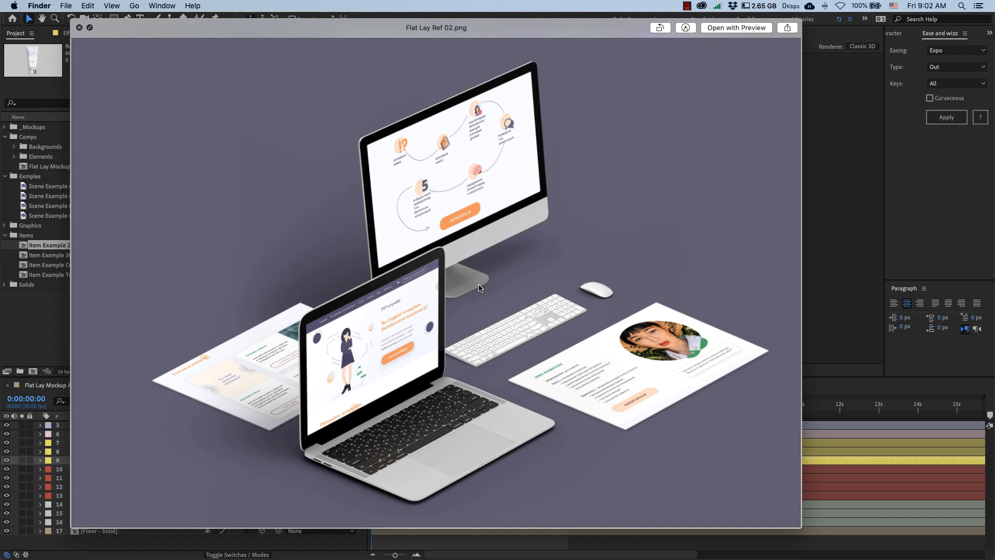
pyautogui.moveTo(480, 411)
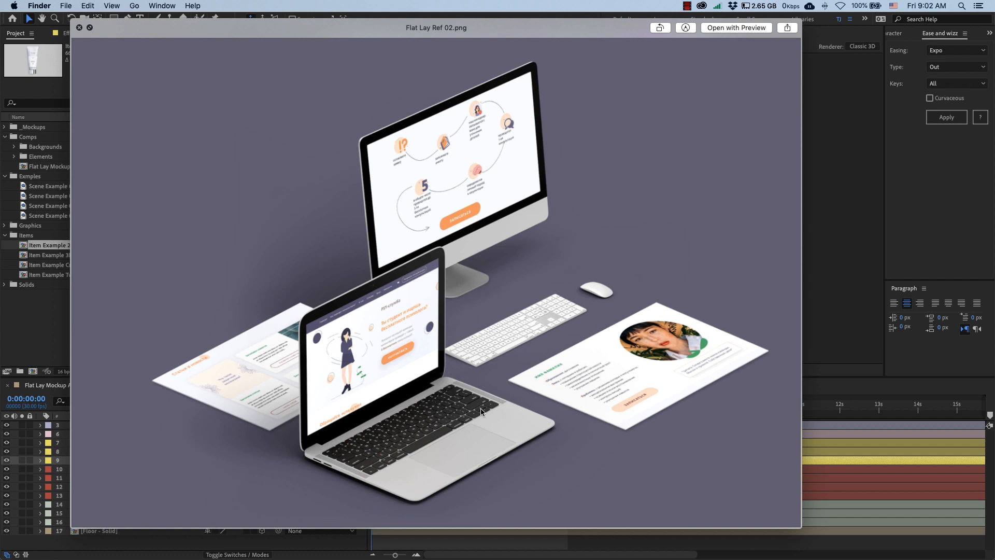
pyautogui.moveTo(663, 242)
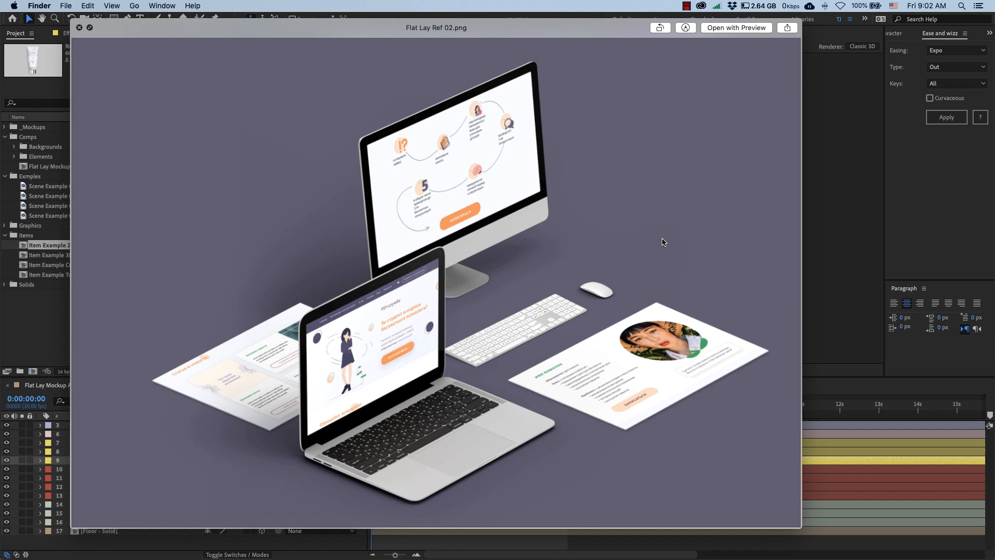
pyautogui.moveTo(611, 208)
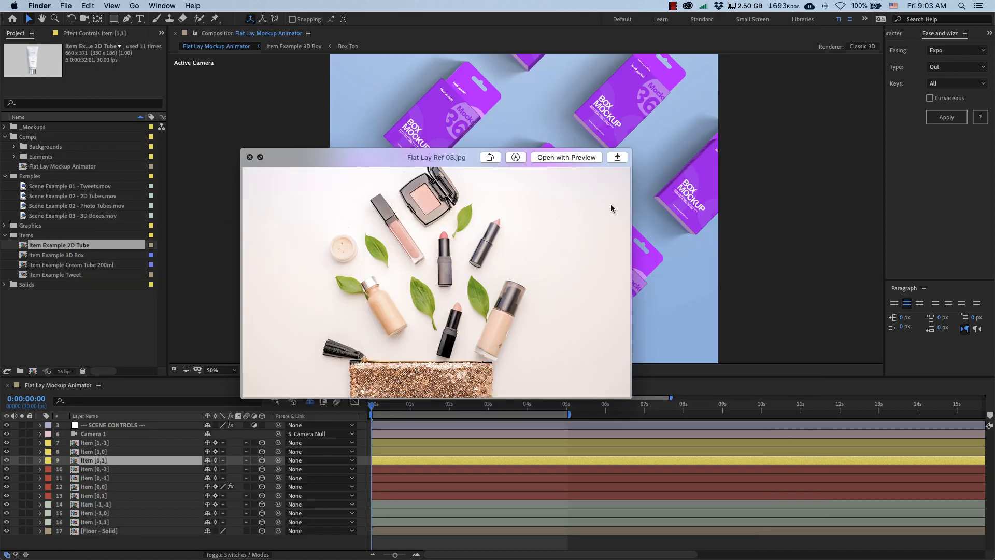
pyautogui.moveTo(492, 227)
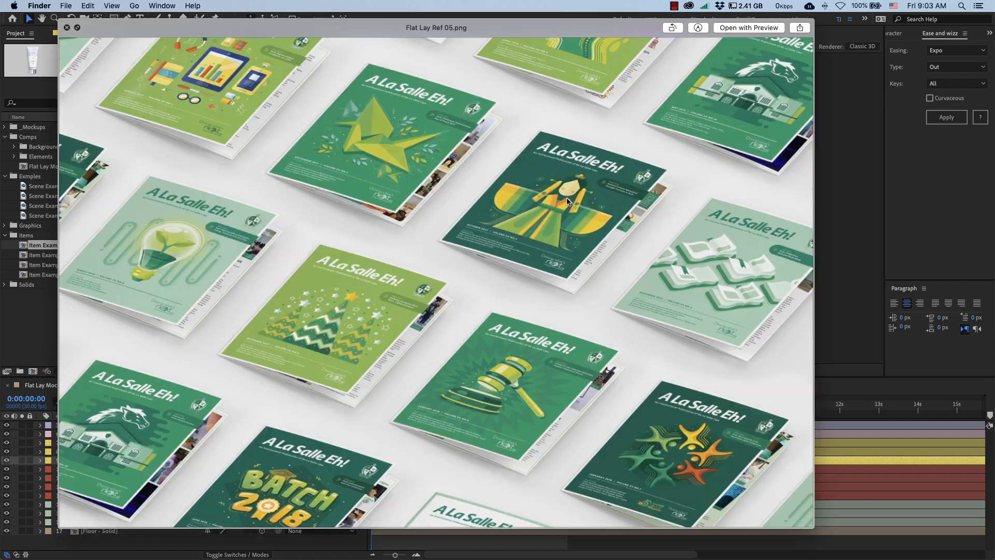
pyautogui.moveTo(541, 240)
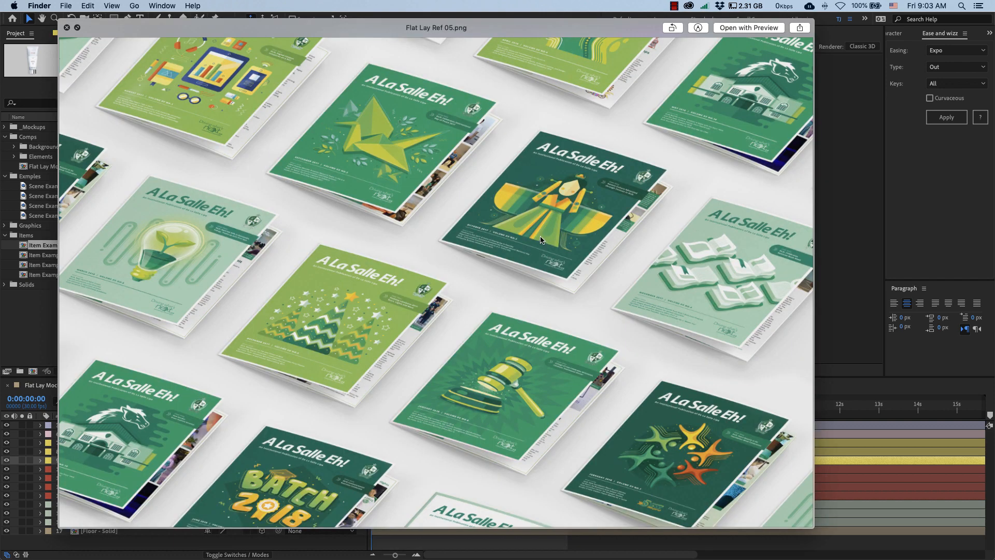
pyautogui.moveTo(597, 246)
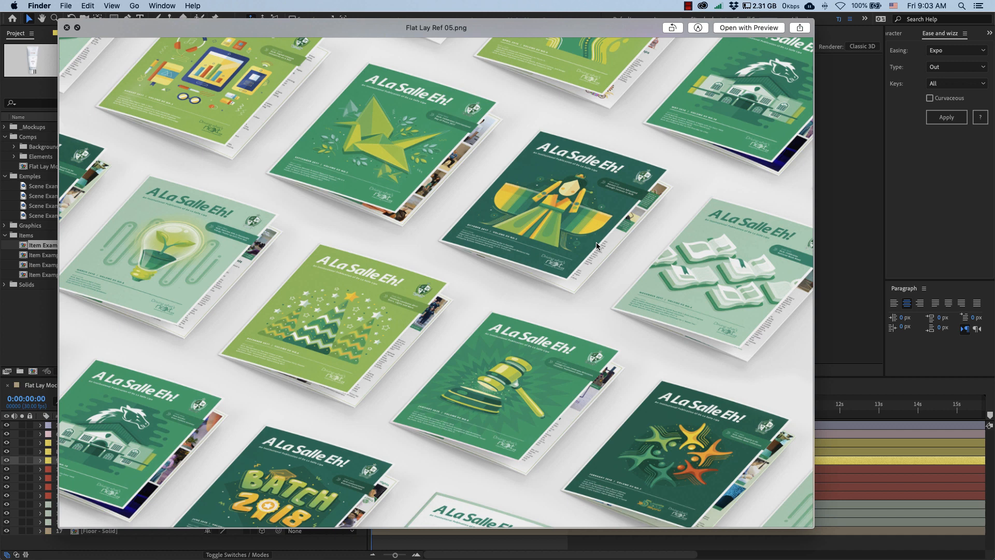
pyautogui.moveTo(287, 309)
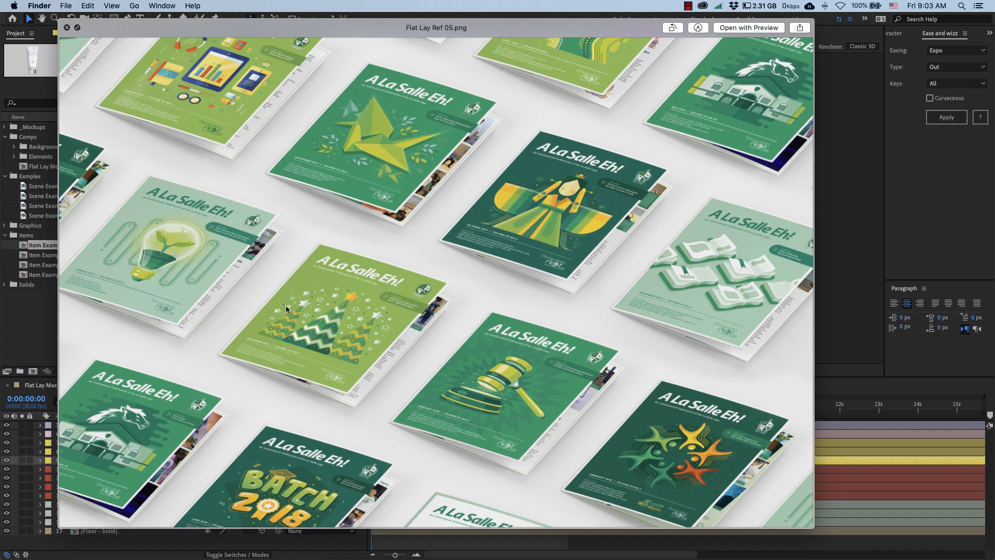
pyautogui.moveTo(444, 287)
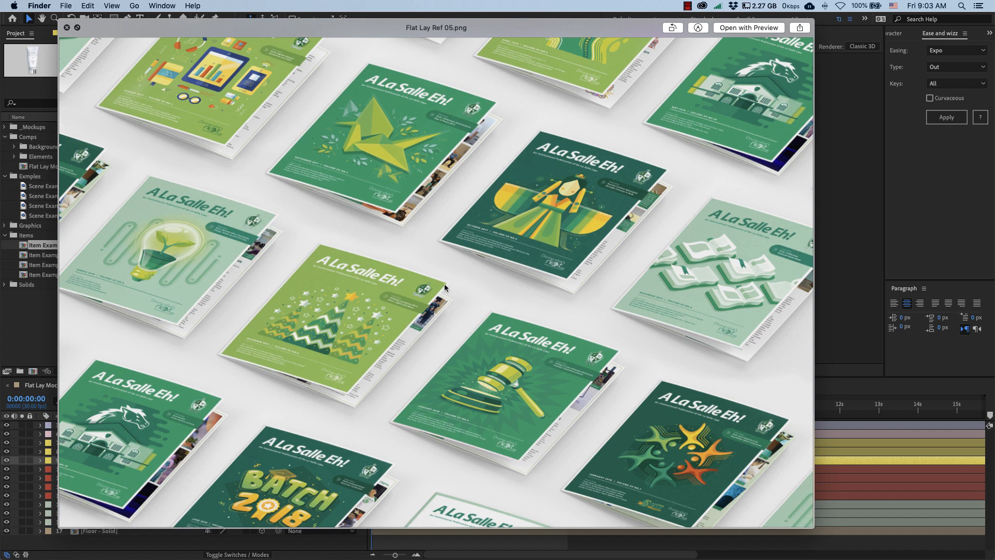
pyautogui.moveTo(505, 276)
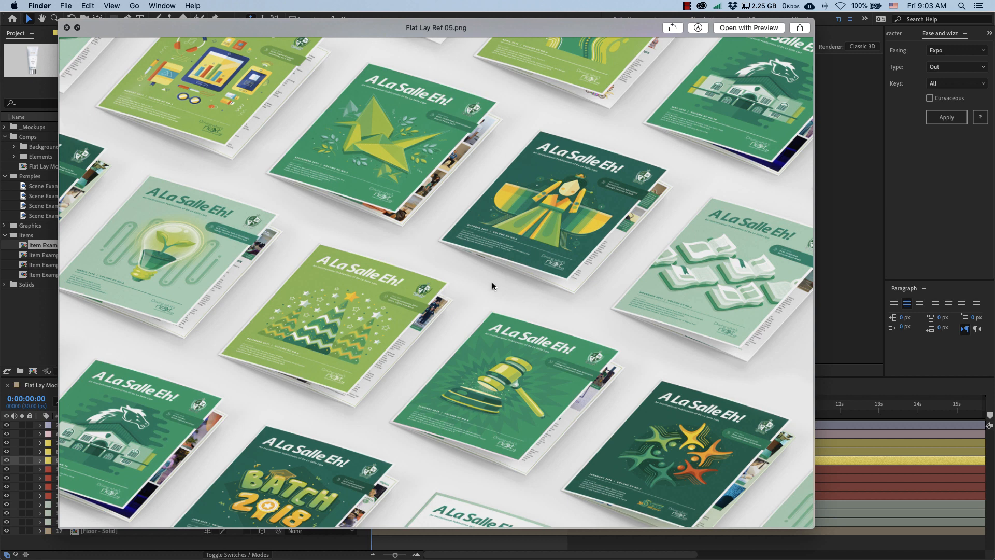
pyautogui.moveTo(266, 277)
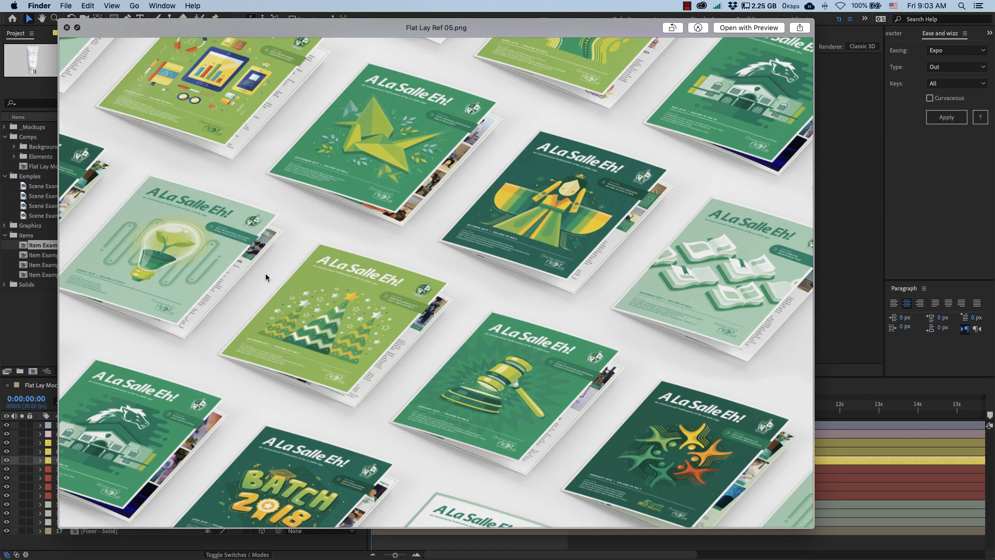
pyautogui.moveTo(470, 312)
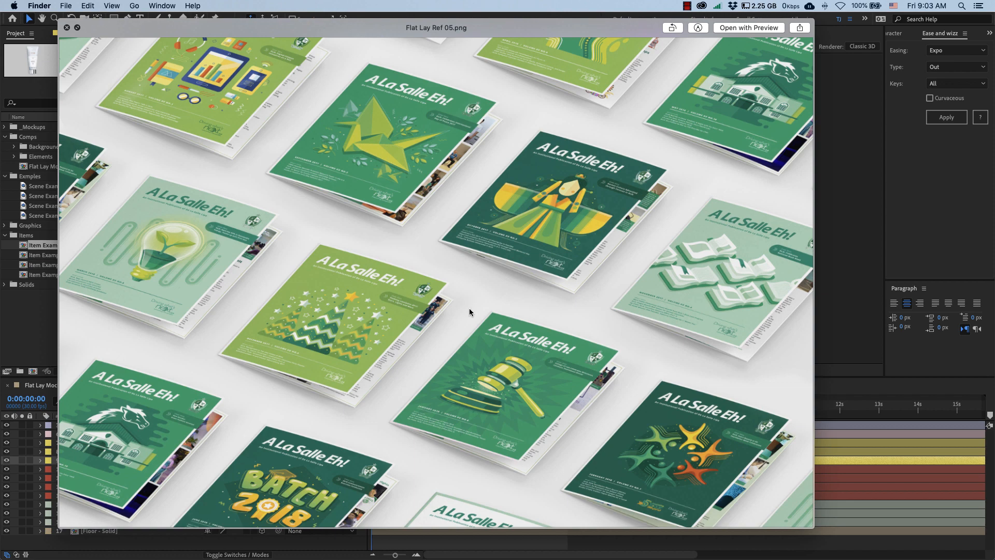
# Close the Quick Look preview of the flat lay reference photo
pyautogui.click(66, 28)
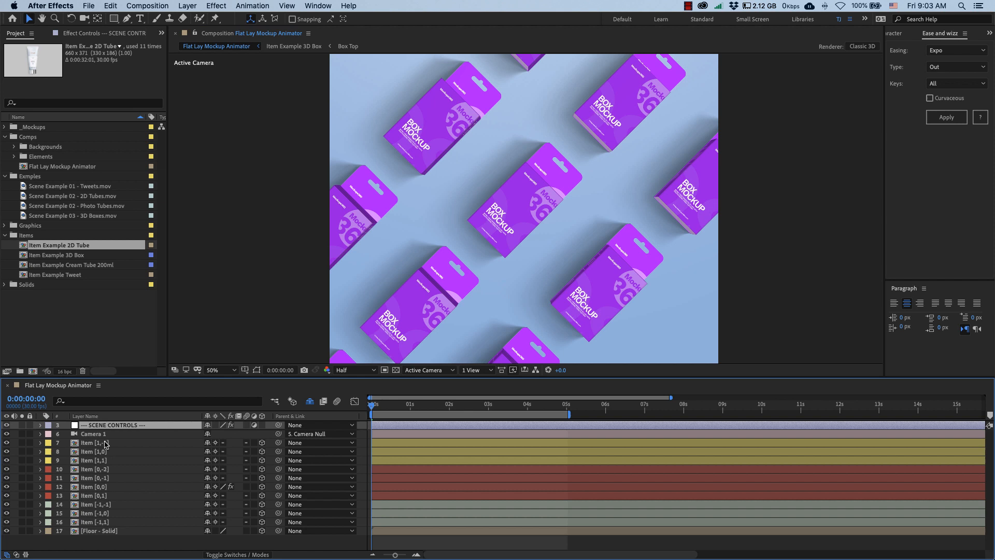
# Scrub the box animation to about 2s, 4s and later, return to start, then select 3D Boxes clip
pyautogui.click(94, 442)
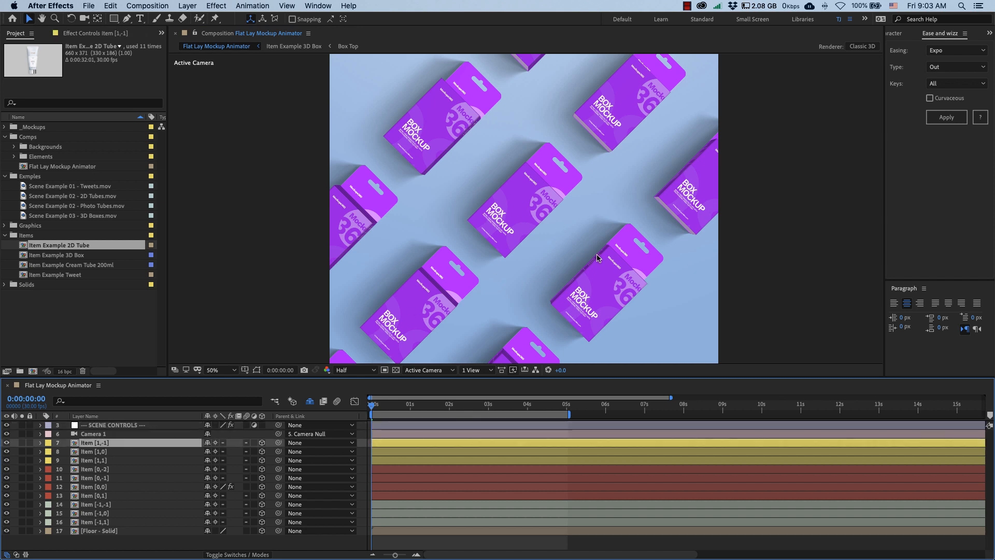
pyautogui.click(94, 461)
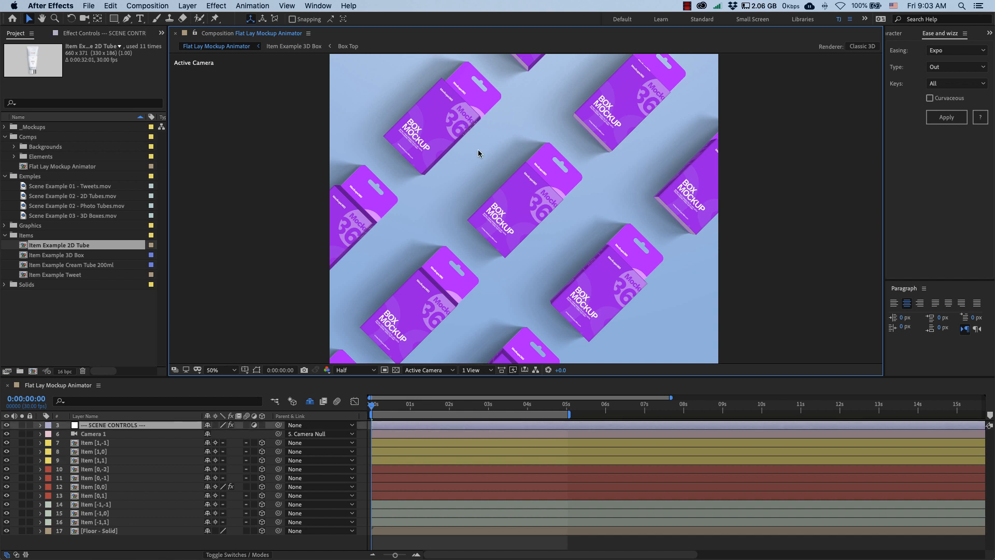
pyautogui.moveTo(616, 223)
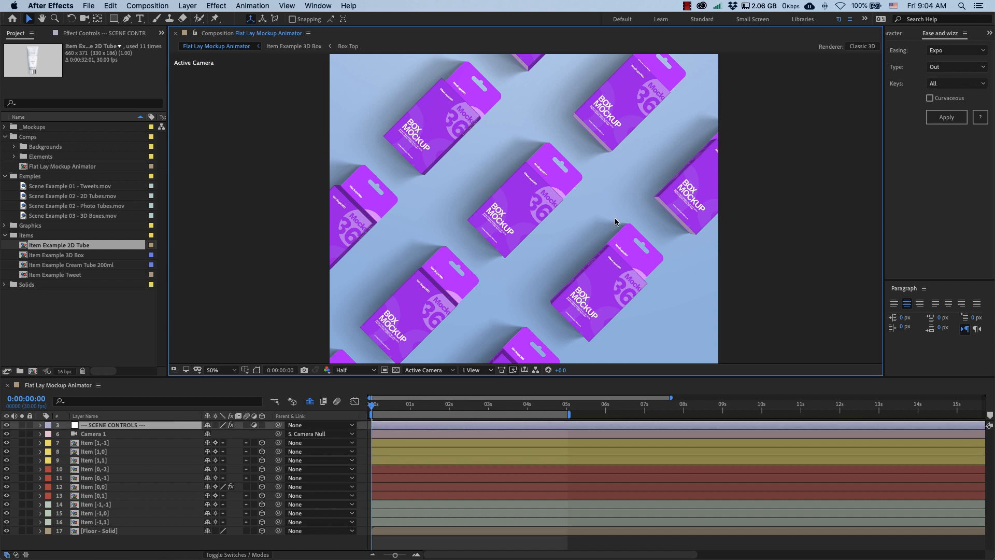
pyautogui.moveTo(564, 184)
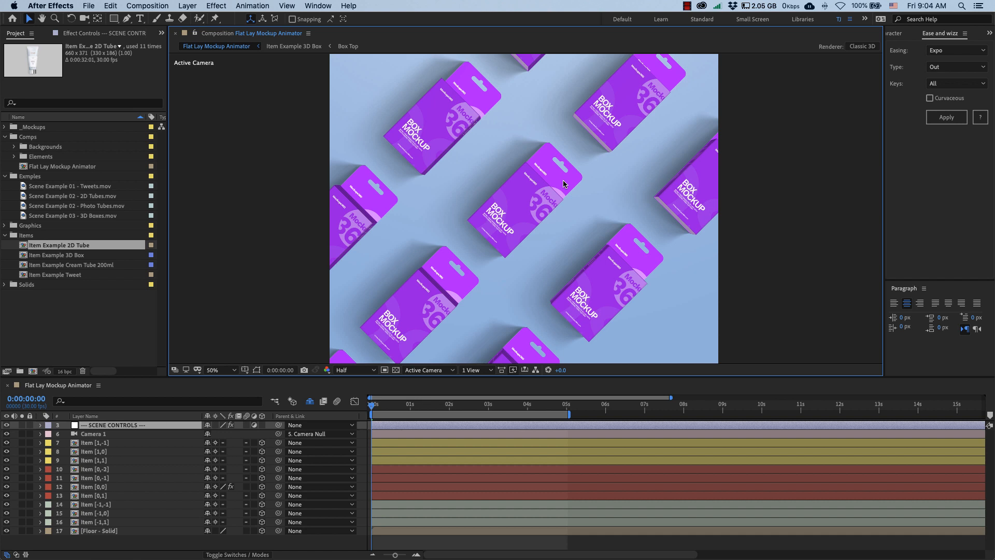
pyautogui.moveTo(575, 222)
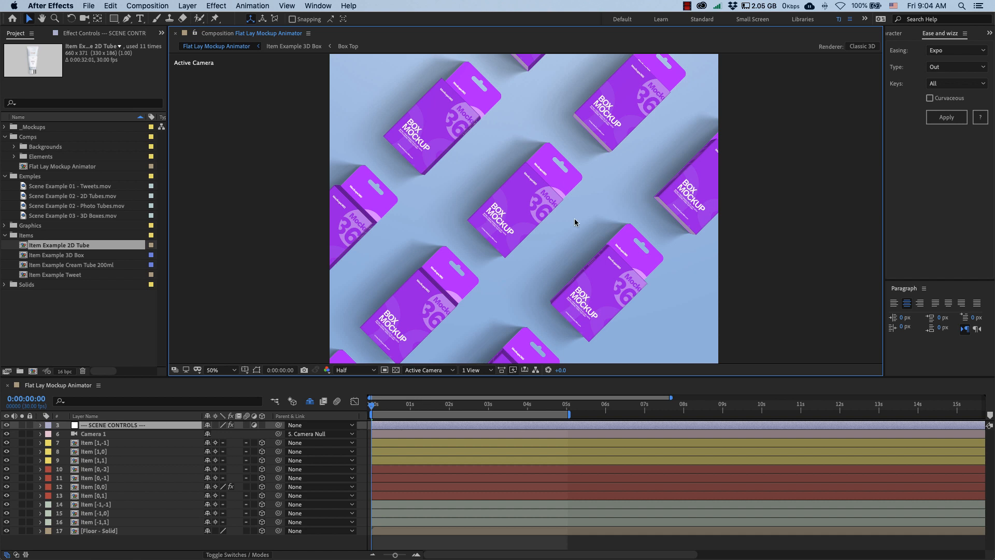
pyautogui.click(458, 404)
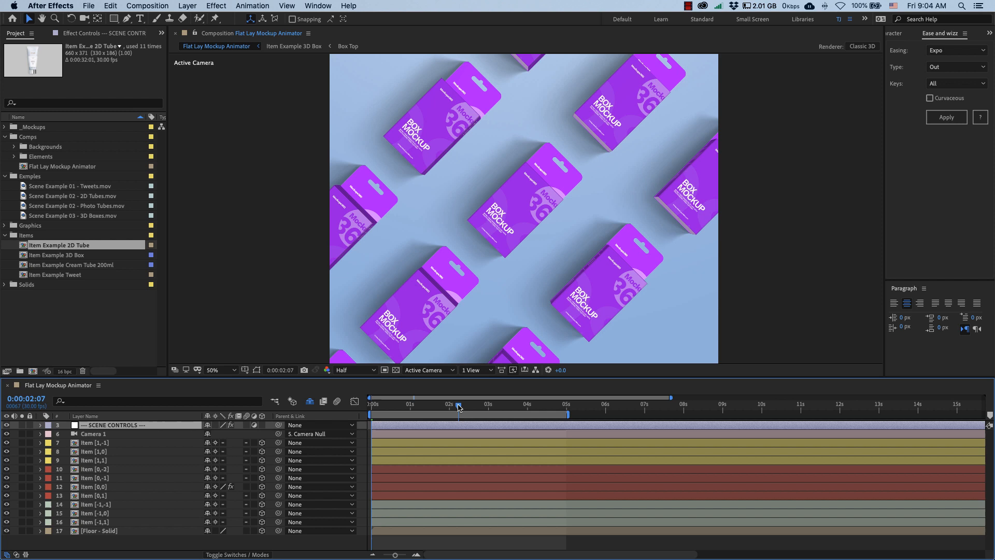
pyautogui.click(529, 404)
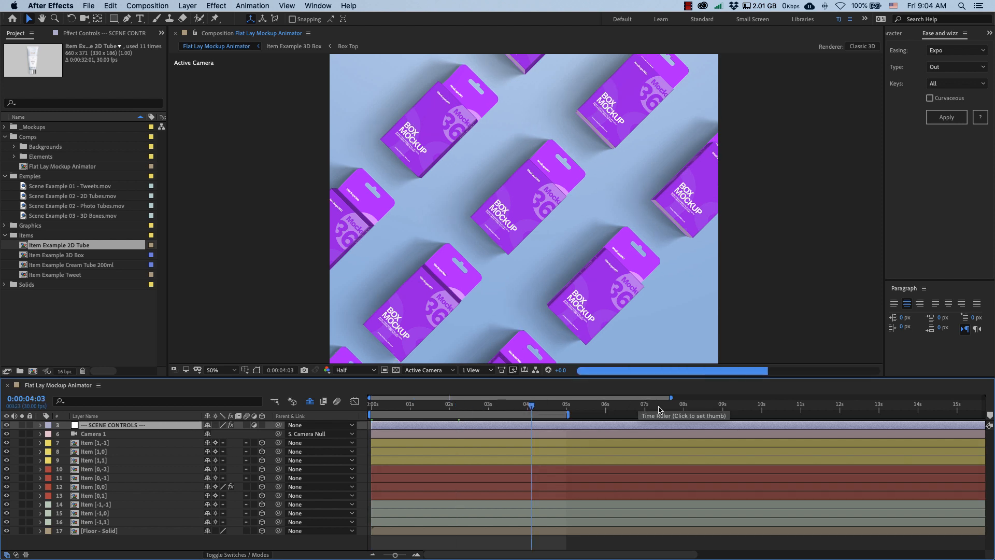
pyautogui.click(818, 404)
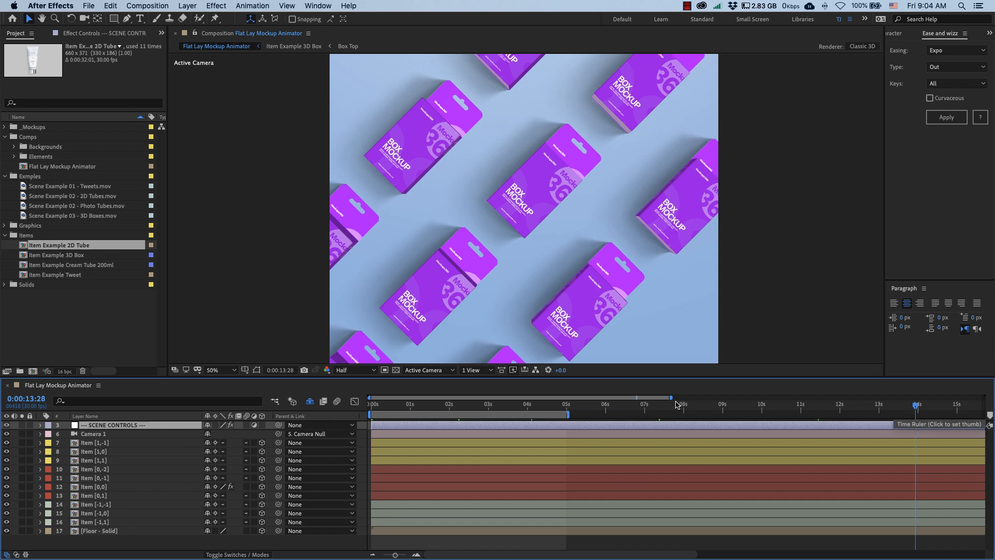
pyautogui.click(465, 405)
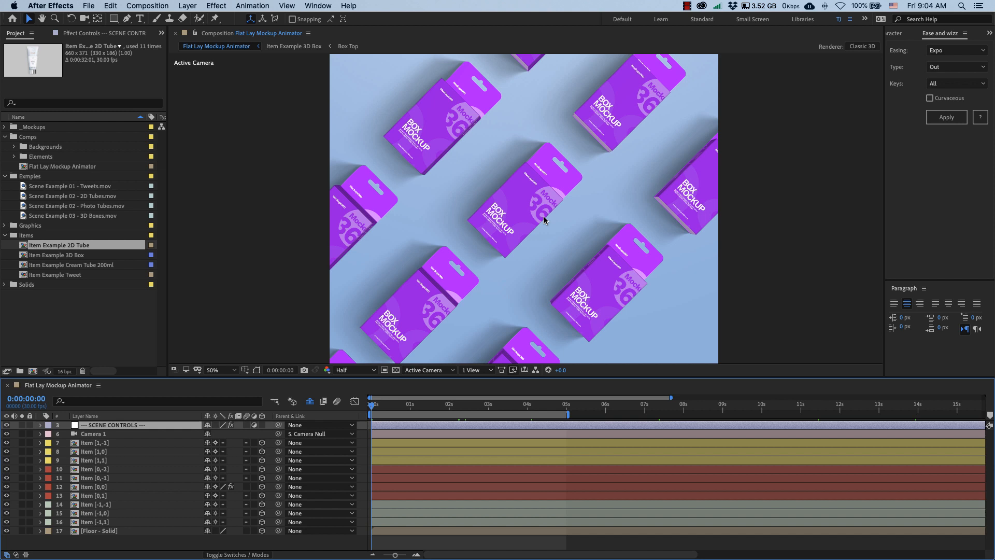
pyautogui.moveTo(541, 246)
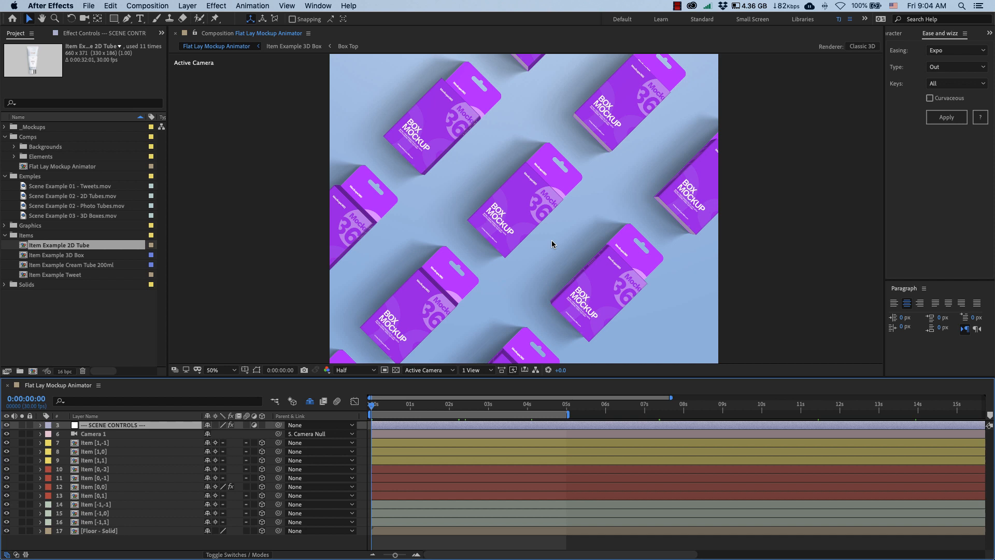
pyautogui.moveTo(543, 250)
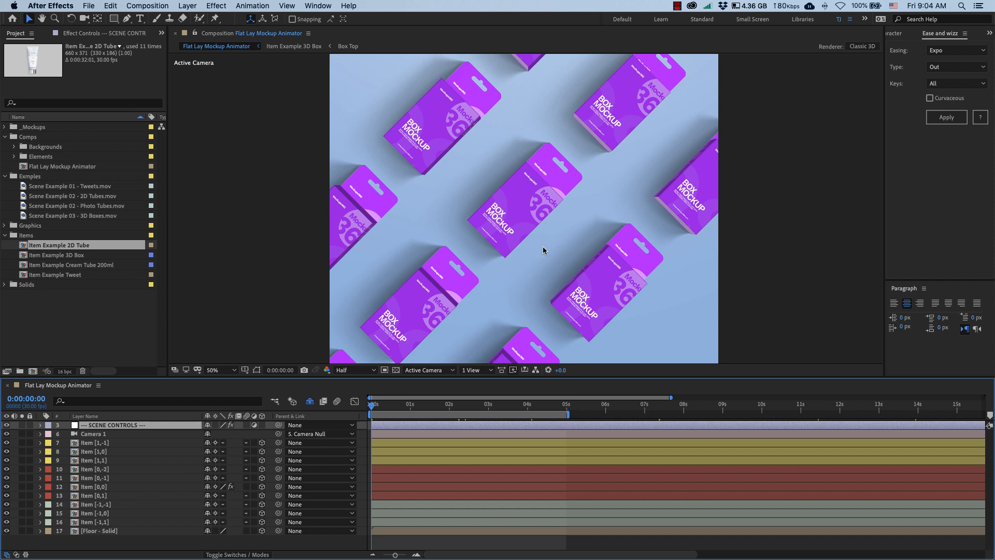
pyautogui.moveTo(607, 224)
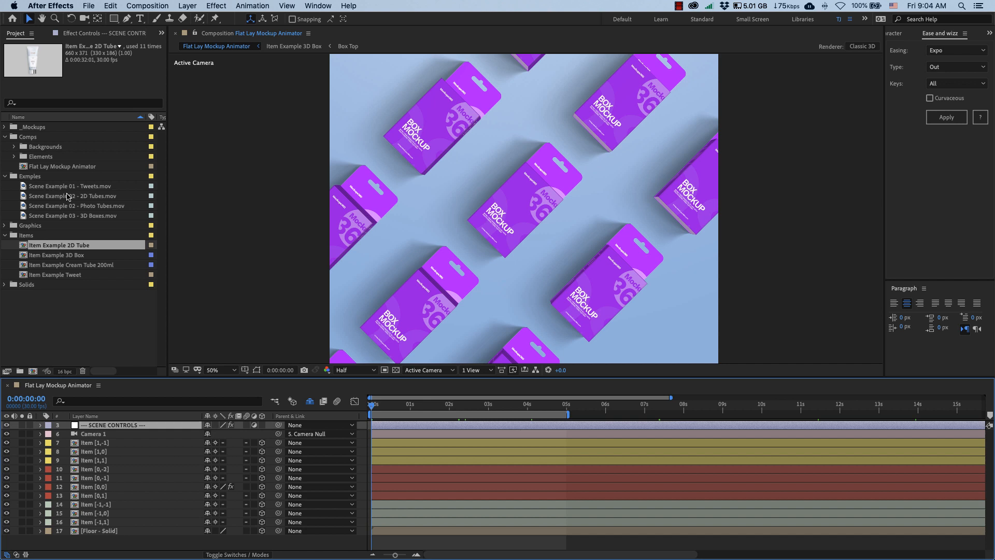
pyautogui.click(74, 215)
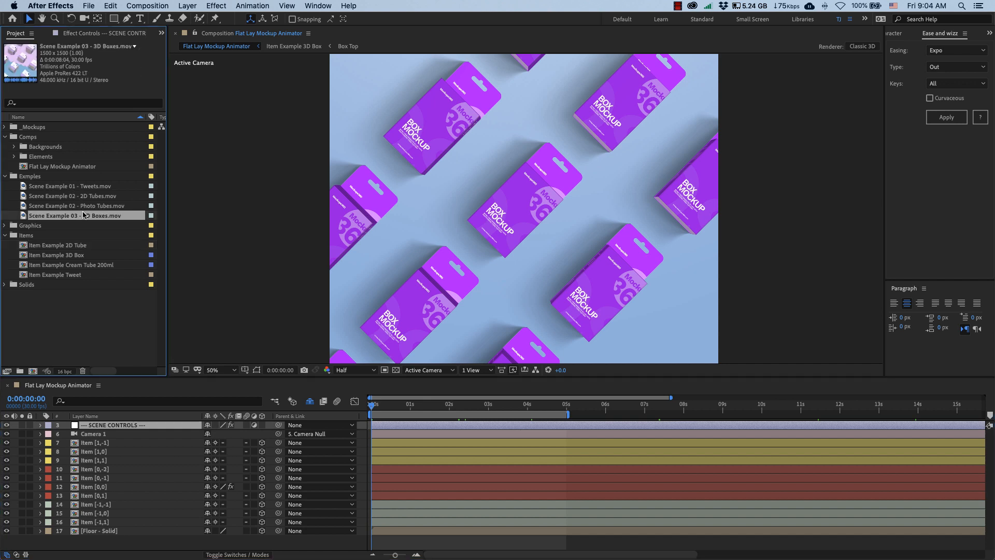
pyautogui.doubleClick(75, 215)
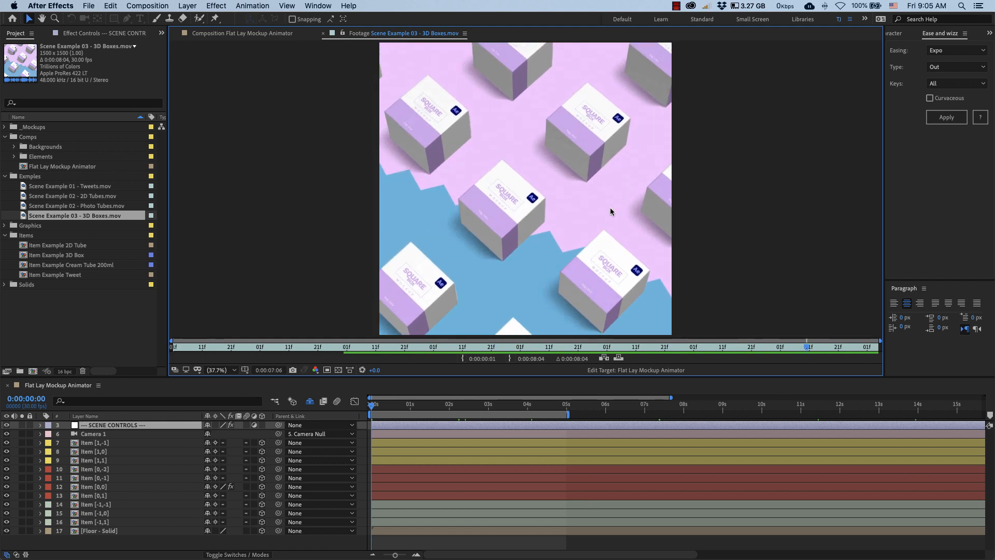
pyautogui.click(269, 346)
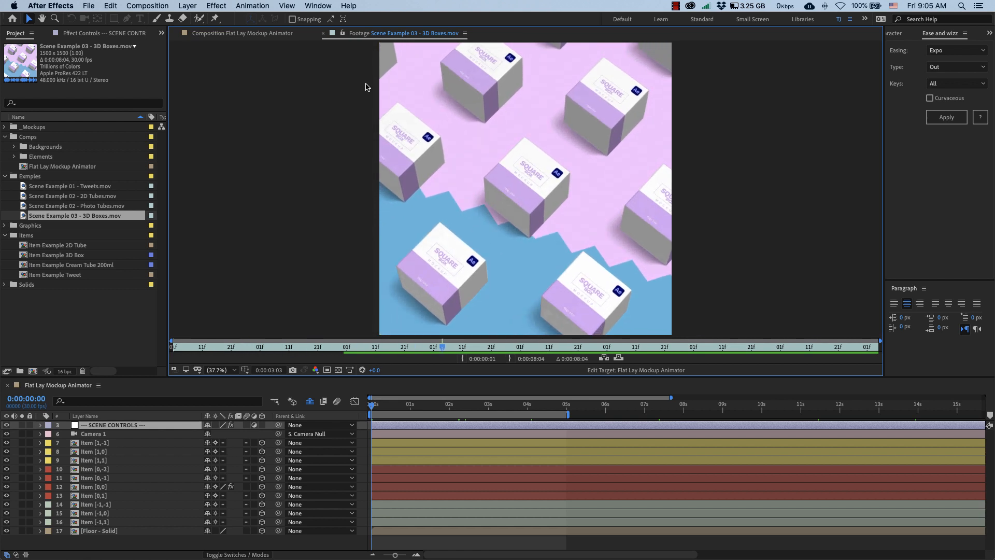
pyautogui.doubleClick(74, 195)
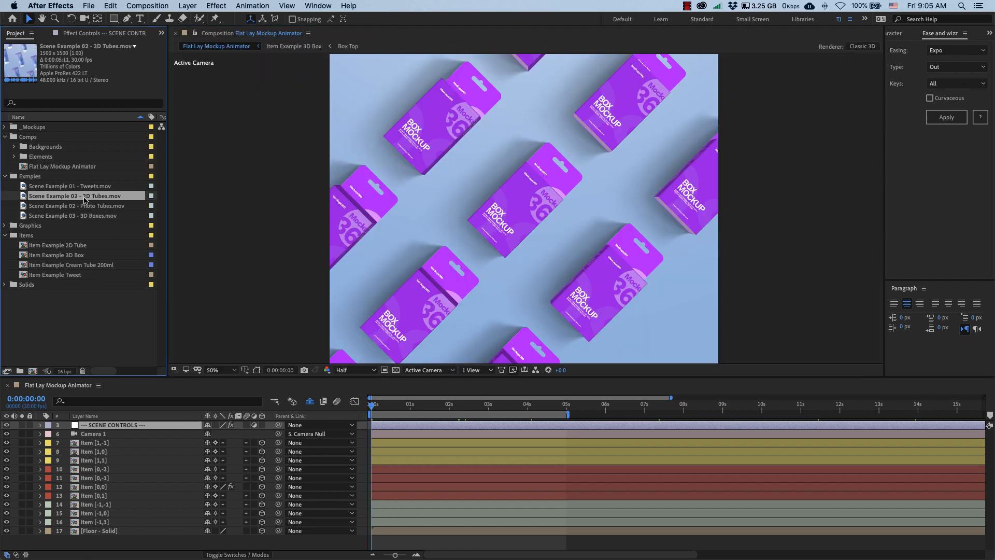
# Play the Photo Tubes example clip in the Footage viewer, then select the Tweets clip
pyautogui.doubleClick(76, 196)
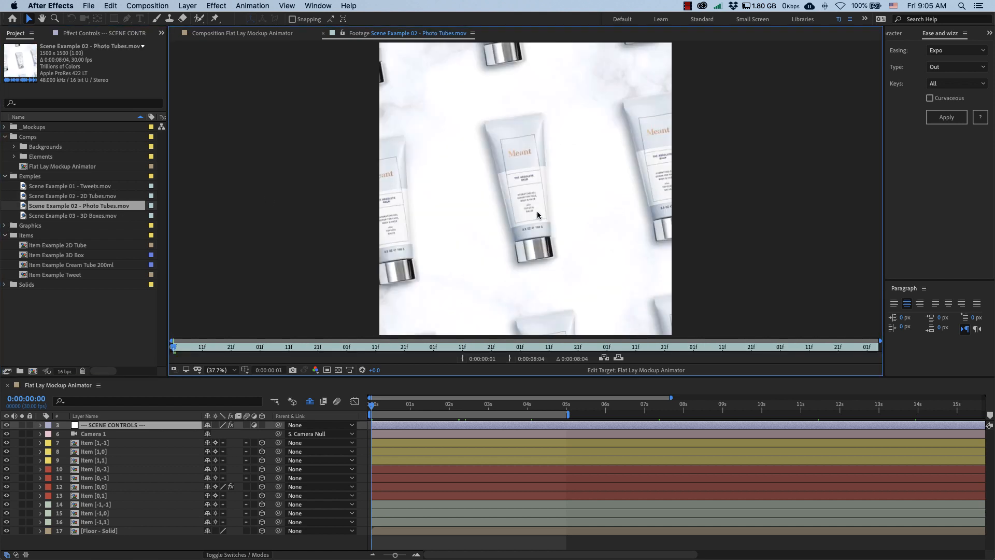
pyautogui.moveTo(531, 209)
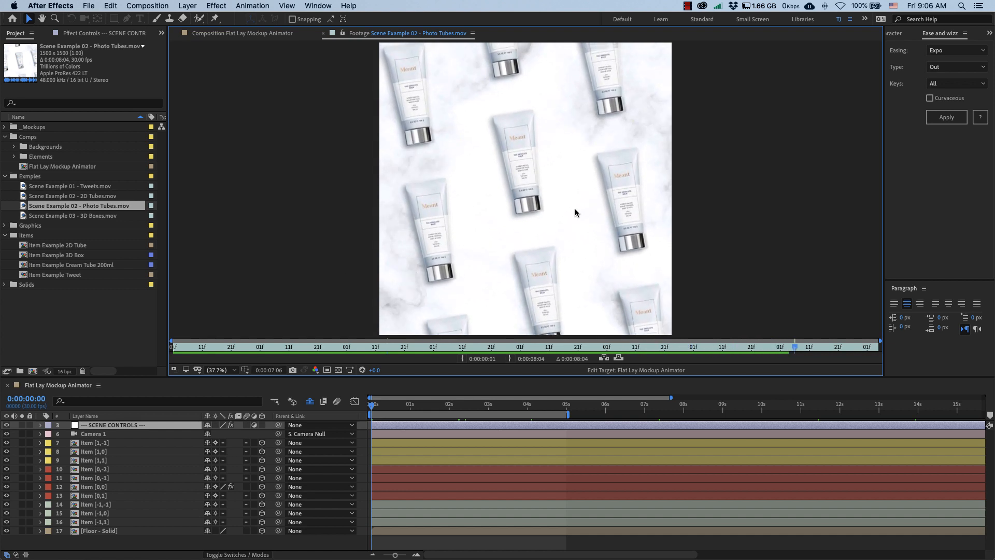
pyautogui.click(231, 347)
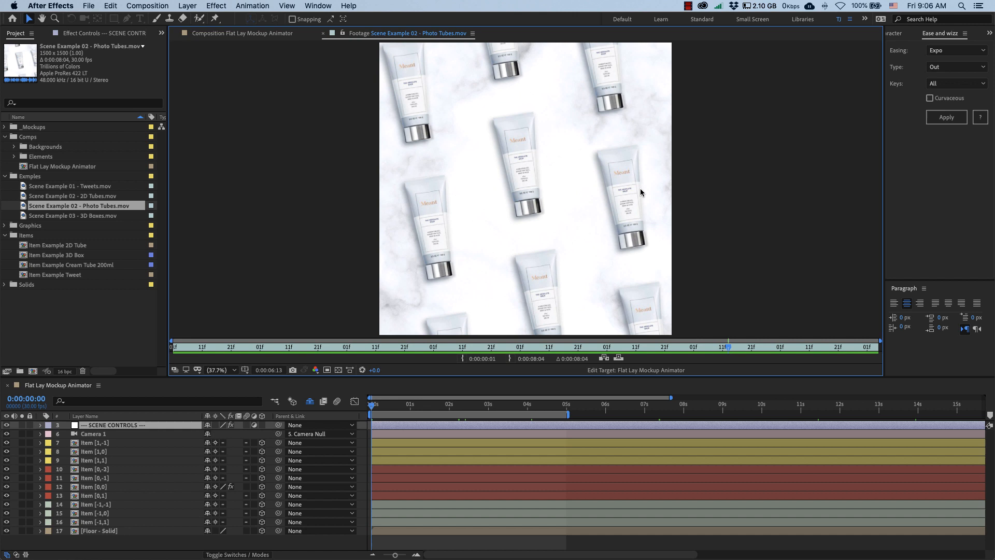
pyautogui.moveTo(80, 191)
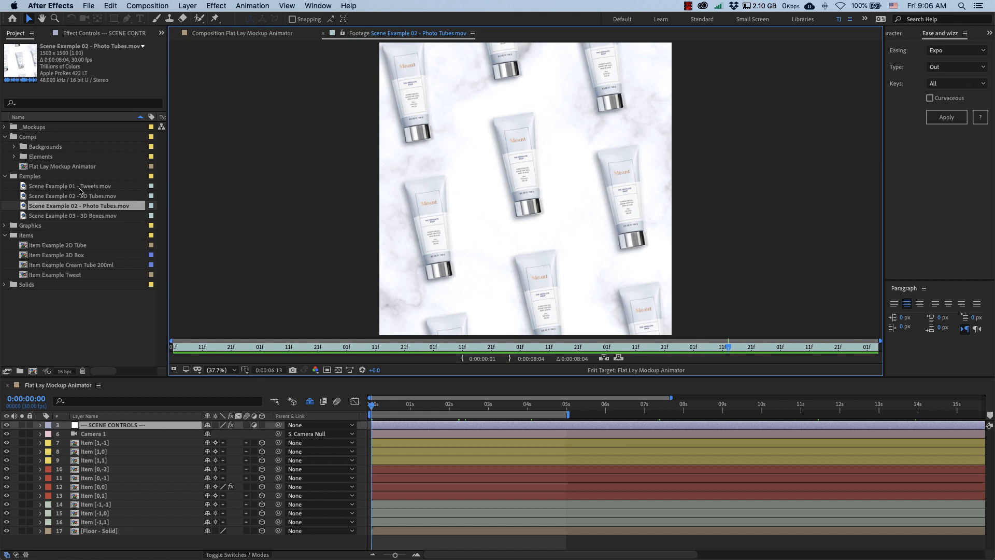
pyautogui.click(71, 185)
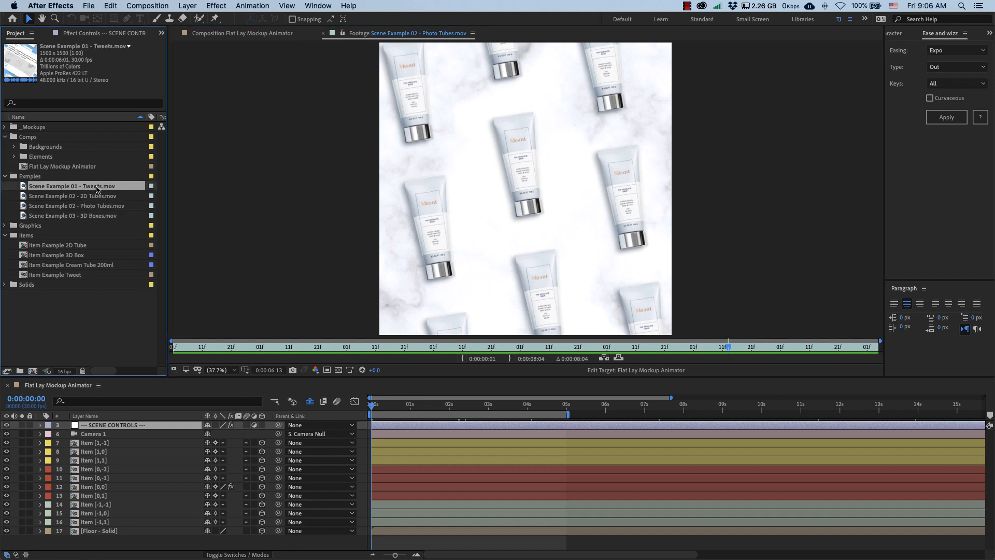
# Preview the Tweets example clip, then close it to return to the composition
pyautogui.doubleClick(72, 186)
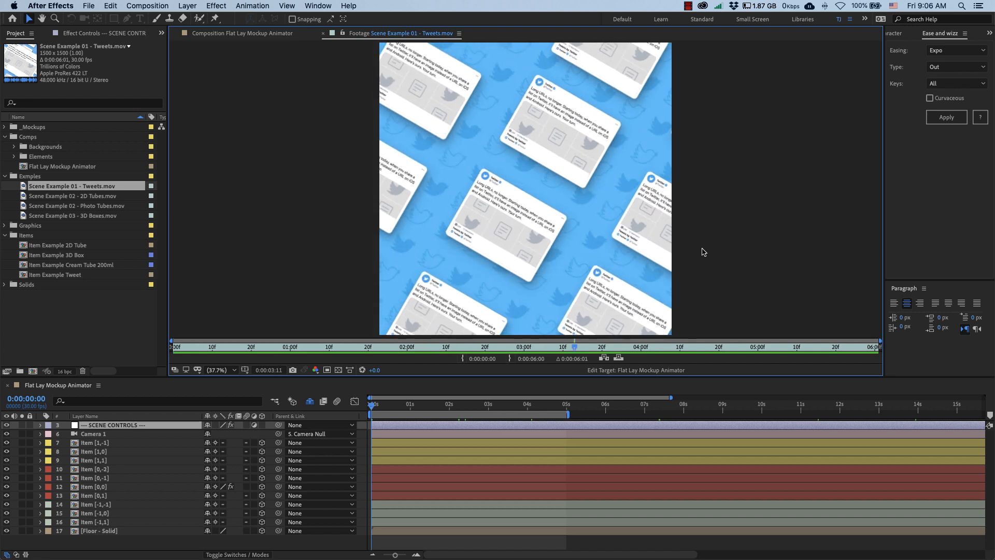
pyautogui.click(224, 346)
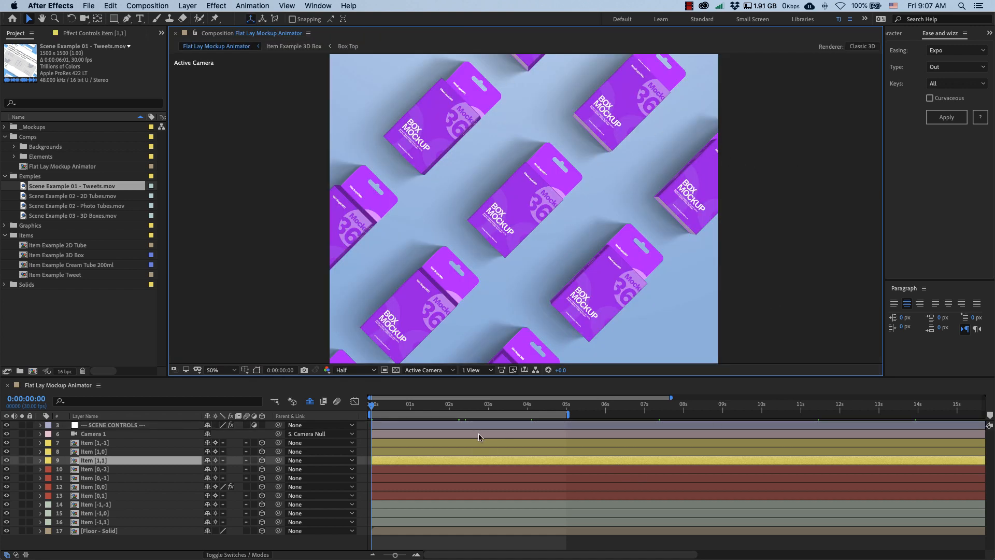
# Inspect the Camera 1, item and floor layers, then select SCENE CONTROLS to show its settings
pyautogui.click(93, 434)
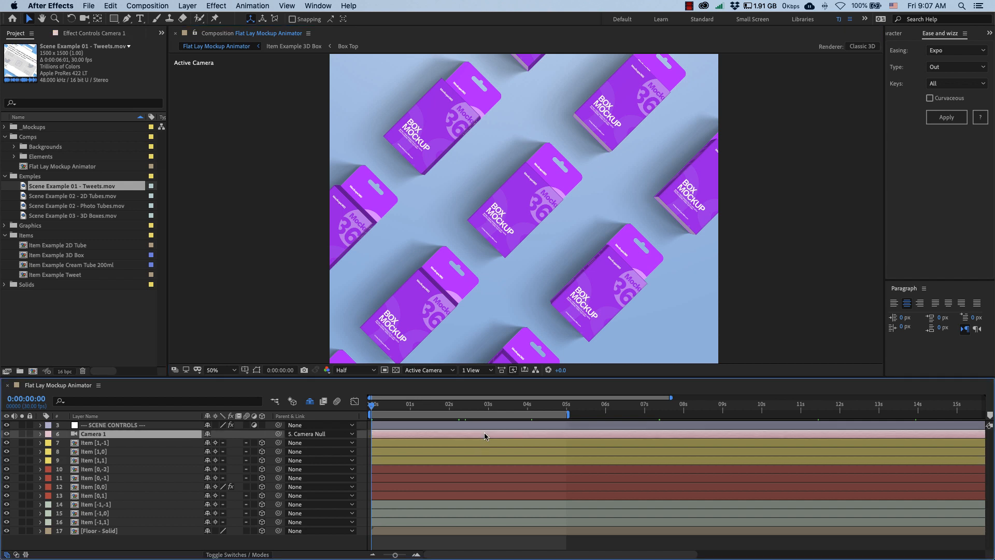
pyautogui.moveTo(766, 293)
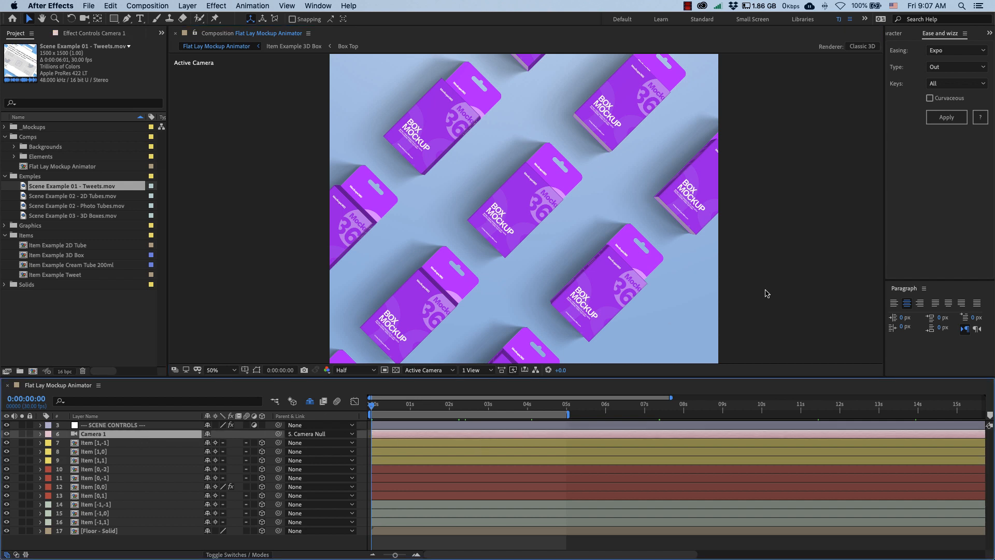
pyautogui.moveTo(786, 281)
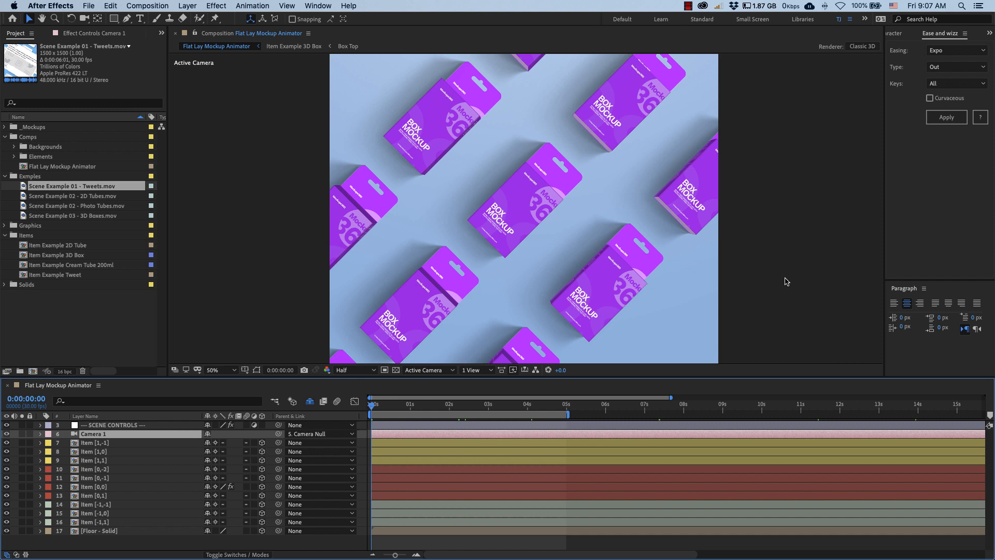
pyautogui.moveTo(800, 280)
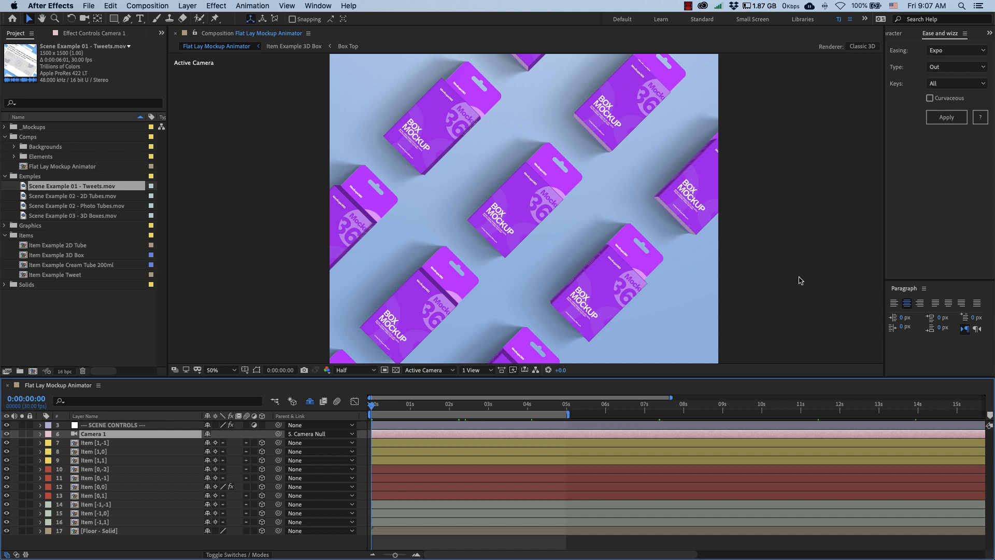
pyautogui.click(96, 33)
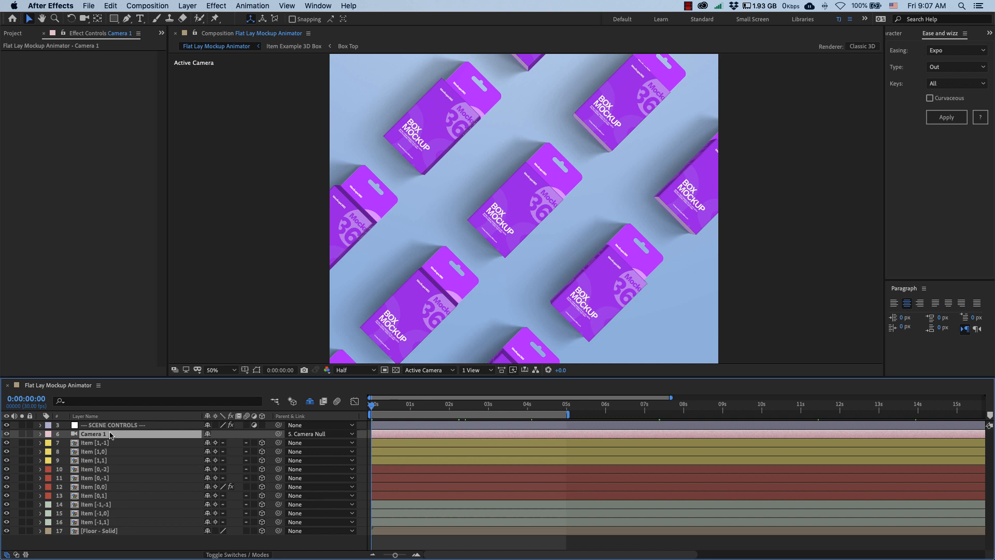
pyautogui.click(114, 424)
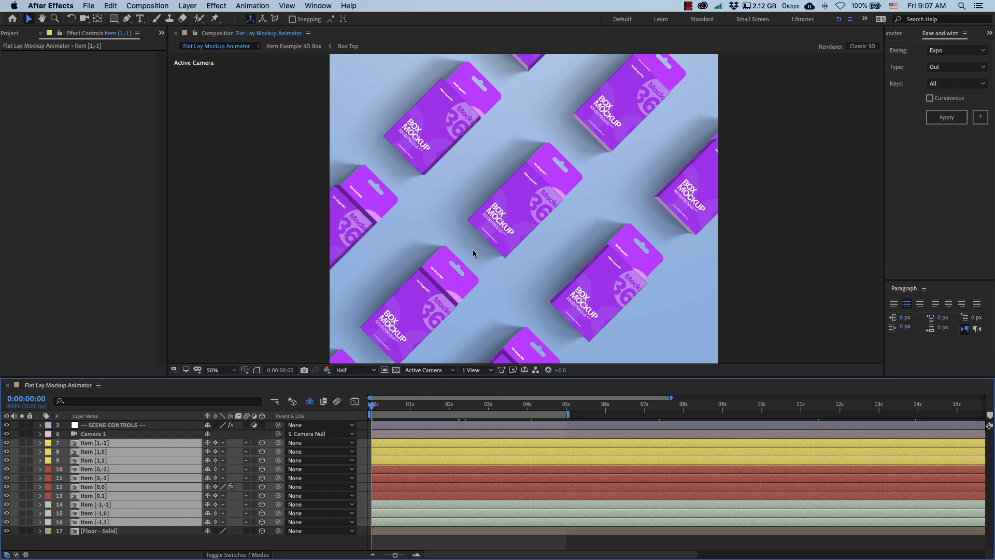
pyautogui.moveTo(523, 198)
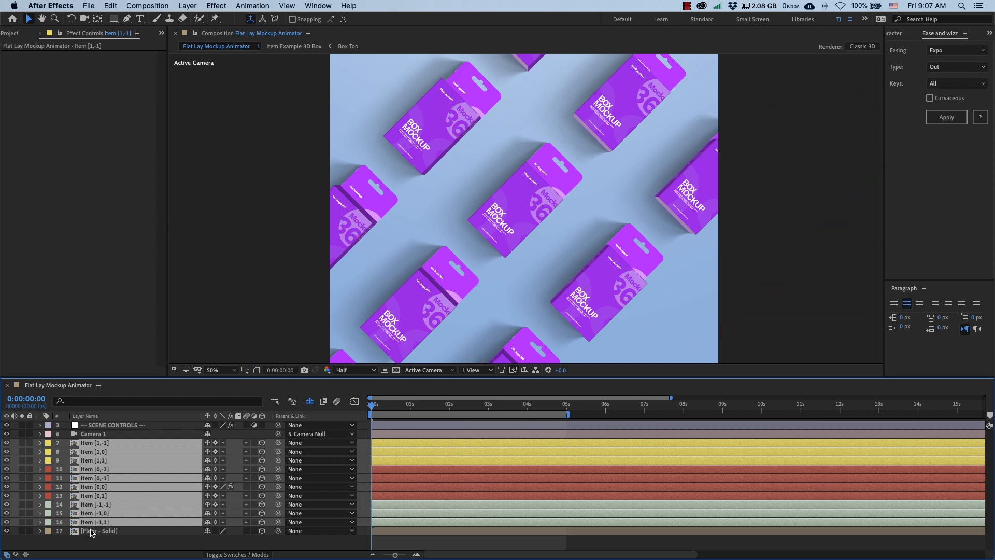
pyautogui.click(99, 531)
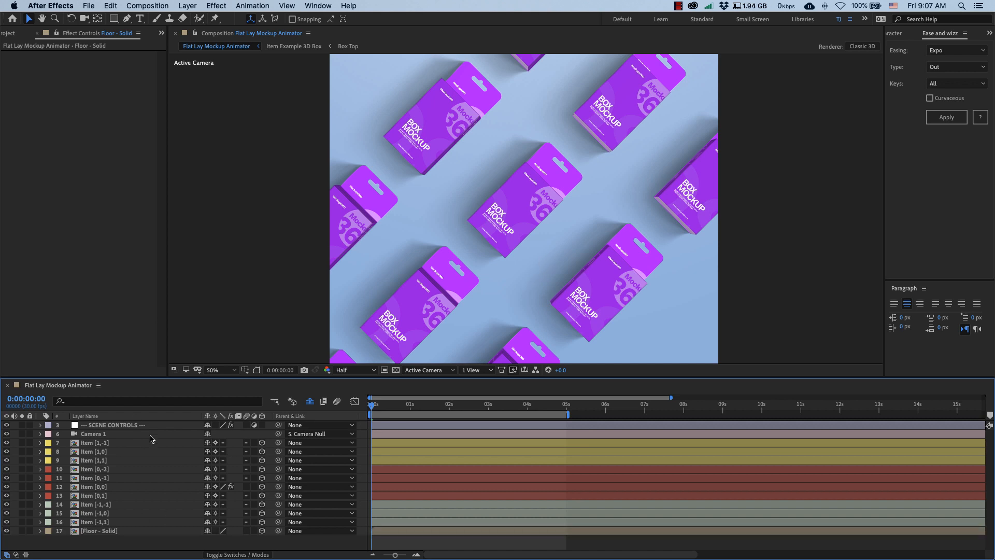
pyautogui.click(94, 460)
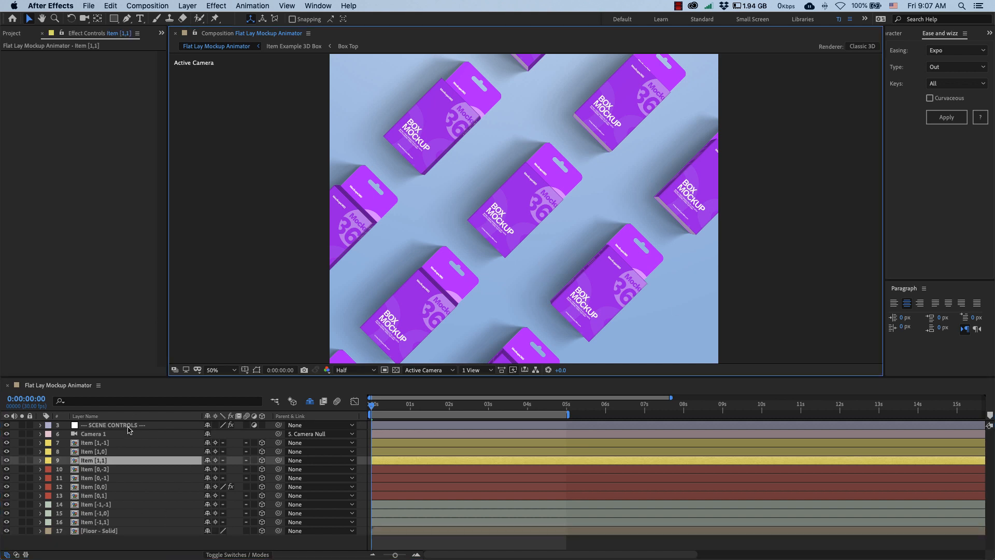
pyautogui.click(114, 424)
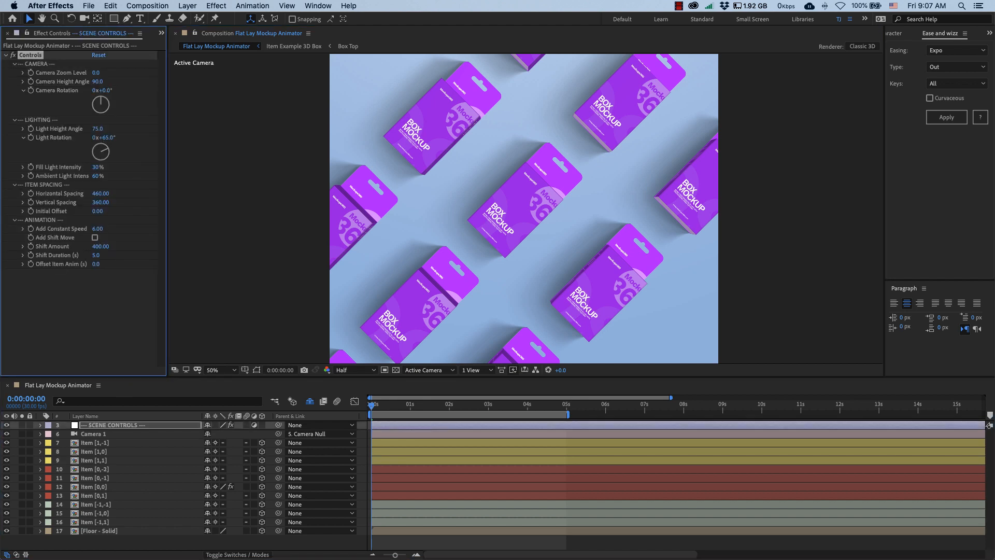
pyautogui.click(94, 433)
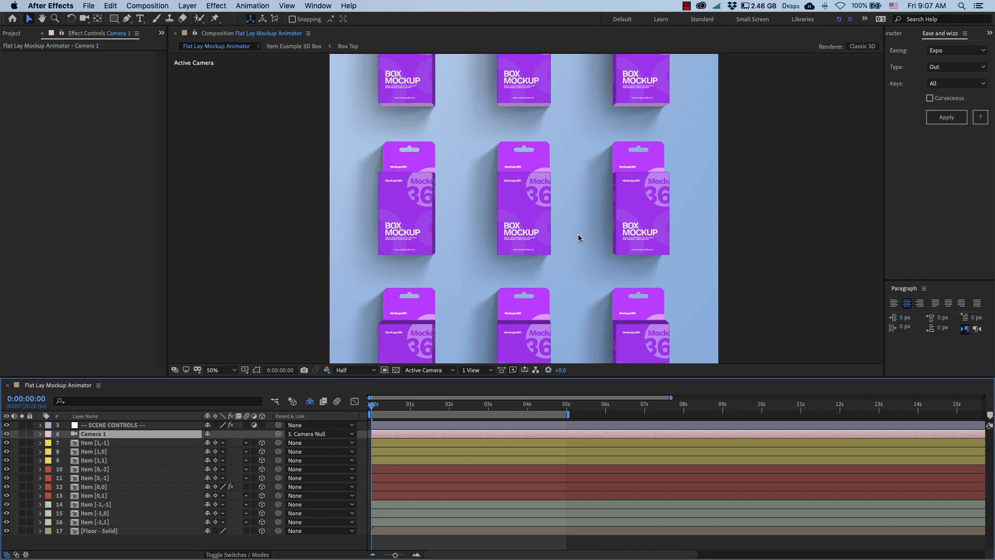
pyautogui.moveTo(526, 287)
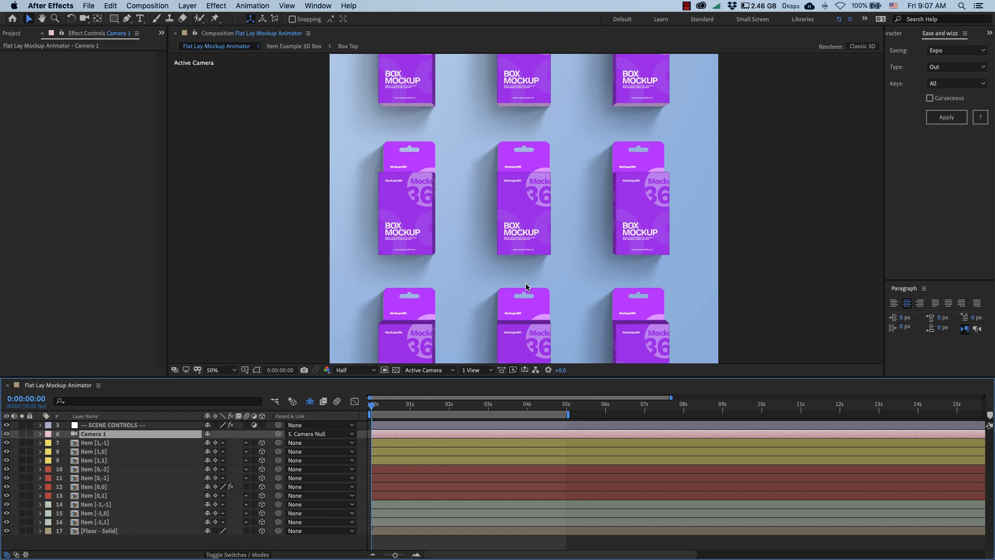
pyautogui.moveTo(639, 201)
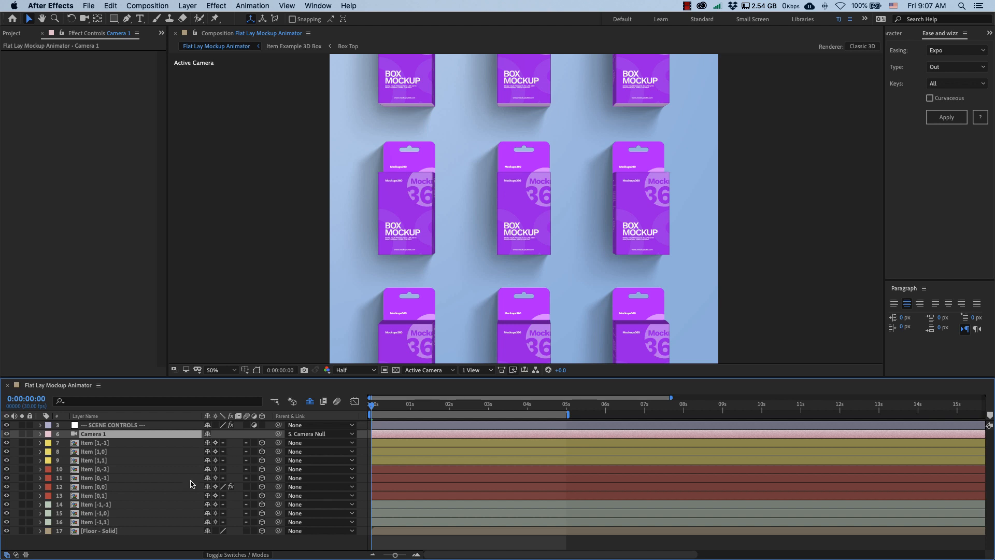
pyautogui.click(94, 487)
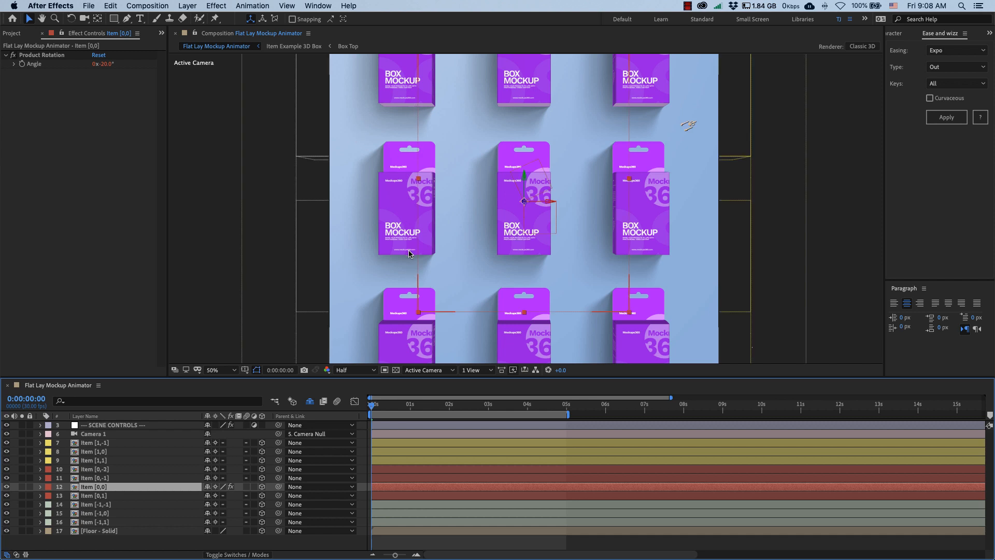
pyautogui.moveTo(168, 482)
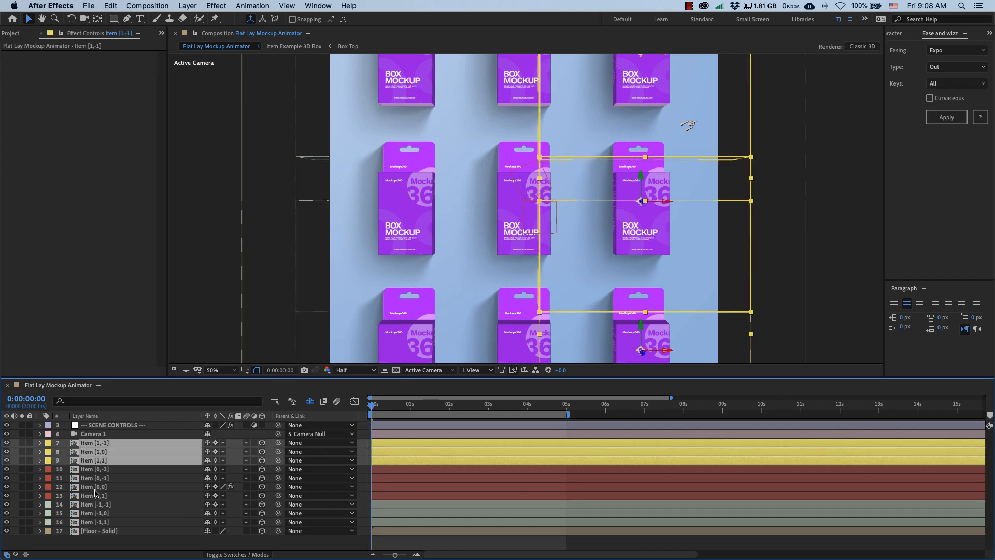
pyautogui.click(94, 486)
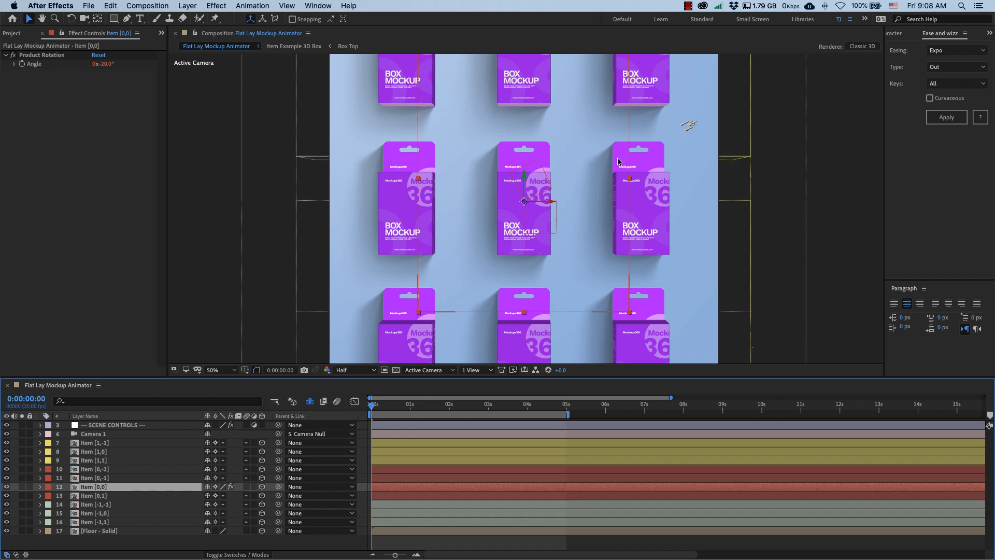
pyautogui.moveTo(531, 218)
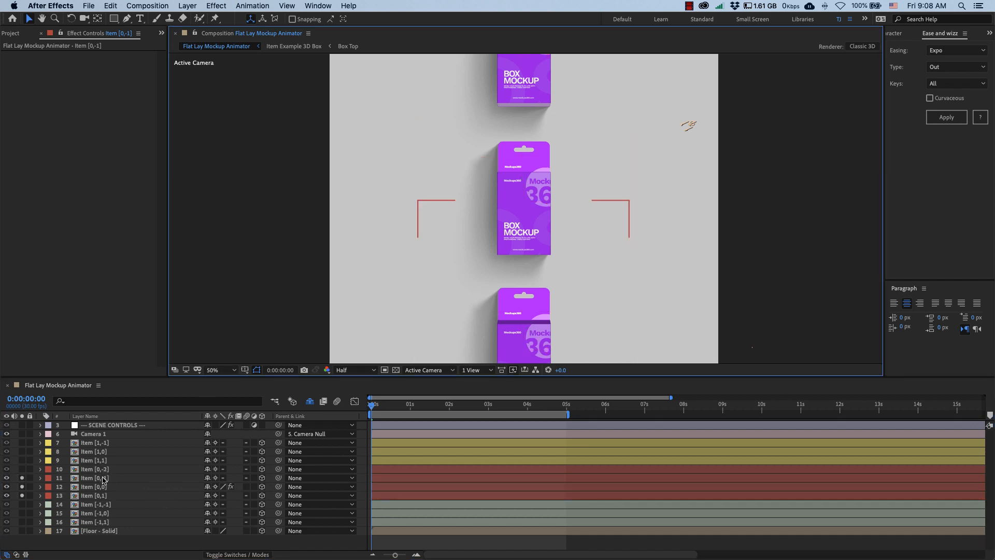
pyautogui.click(93, 495)
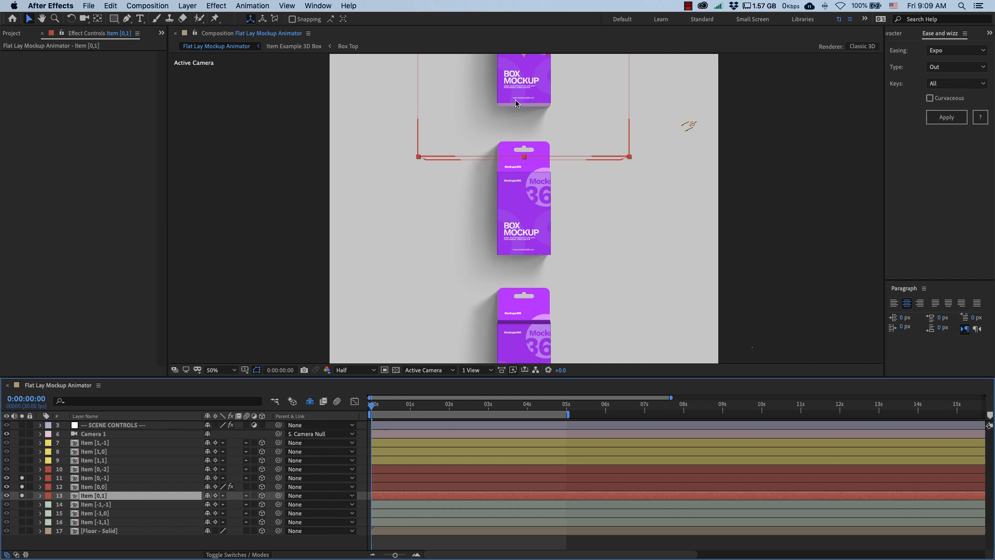
pyautogui.moveTo(139, 472)
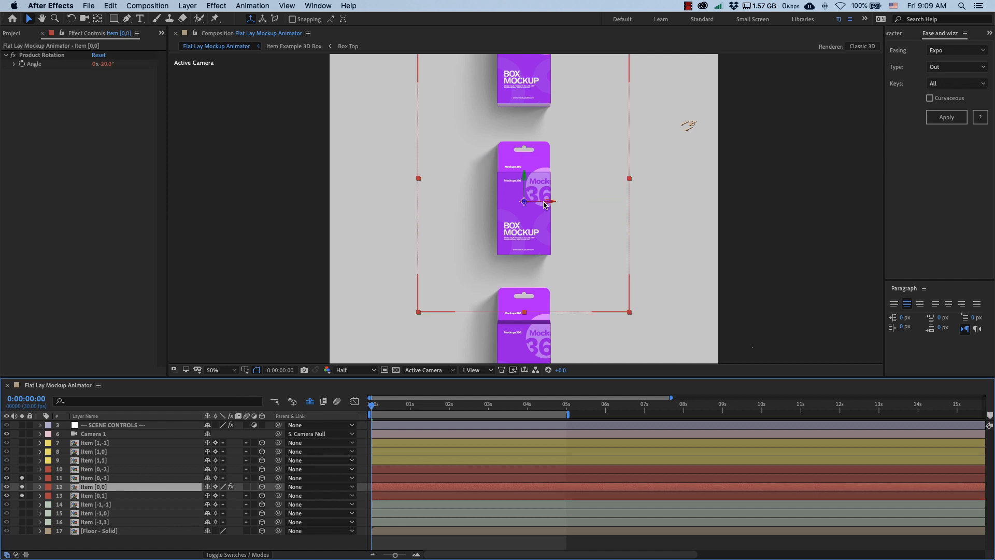
pyautogui.moveTo(432, 204)
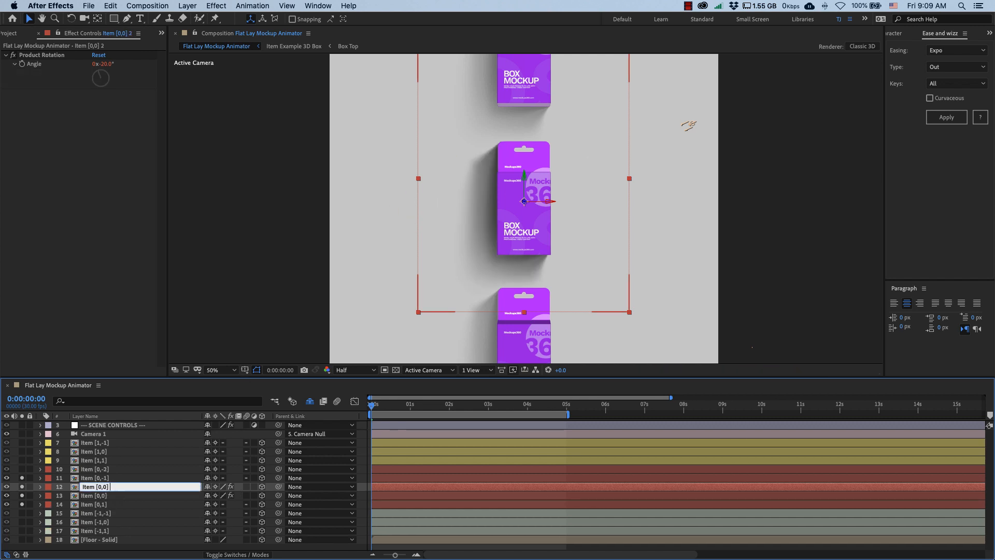
pyautogui.write('Item [-1,0]')
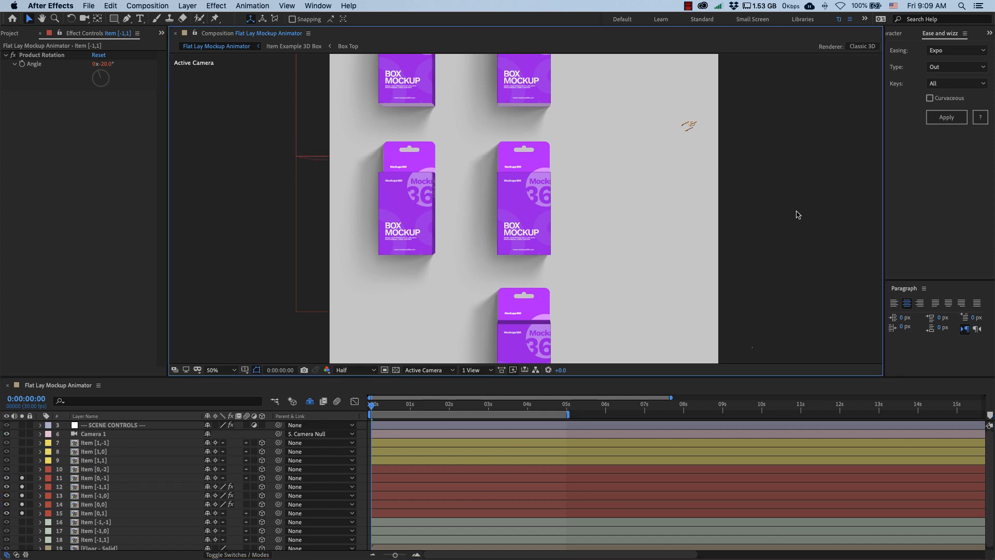
pyautogui.click(95, 486)
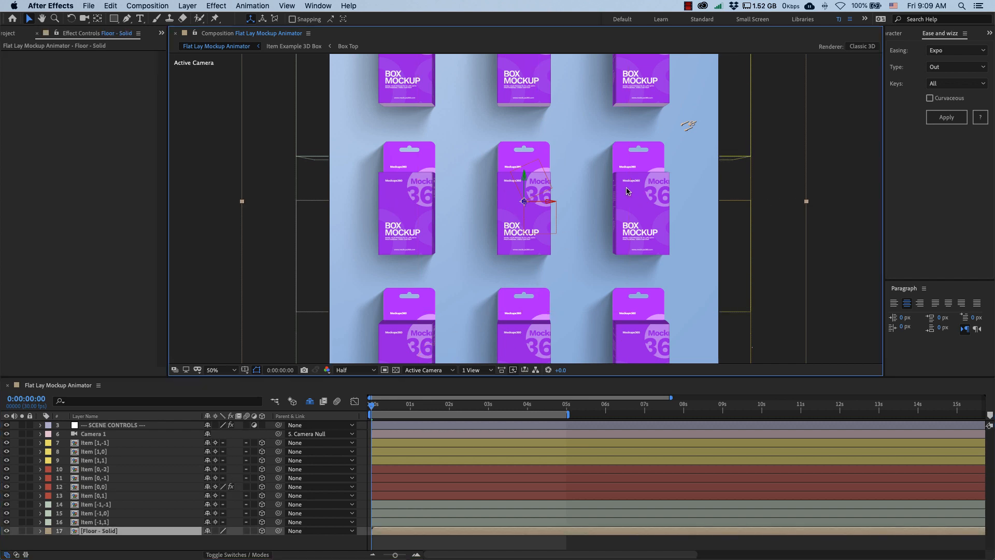
pyautogui.moveTo(591, 210)
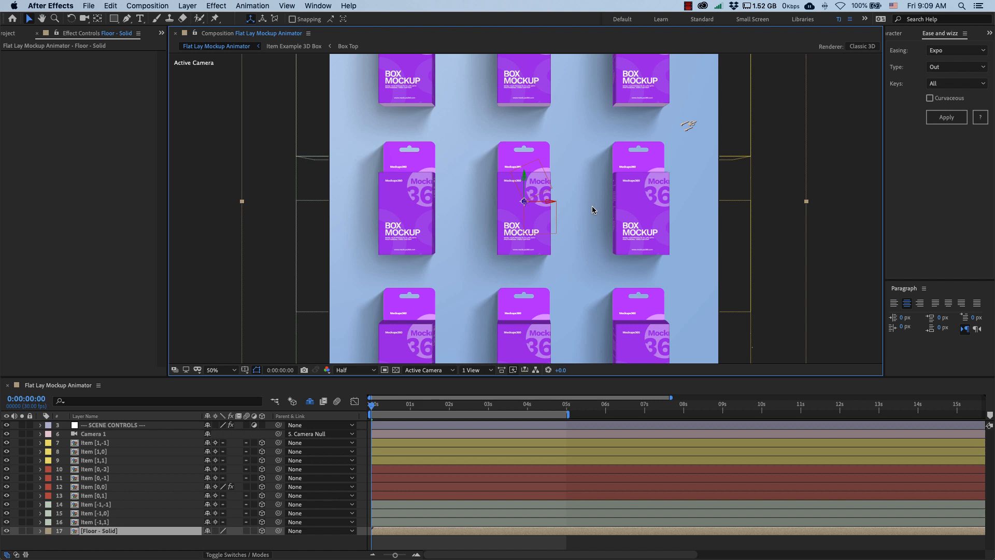
pyautogui.moveTo(566, 209)
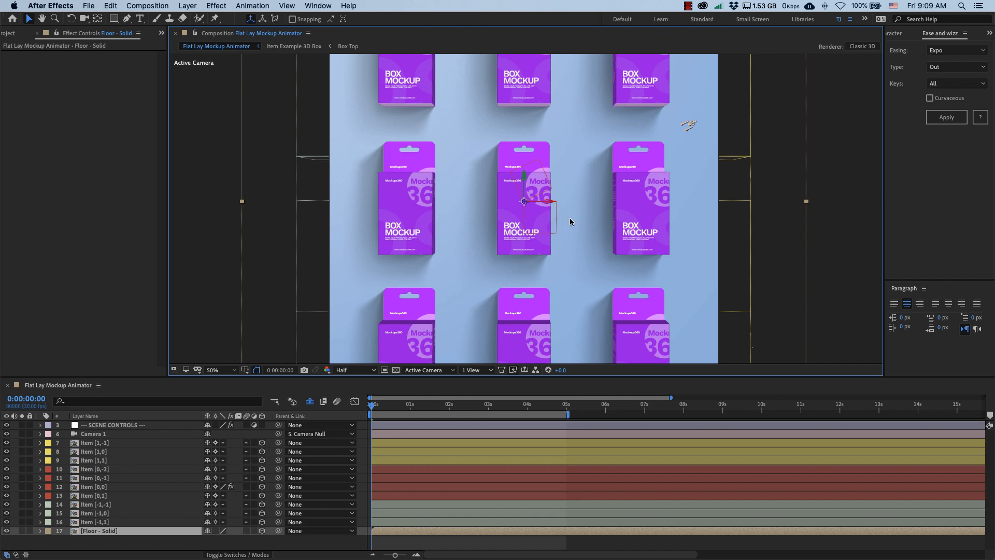
pyautogui.moveTo(815, 221)
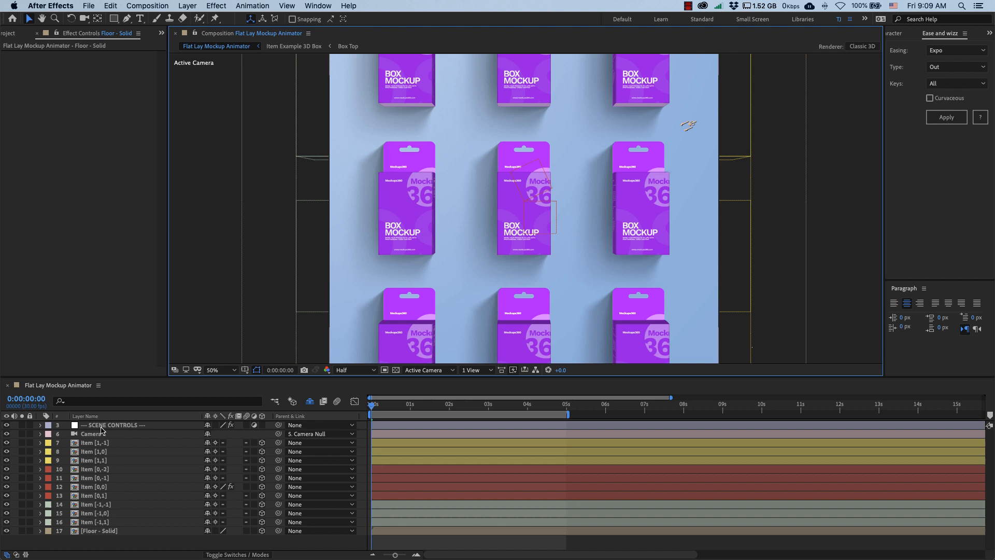
# Select the item layers, view the example item folders, and scrub to 1s15f and later
pyautogui.click(93, 442)
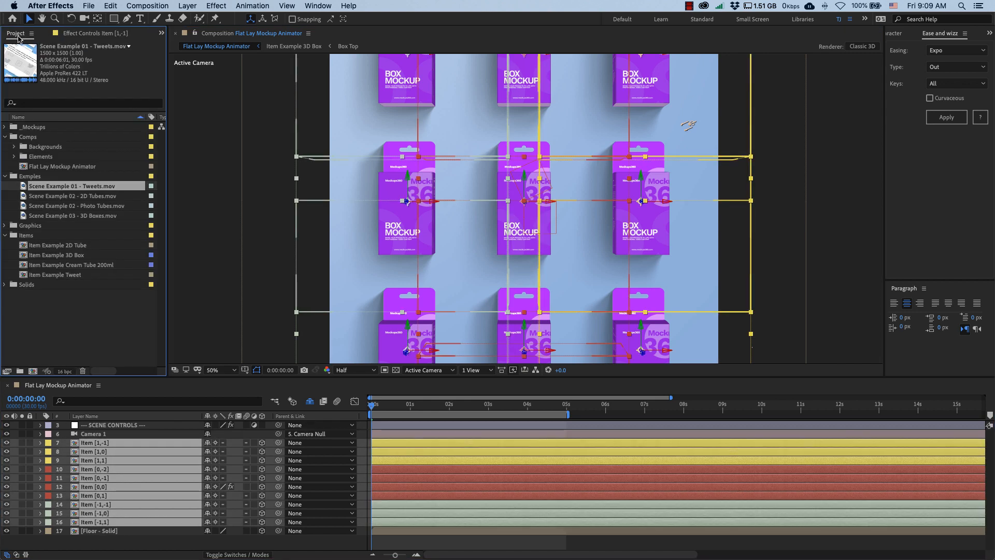
pyautogui.click(57, 245)
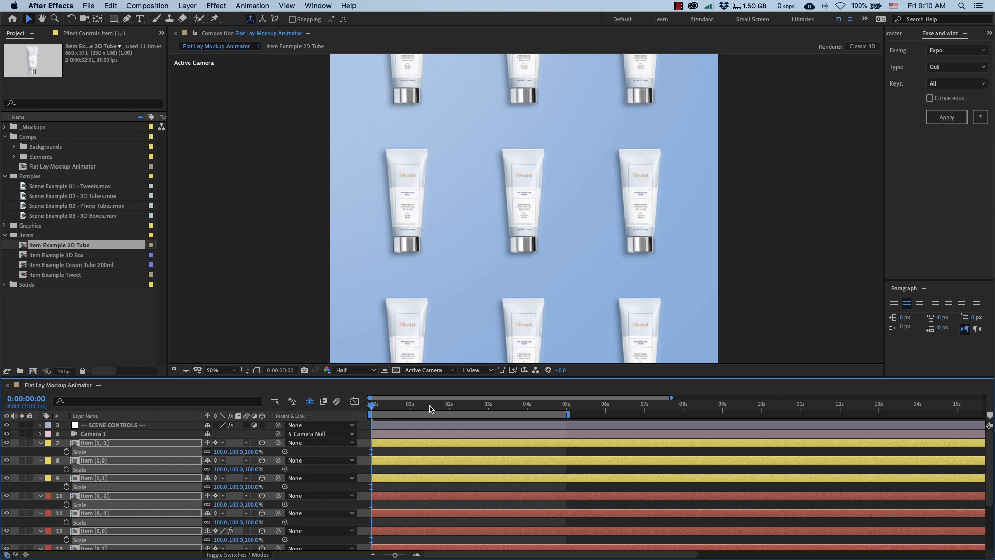
pyautogui.click(430, 404)
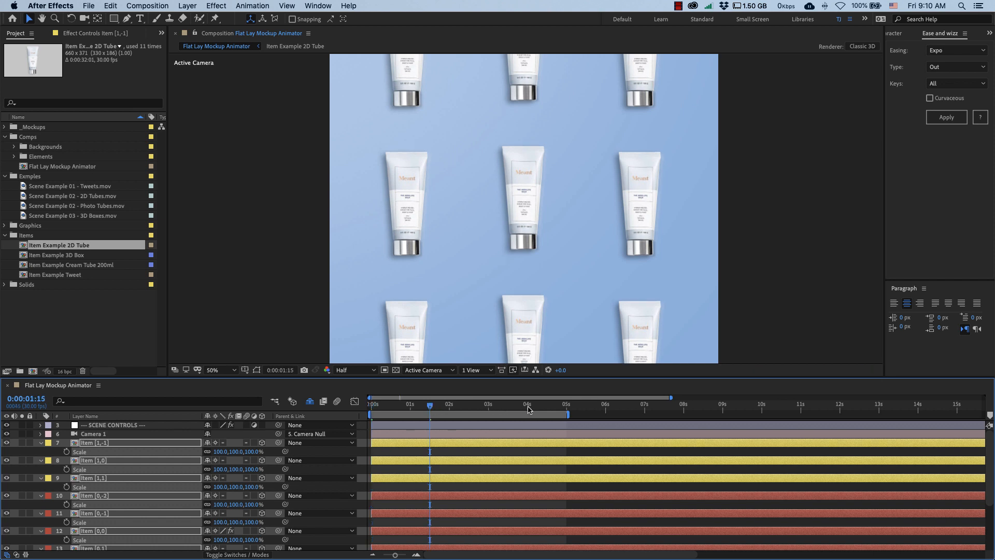
pyautogui.click(621, 405)
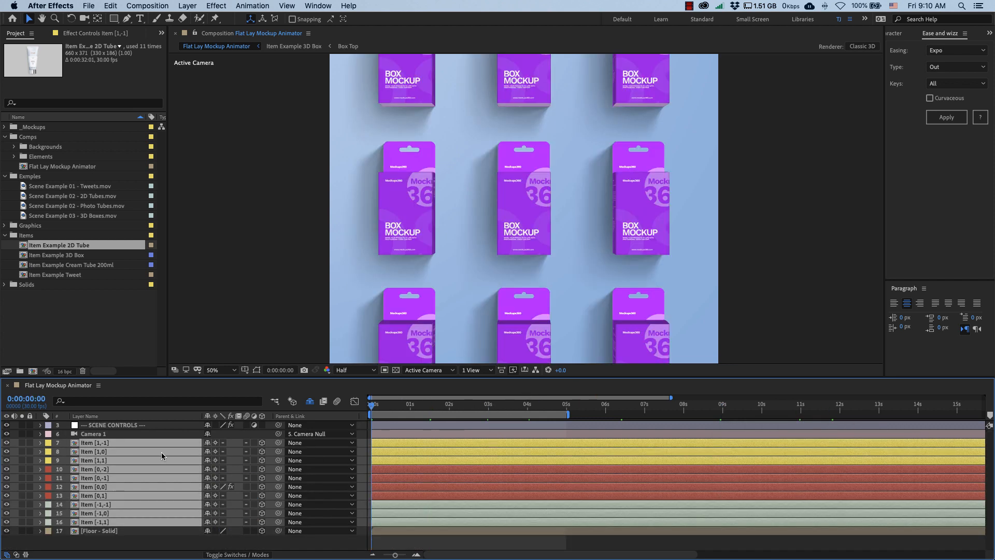
# Rotate the SCENE CONTROLS camera around the box grid to about 47 degrees
pyautogui.click(114, 424)
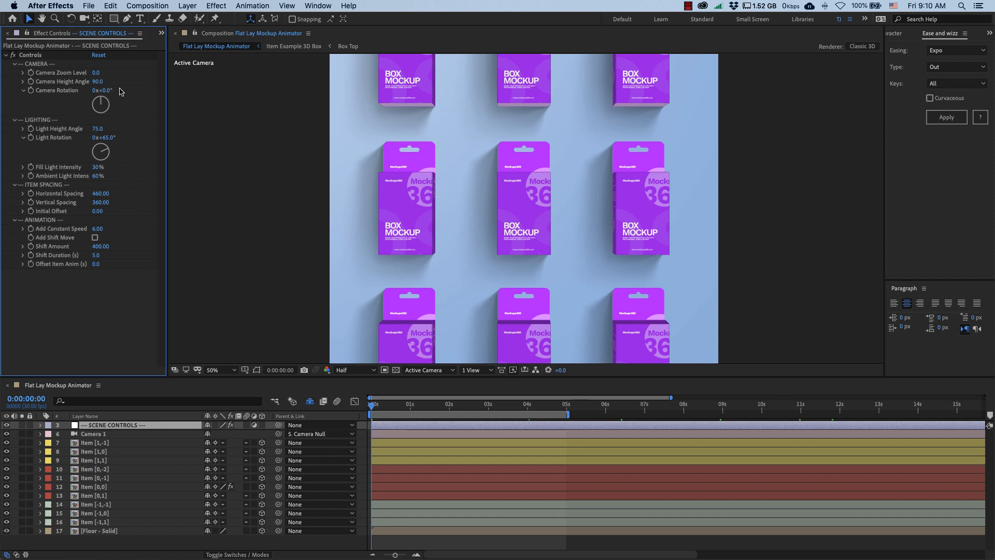
pyautogui.moveTo(102, 91); pyautogui.dragTo(116, 90)
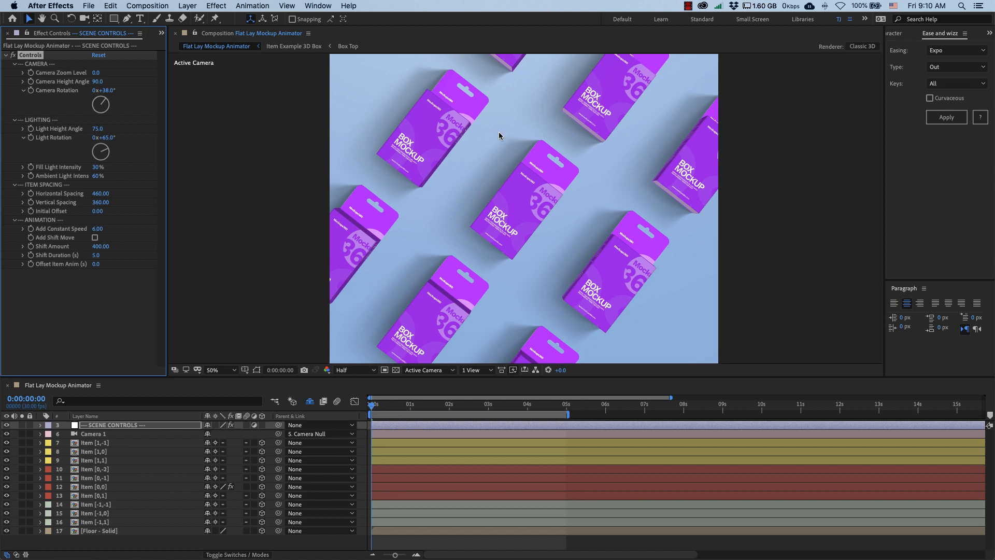
pyautogui.moveTo(100, 104); pyautogui.dragTo(108, 101)
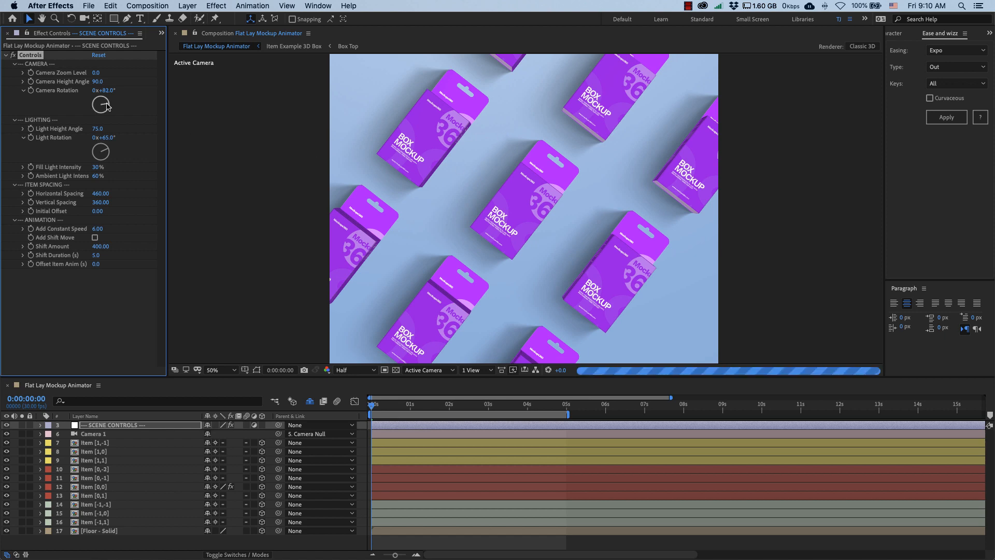
pyautogui.moveTo(102, 90); pyautogui.dragTo(103, 90)
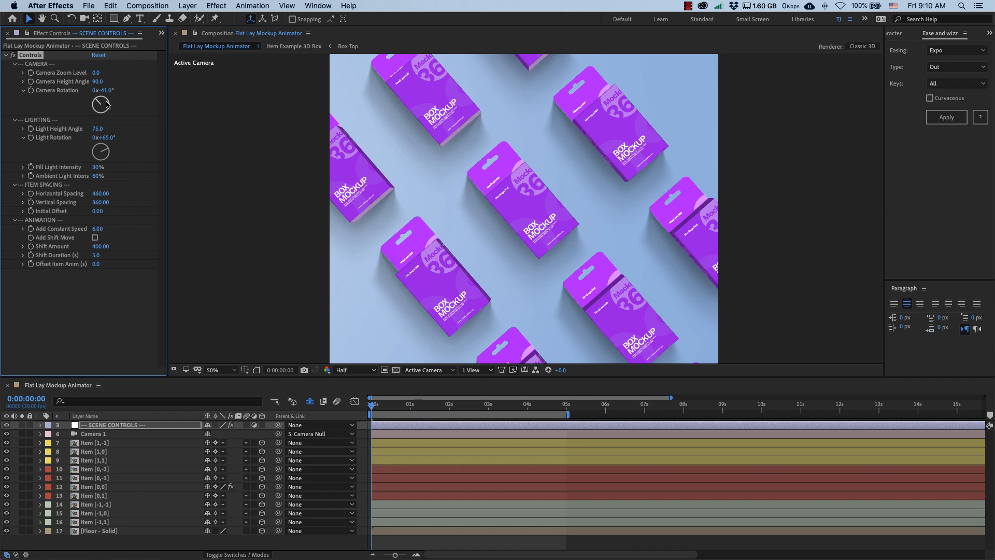
pyautogui.moveTo(101, 104); pyautogui.dragTo(107, 101)
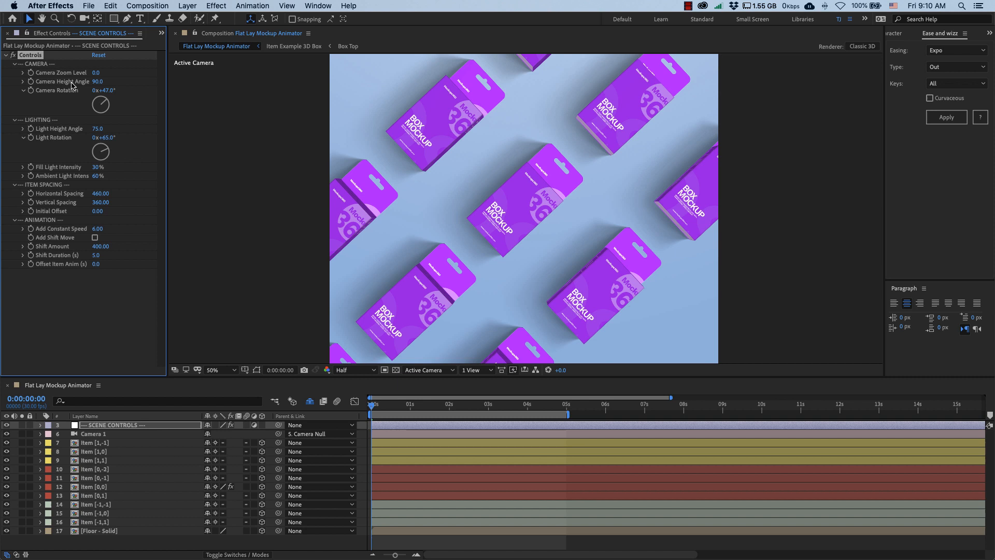
pyautogui.moveTo(573, 197)
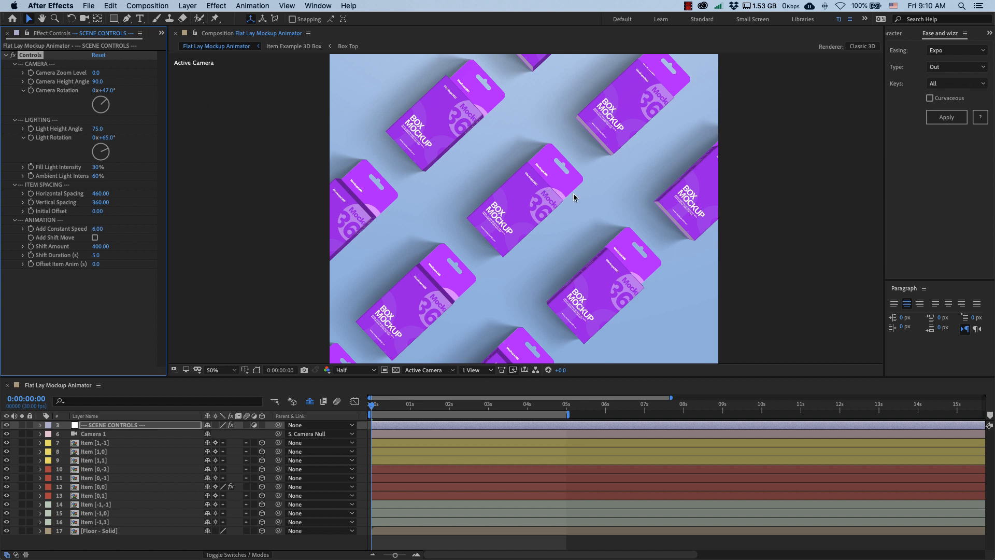
pyautogui.moveTo(535, 208)
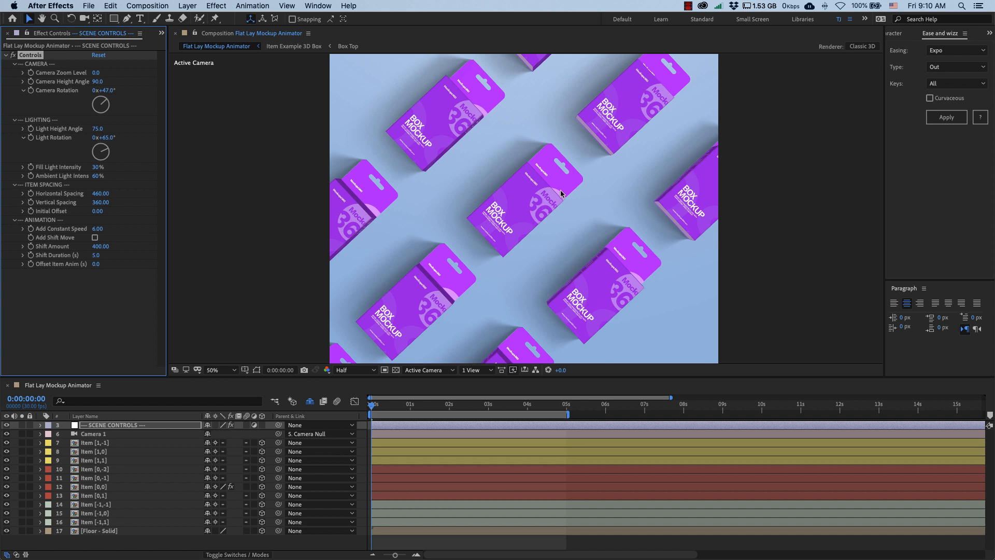
pyautogui.moveTo(526, 189)
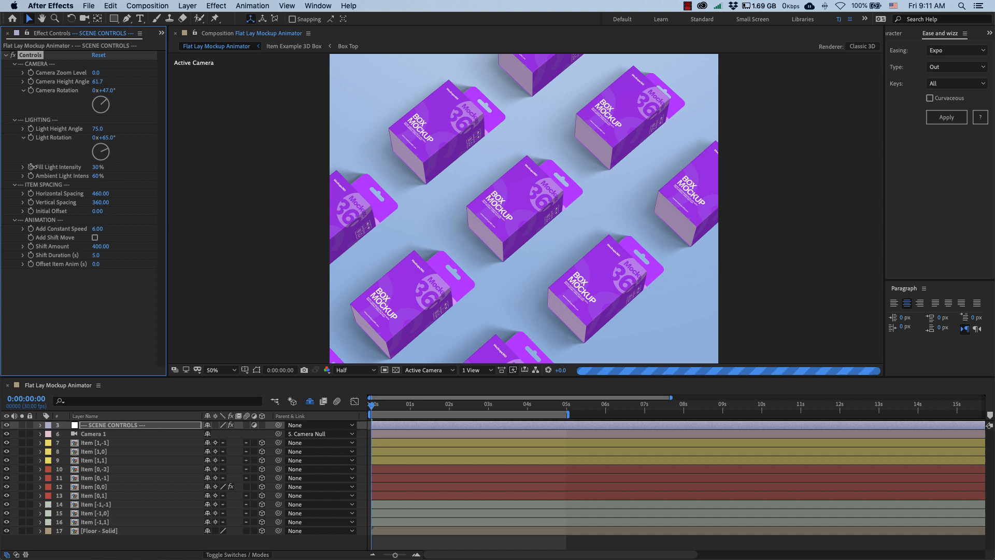
# Set Camera Zoom Level to 30 and try a different camera rotation angle
pyautogui.moveTo(96, 81); pyautogui.dragTo(118, 81)
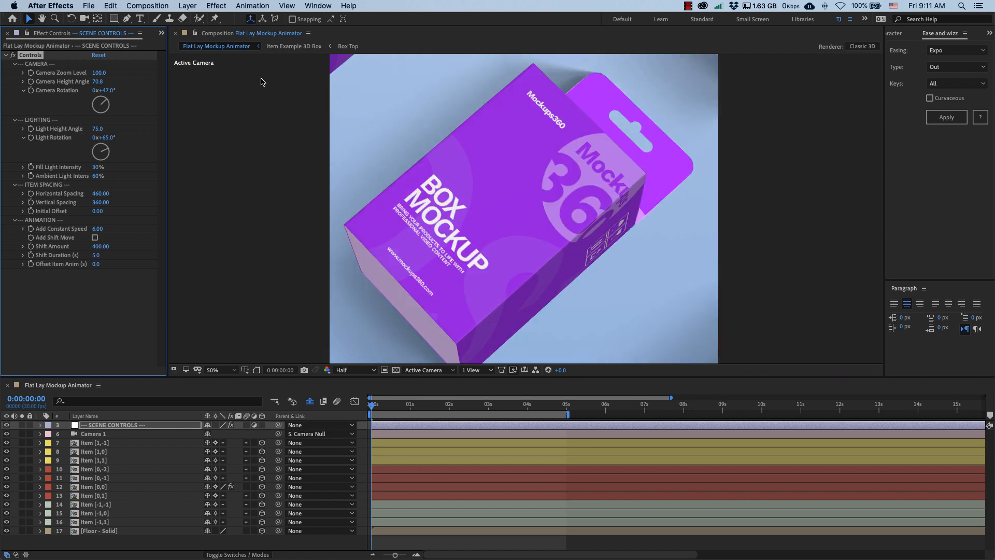
pyautogui.click(99, 73)
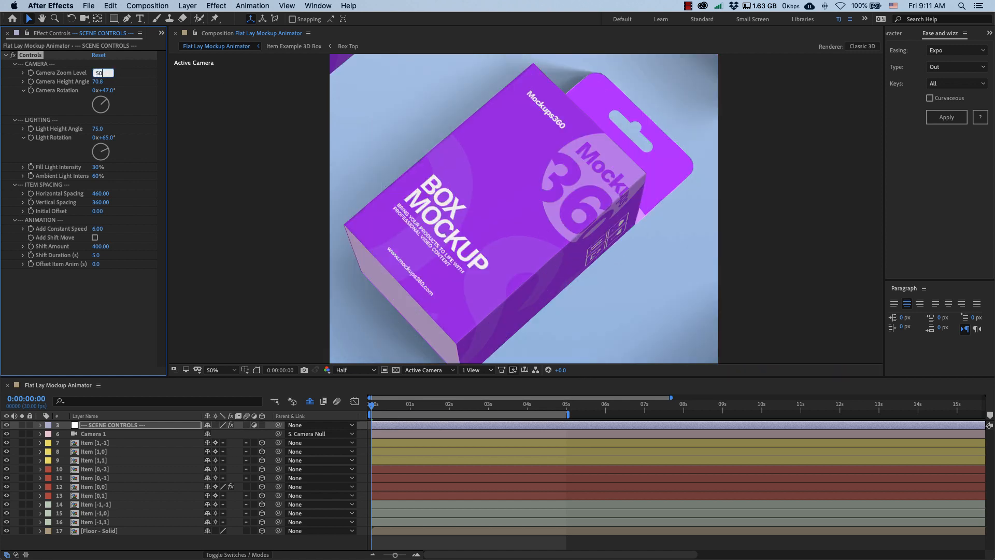
pyautogui.write('50')
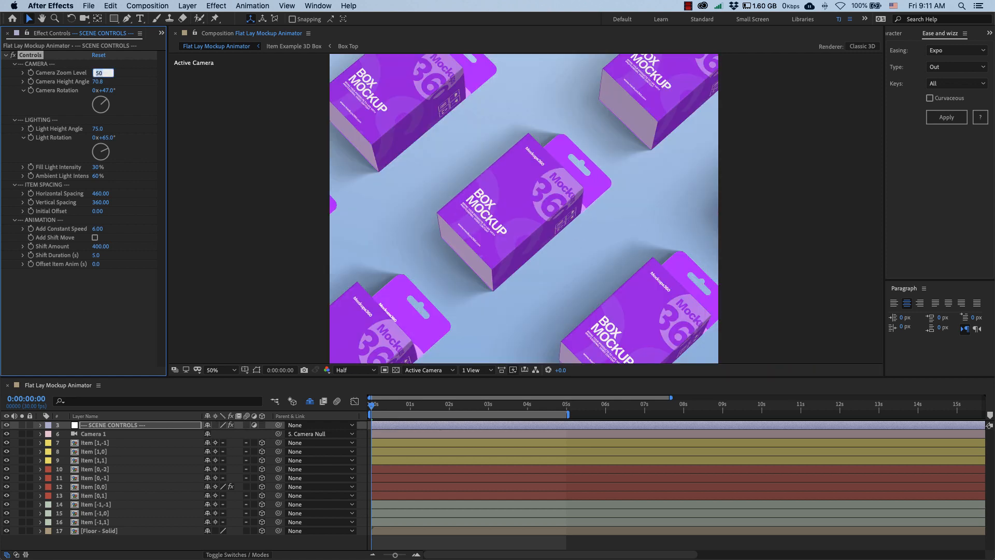
pyautogui.write('30.0')
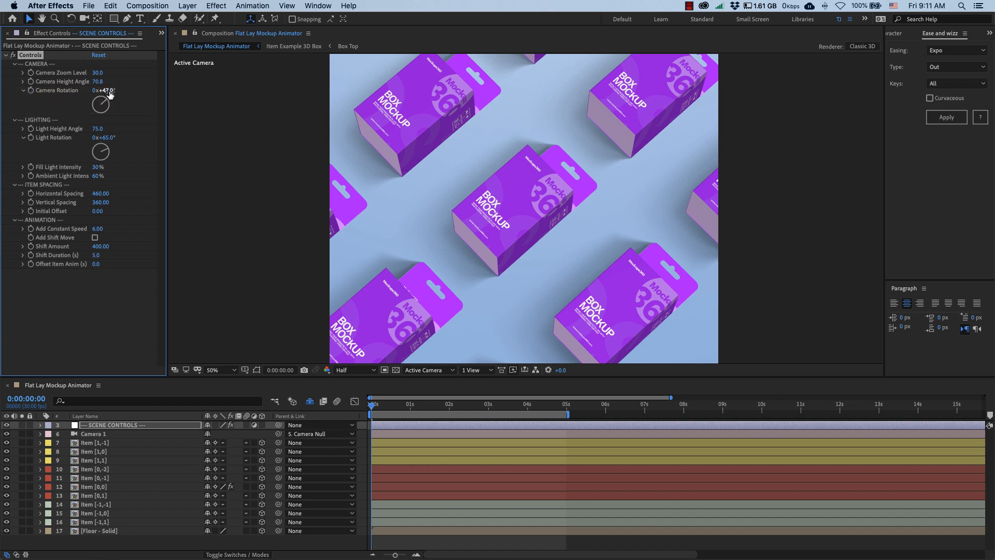
pyautogui.moveTo(105, 89); pyautogui.dragTo(109, 91)
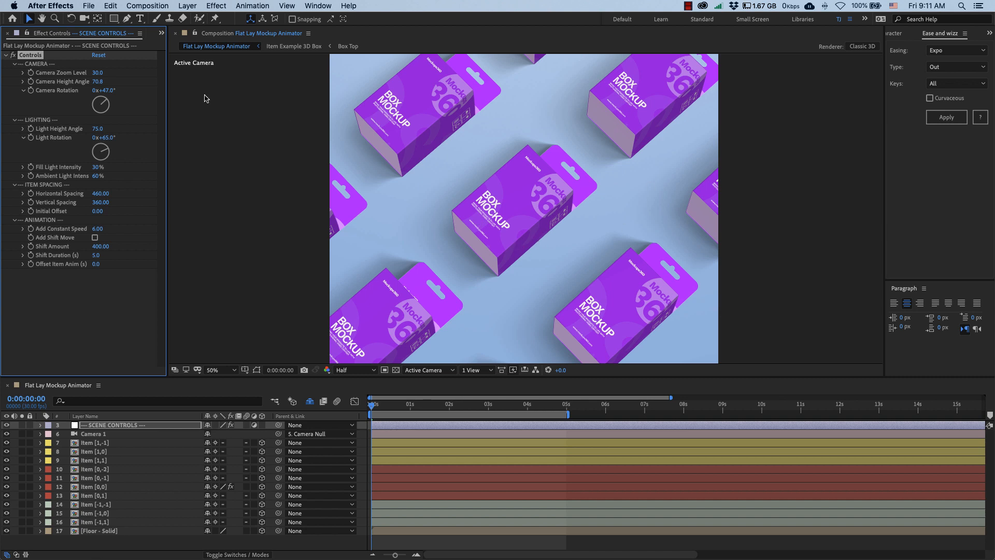
pyautogui.moveTo(567, 228)
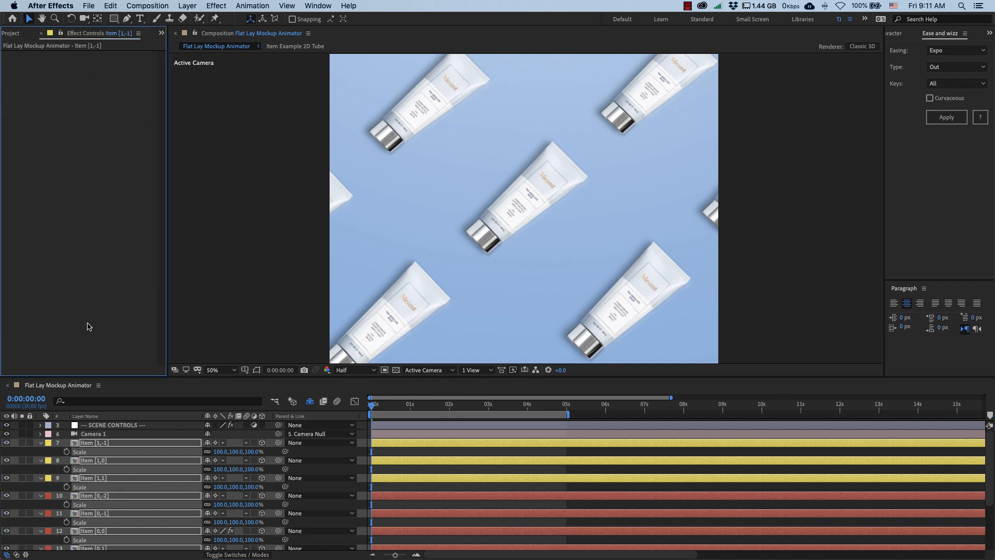
pyautogui.click(114, 424)
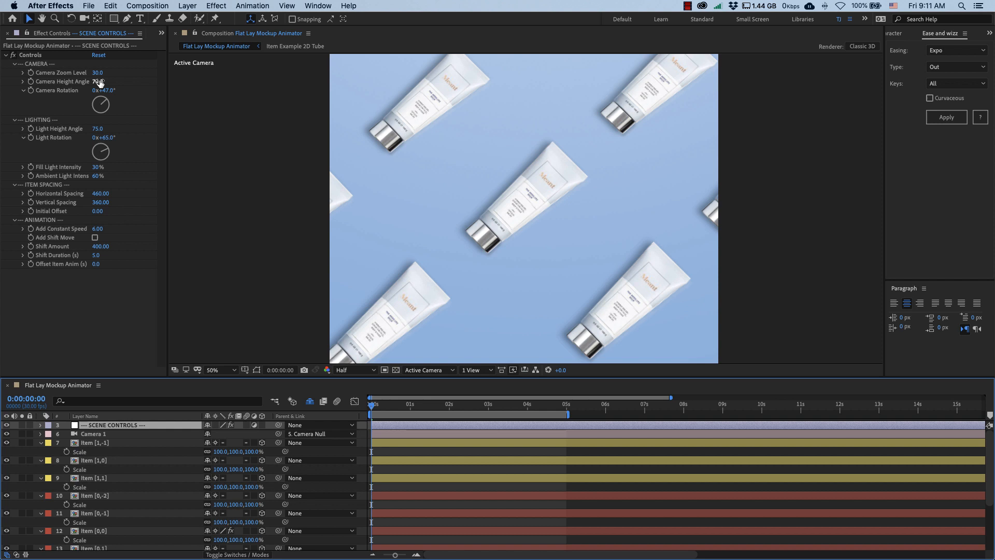
pyautogui.moveTo(98, 81); pyautogui.dragTo(89, 82)
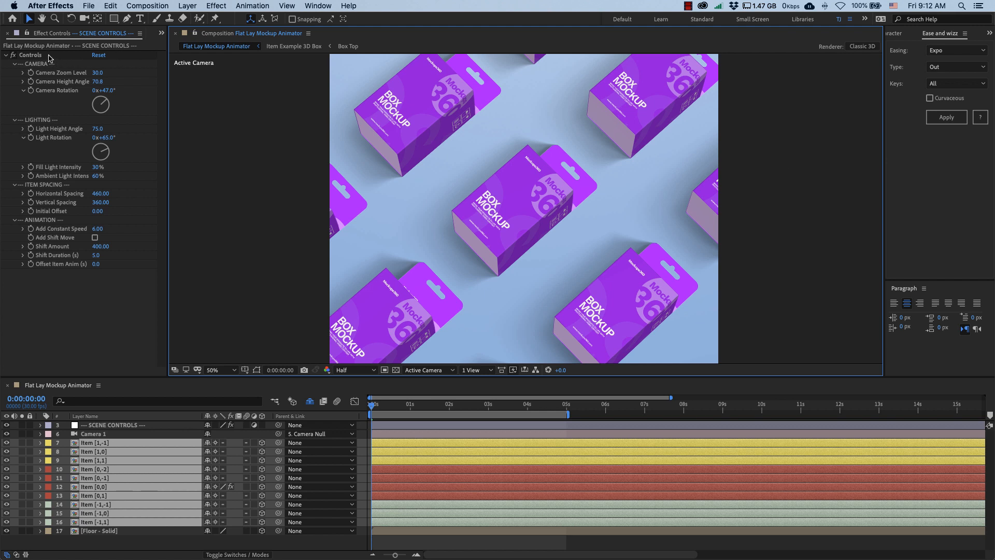
# Collapse the camera group, set ambient light to 50% and light height angle to 60.6
pyautogui.click(16, 64)
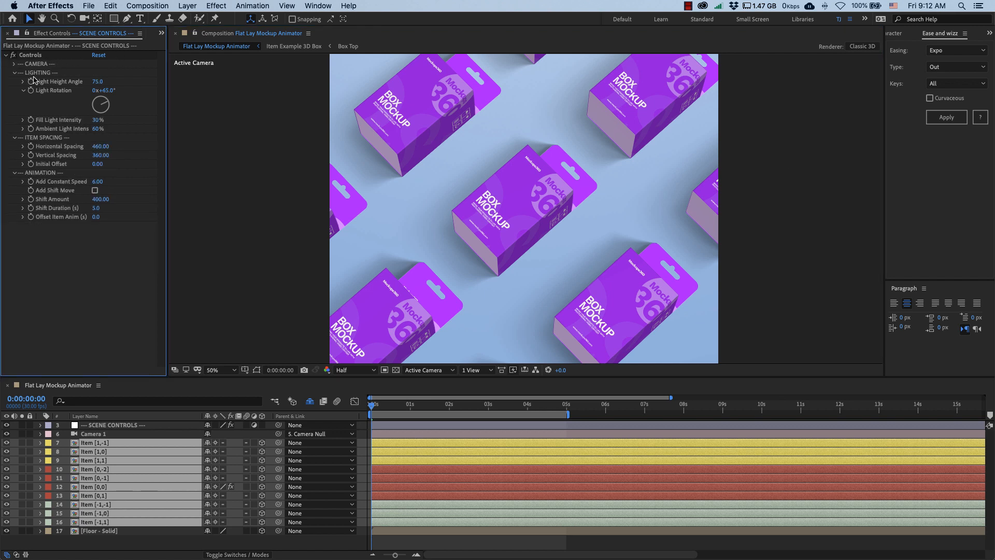
pyautogui.moveTo(140, 80)
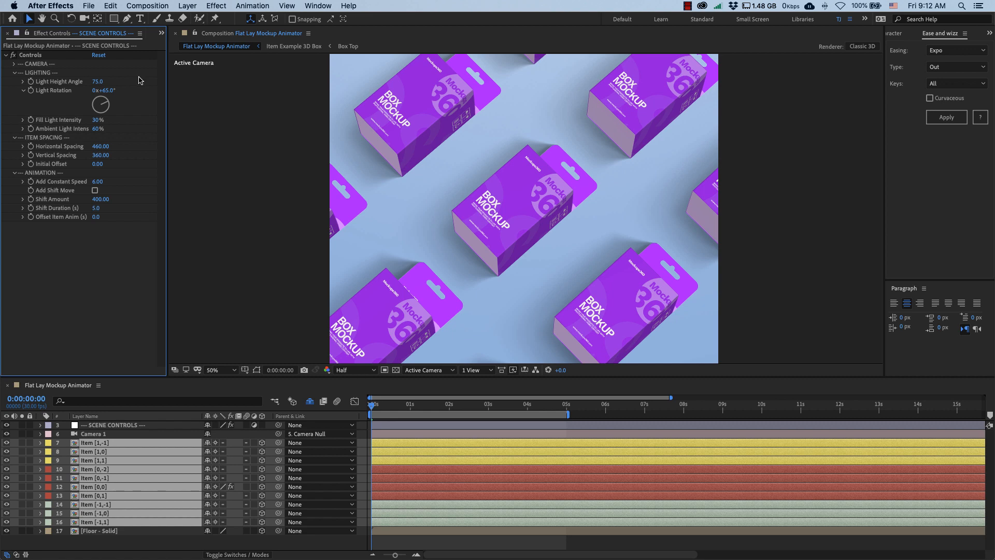
pyautogui.doubleClick(99, 128)
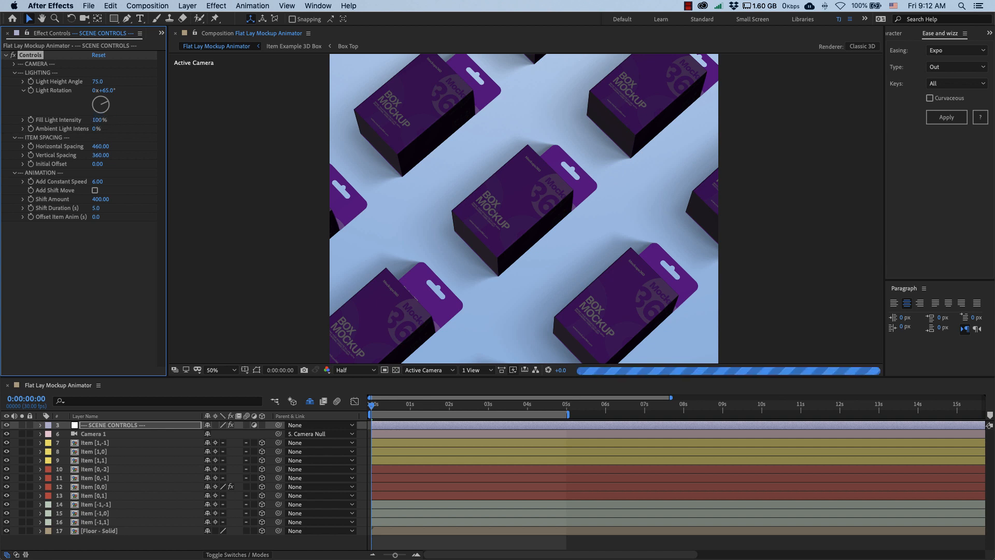
pyautogui.click(103, 82)
pyautogui.write('0')
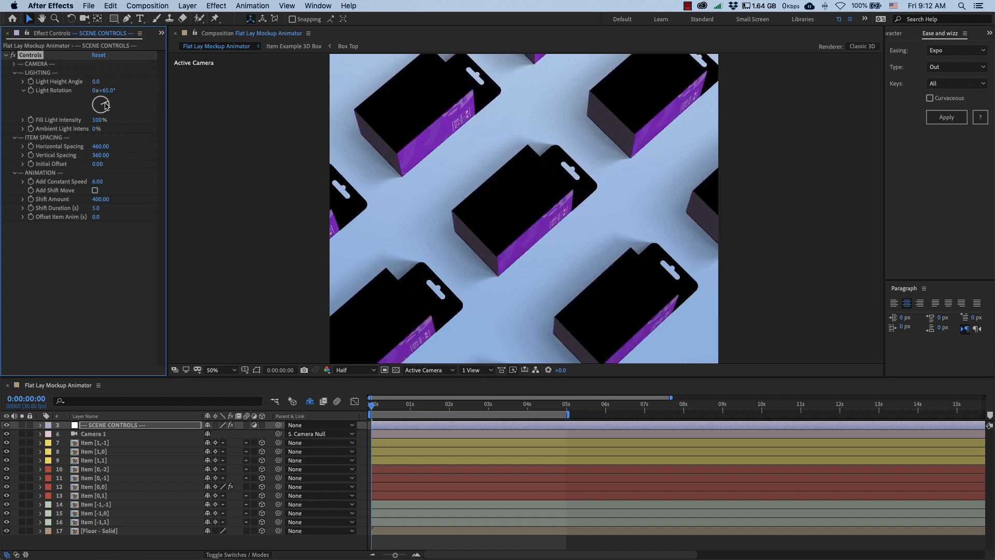
# Spin the Light Rotation dial past a full turn to 1x+87°
pyautogui.moveTo(101, 103); pyautogui.dragTo(106, 111)
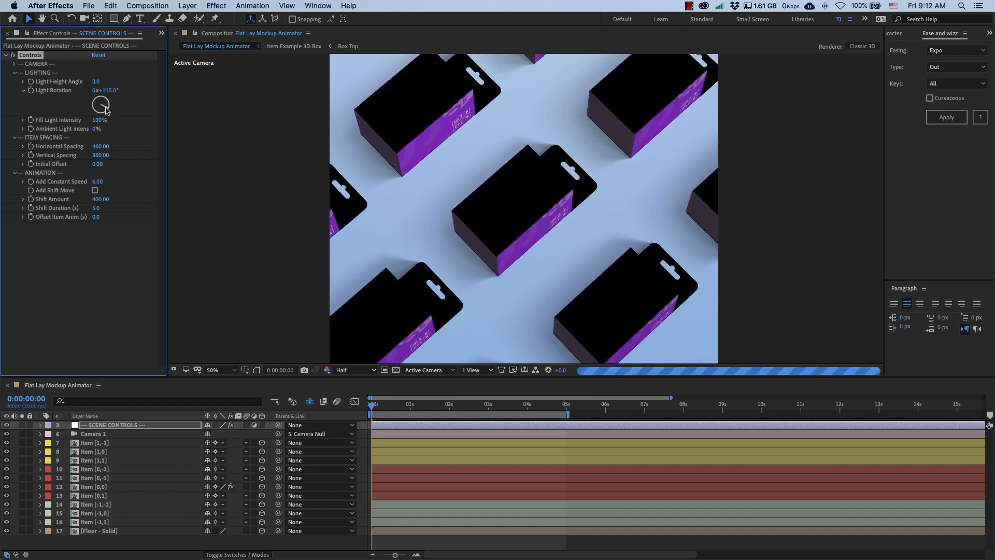
pyautogui.moveTo(99, 104); pyautogui.dragTo(104, 107)
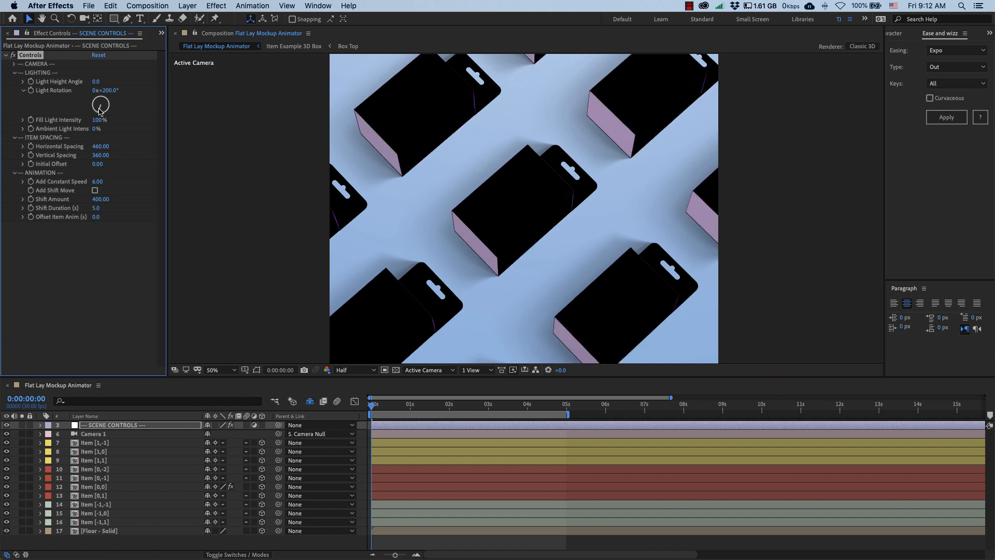
pyautogui.moveTo(100, 104); pyautogui.dragTo(107, 102)
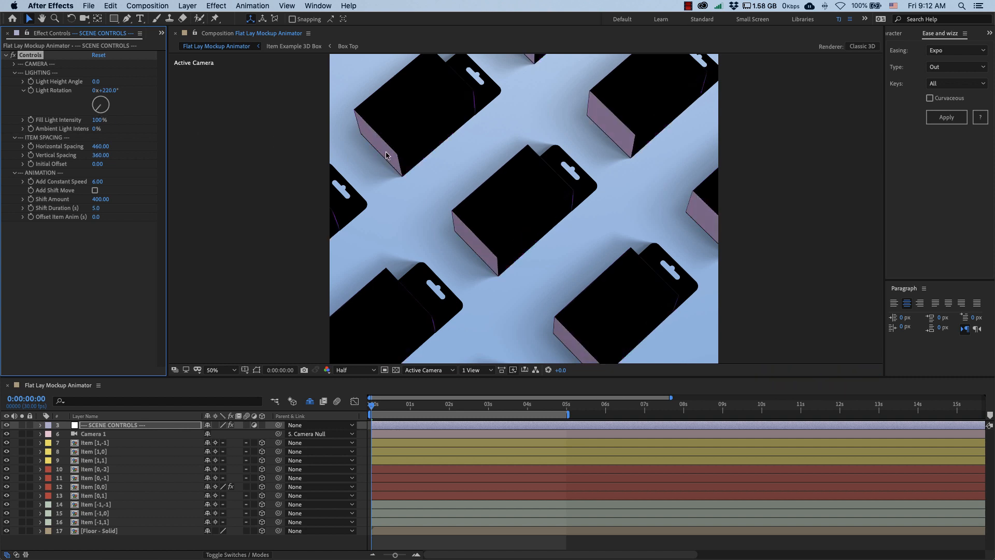
pyautogui.moveTo(99, 104); pyautogui.dragTo(109, 100)
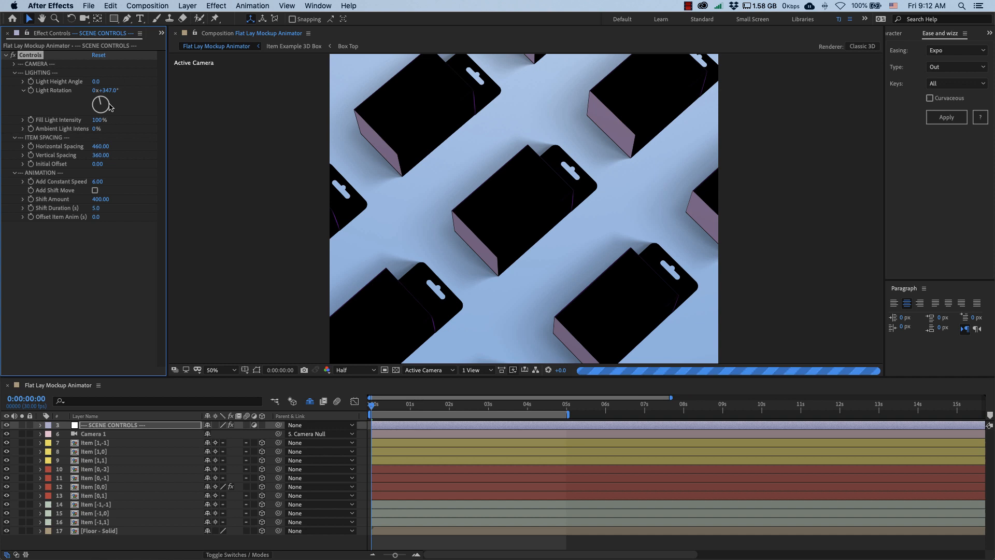
pyautogui.moveTo(100, 104); pyautogui.dragTo(117, 111)
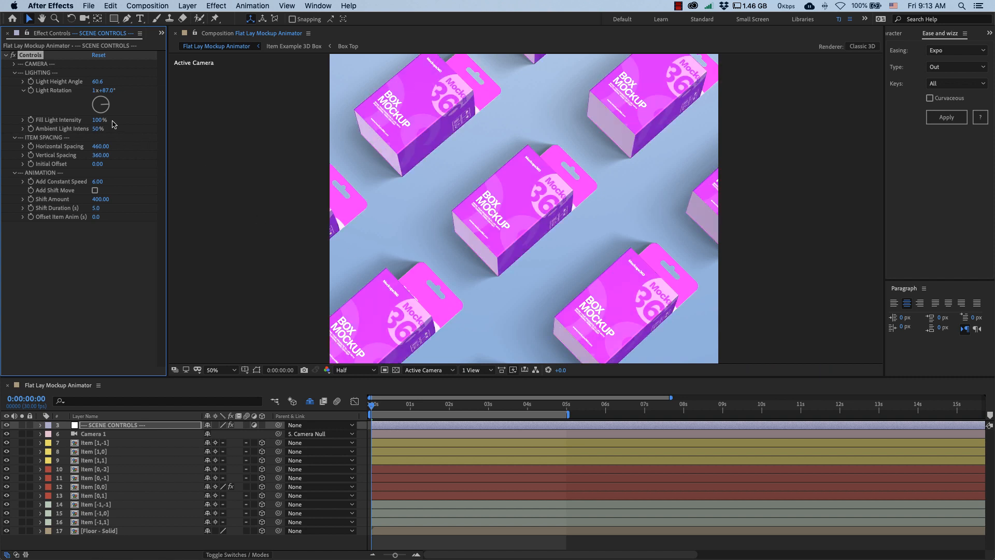
# Enter 50 as the Fill Light Intensity in Scene Controls
pyautogui.doubleClick(99, 120)
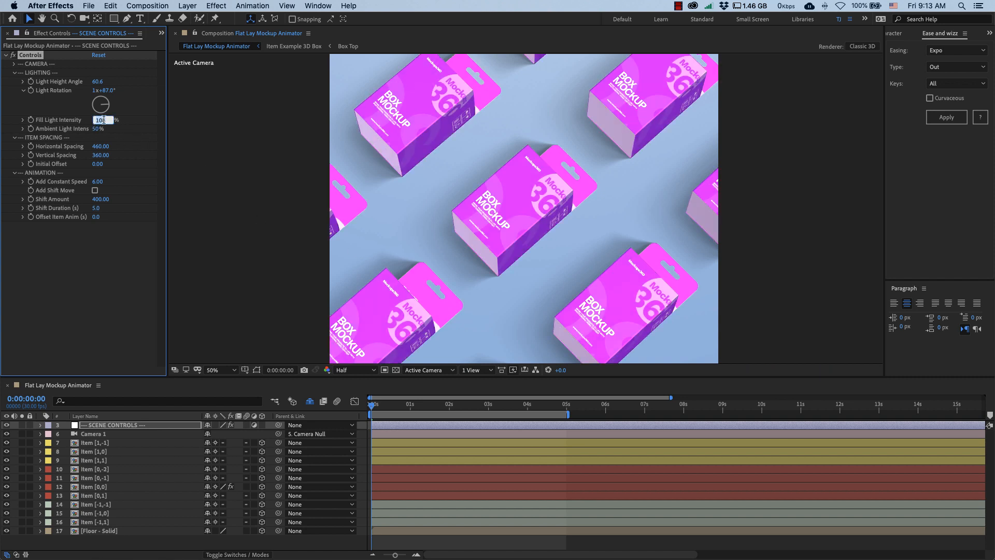
pyautogui.write('50%')
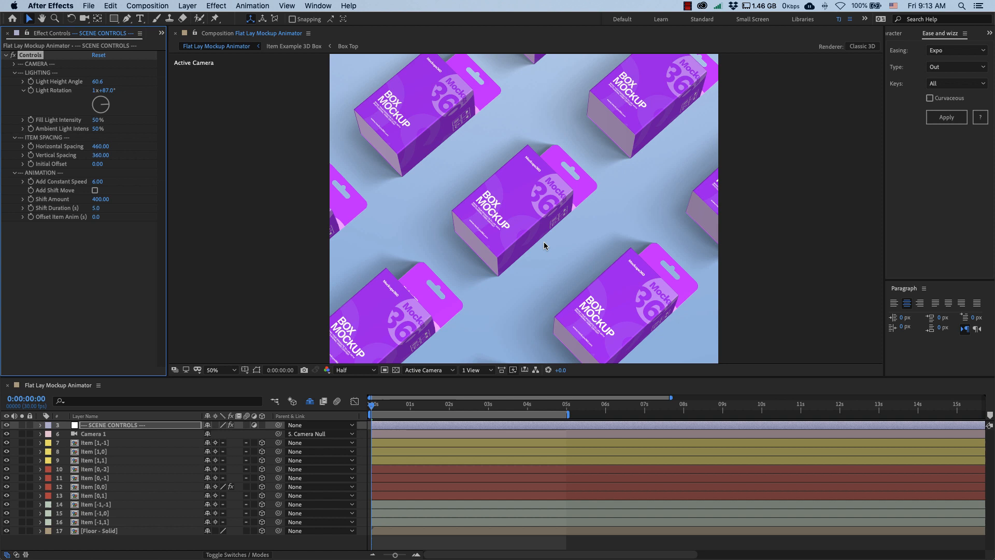
pyautogui.moveTo(544, 231)
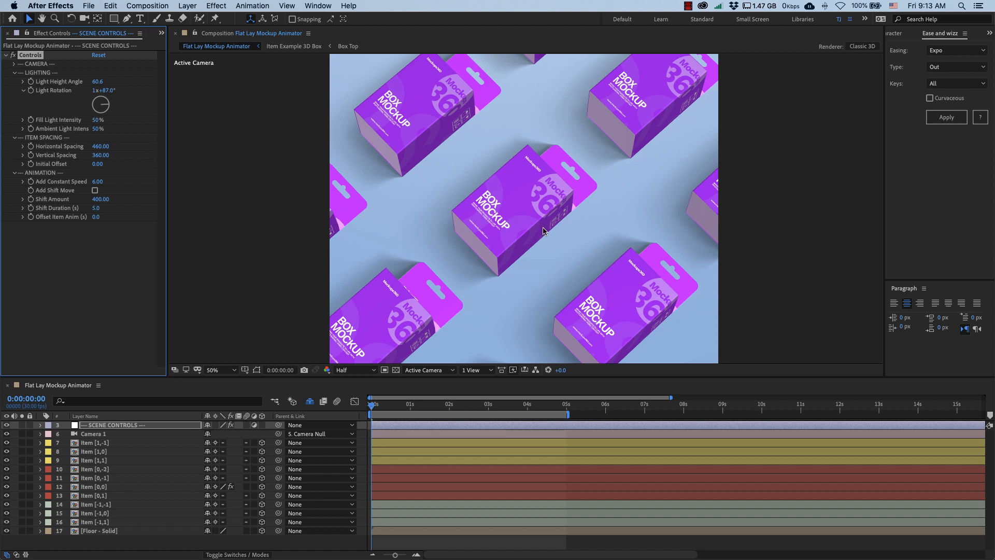
pyautogui.moveTo(544, 231)
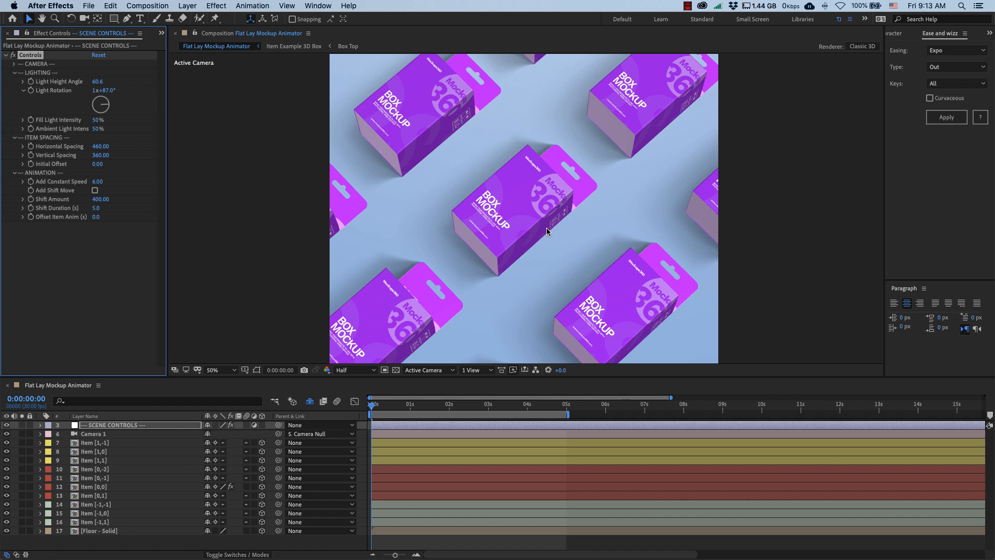
pyautogui.moveTo(442, 282)
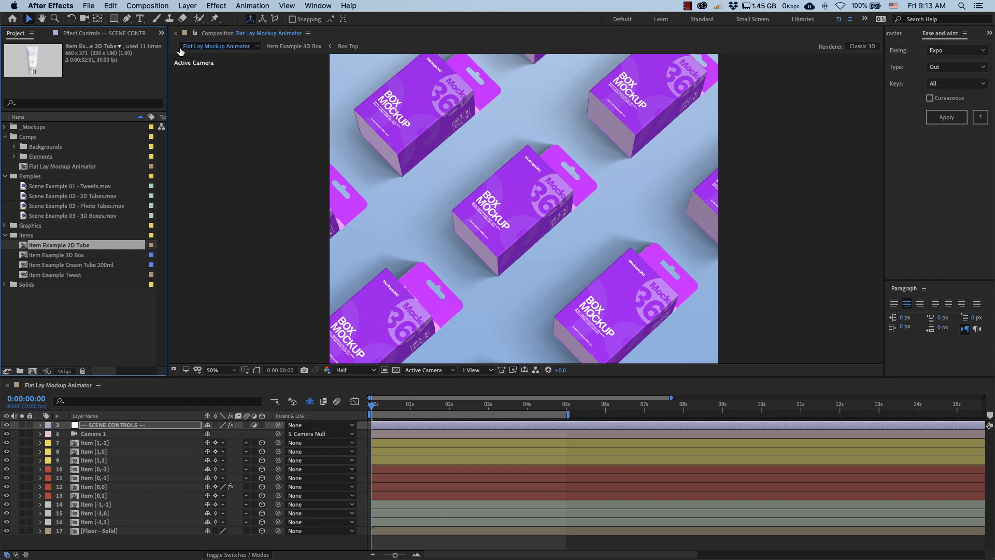
pyautogui.doubleClick(59, 244)
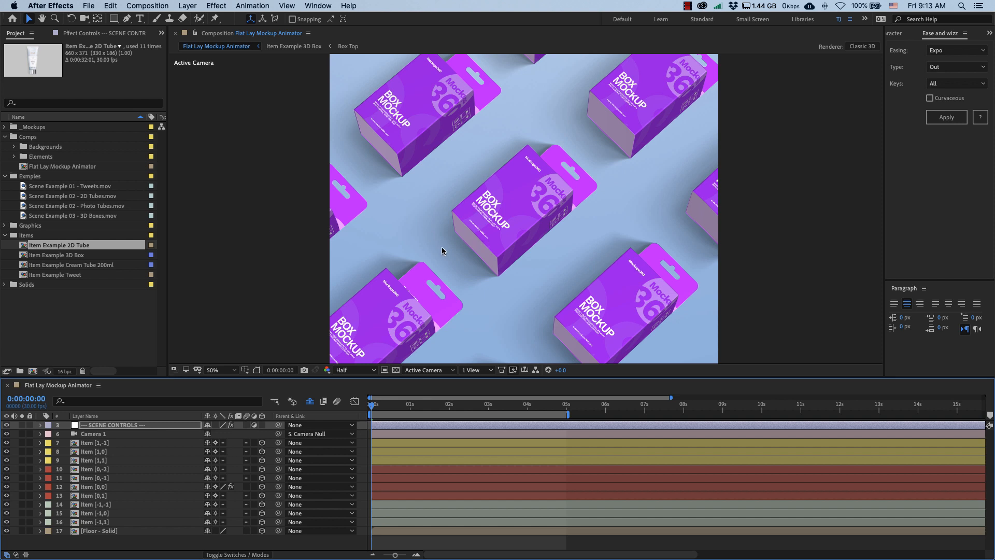
pyautogui.moveTo(461, 247)
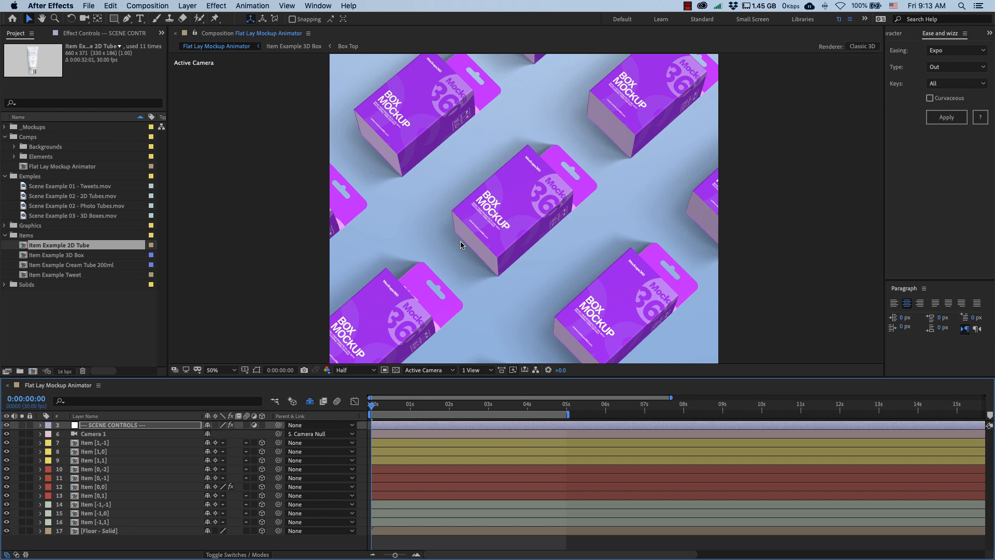
pyautogui.doubleClick(57, 255)
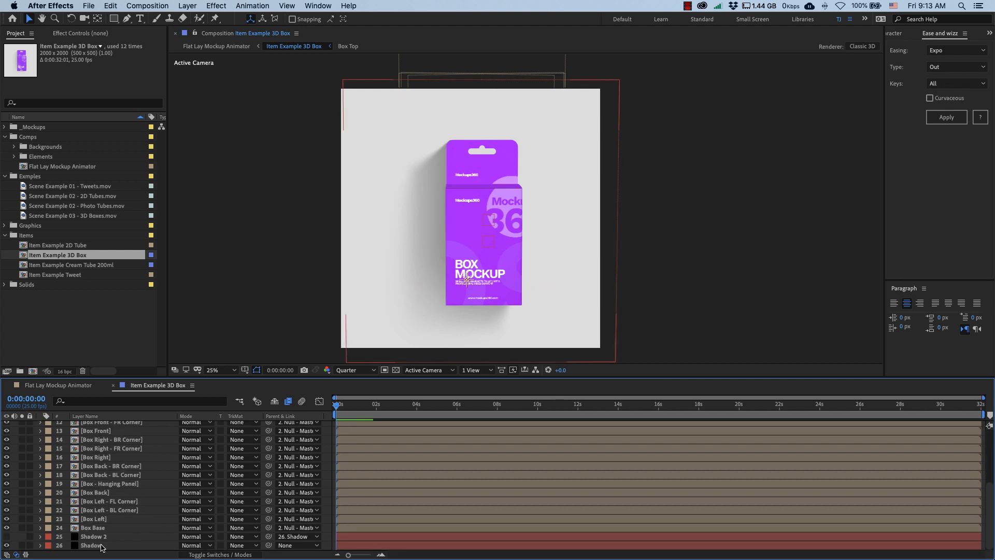
pyautogui.click(93, 545)
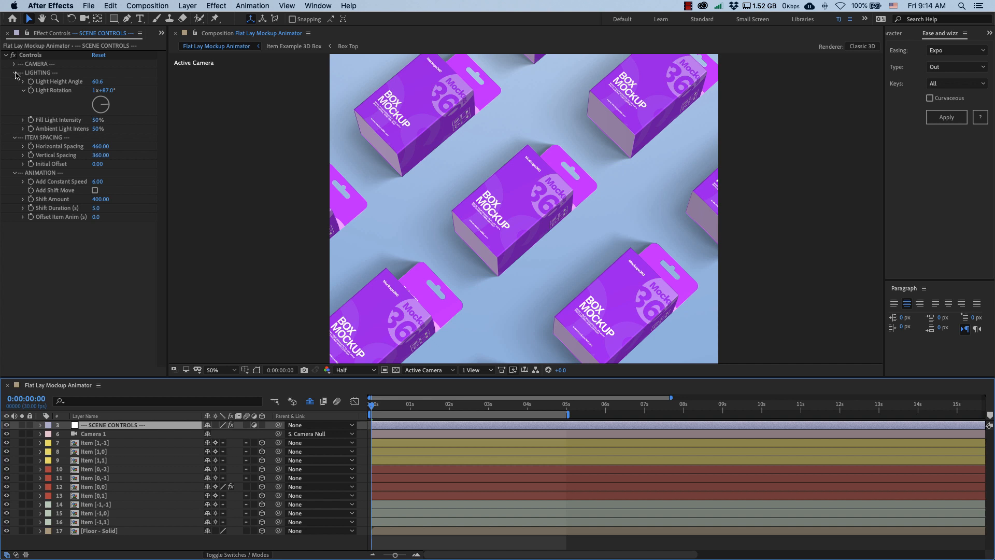
# Collapse the lighting group and try several Vertical Spacing values between box rows
pyautogui.click(15, 72)
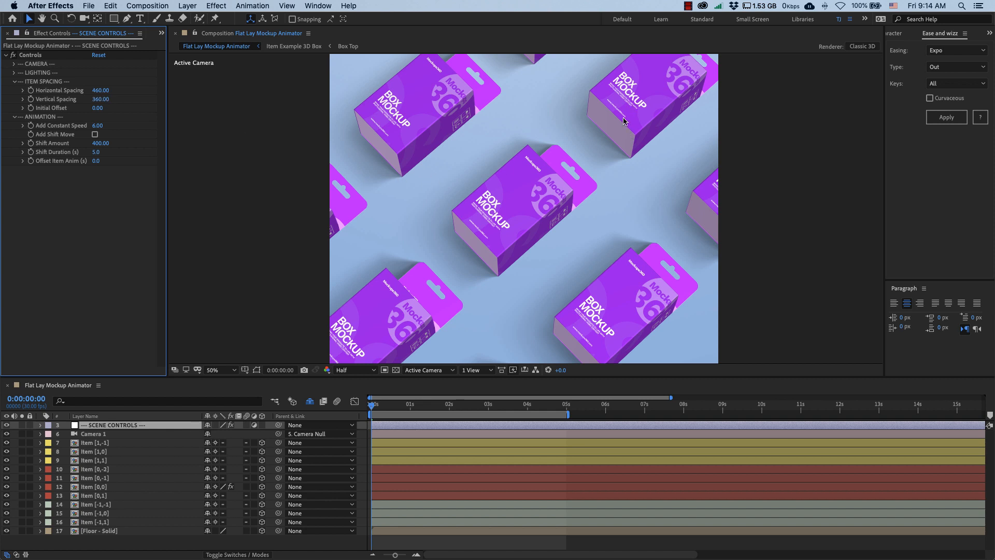
pyautogui.moveTo(543, 202)
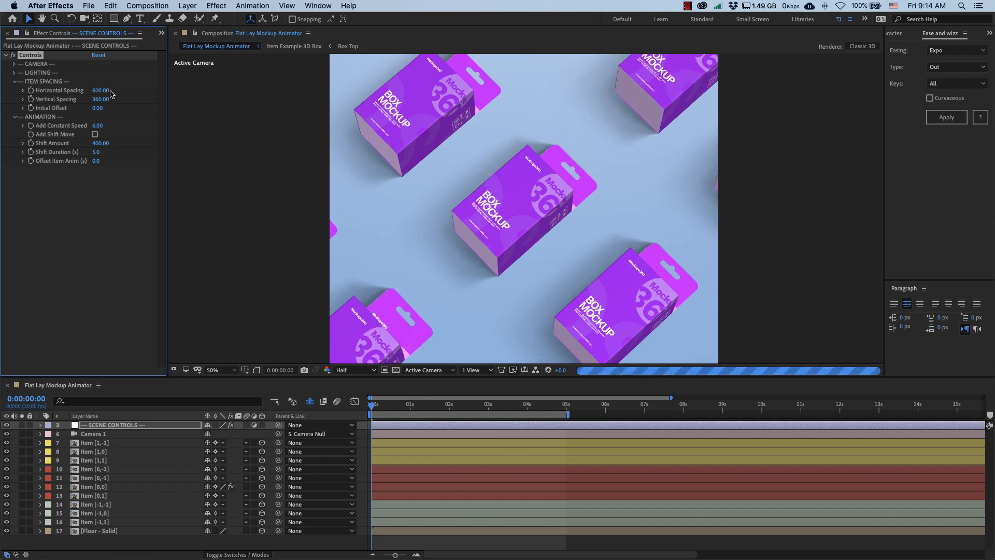
pyautogui.moveTo(100, 89); pyautogui.dragTo(88, 90)
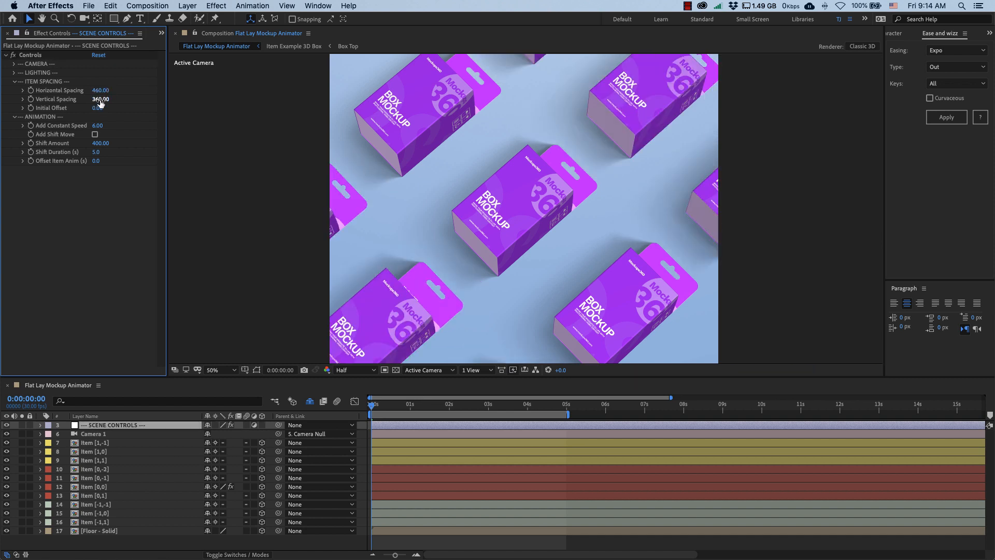
pyautogui.moveTo(100, 99); pyautogui.dragTo(95, 99)
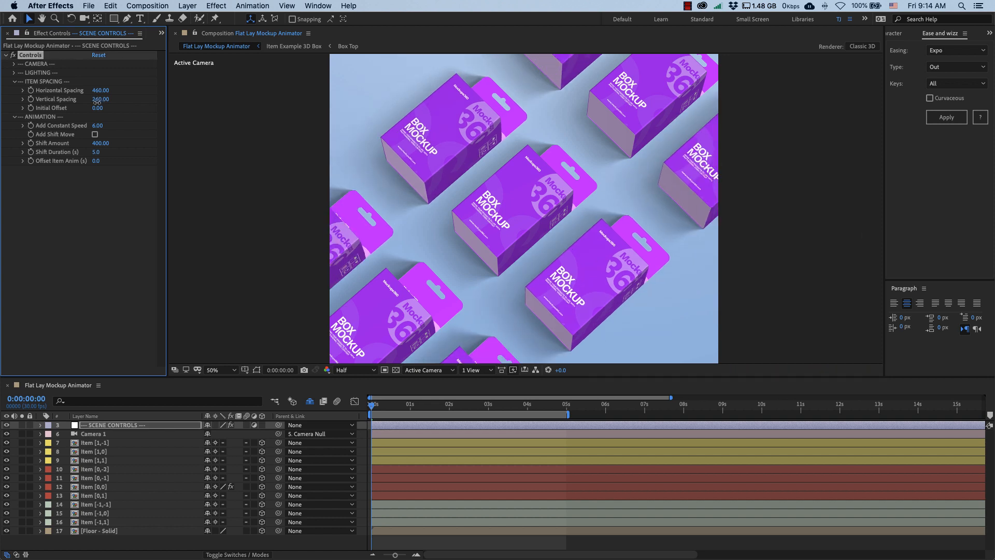
pyautogui.moveTo(100, 99); pyautogui.dragTo(100, 99)
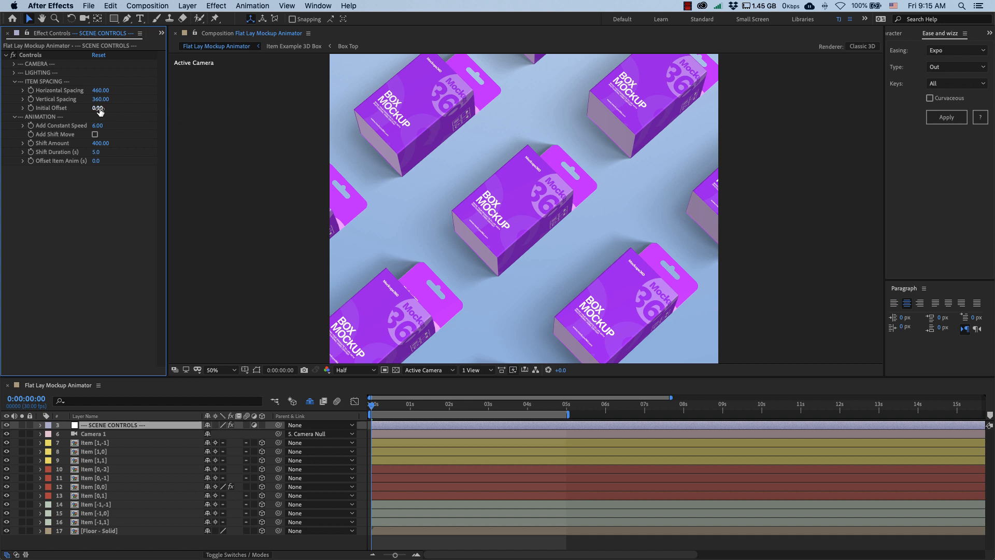
# Set Initial Offset to 100 to stagger the box grid rows
pyautogui.click(100, 108)
pyautogui.write('20')
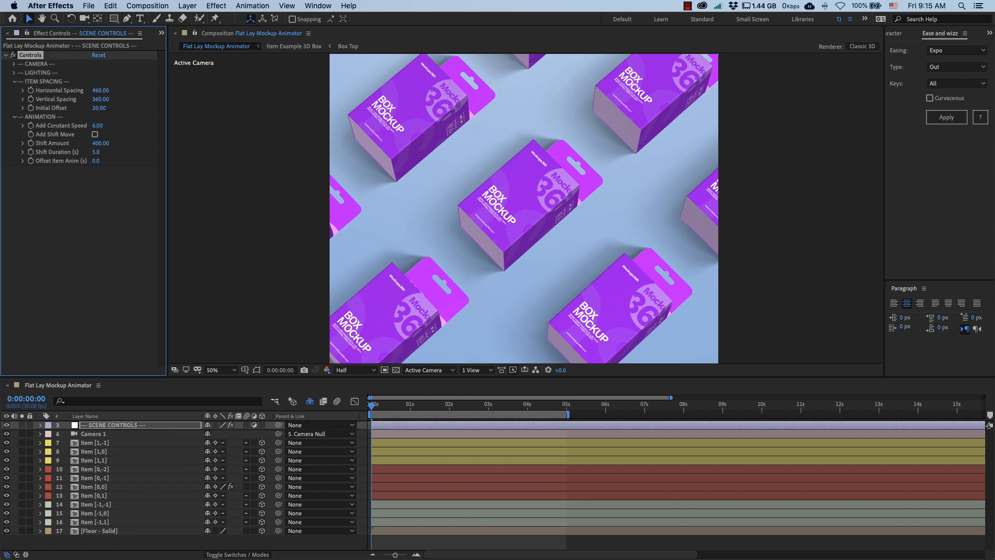
pyautogui.click(100, 107)
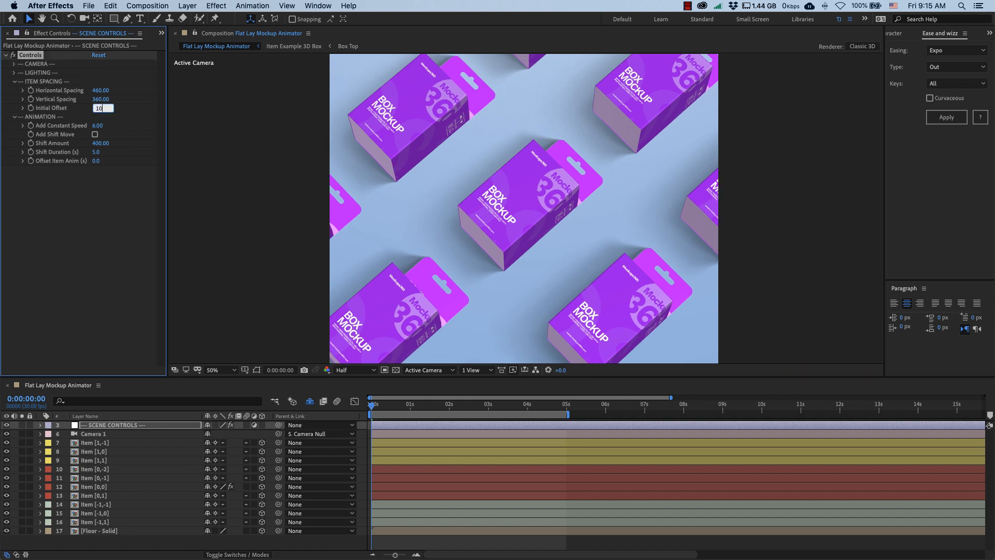
pyautogui.write('100.00')
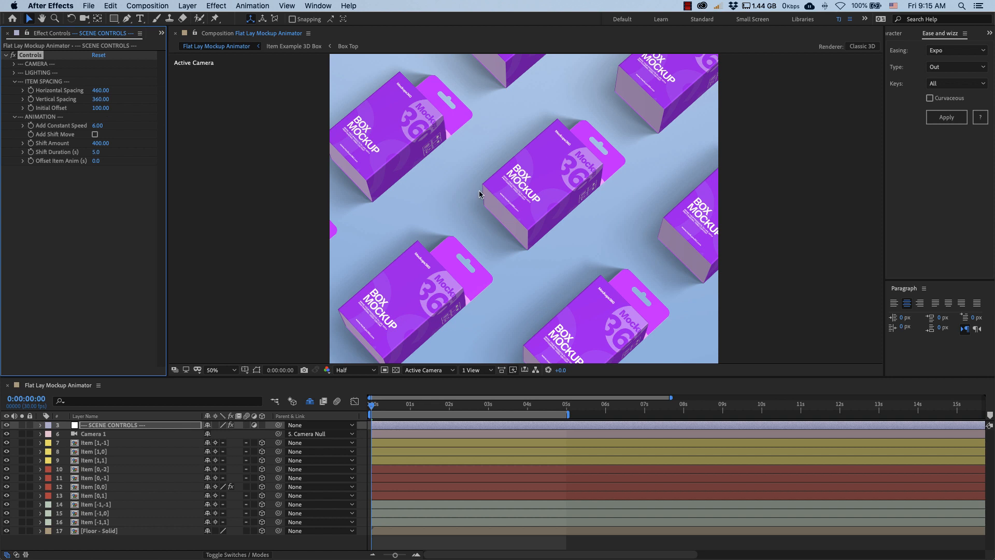
pyautogui.moveTo(619, 202)
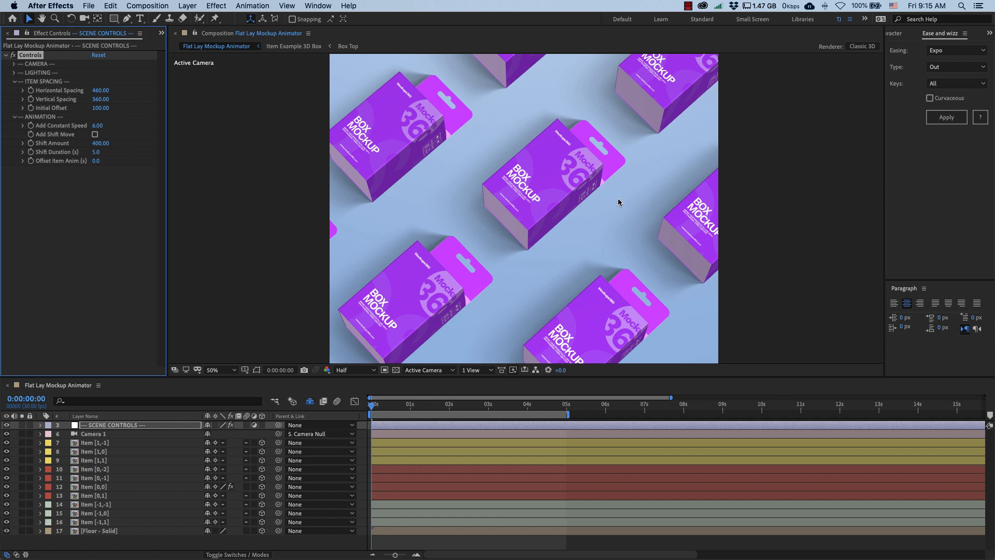
pyautogui.moveTo(564, 184)
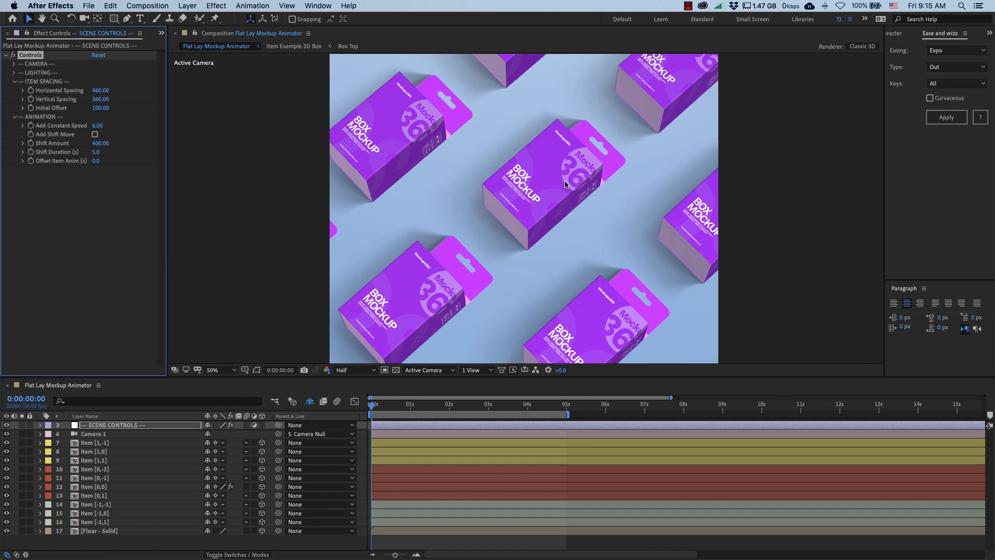
pyautogui.moveTo(603, 183)
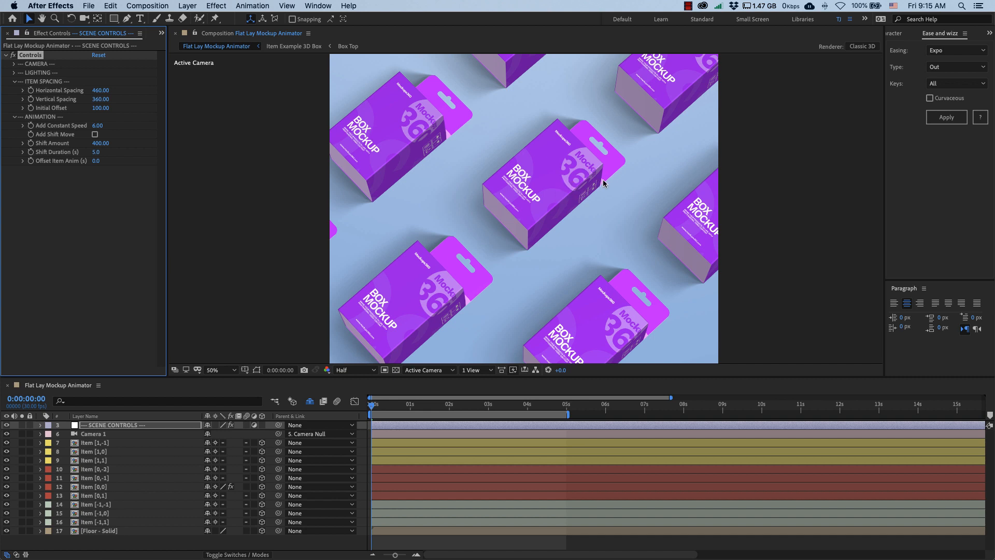
pyautogui.moveTo(52, 114)
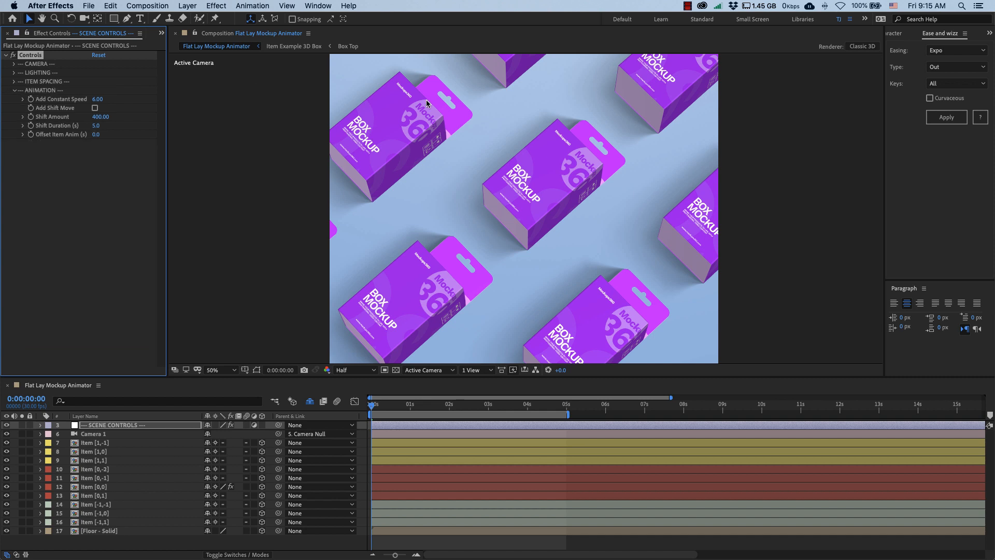
pyautogui.moveTo(672, 173)
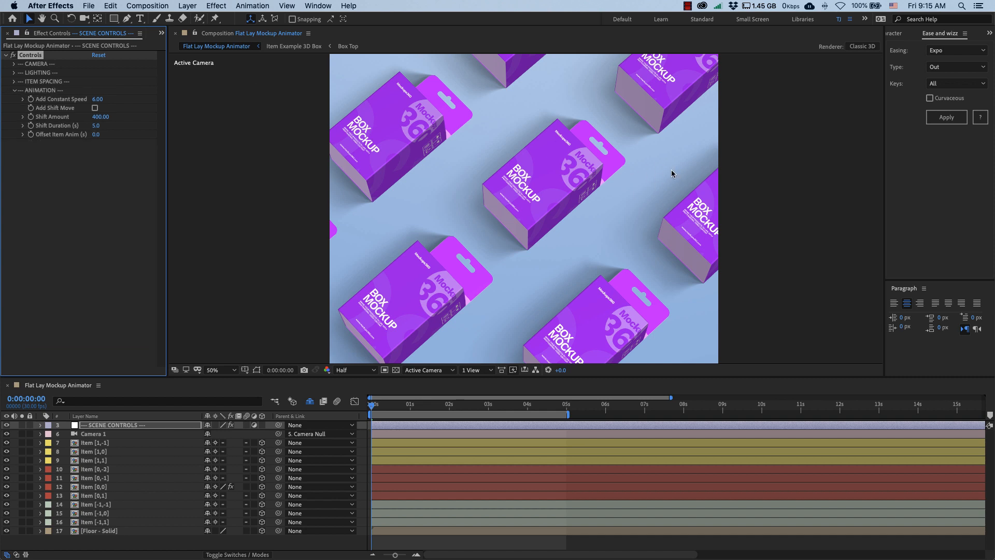
# Reselect the SCENE CONTROLS layer and preview the box animation
pyautogui.click(96, 460)
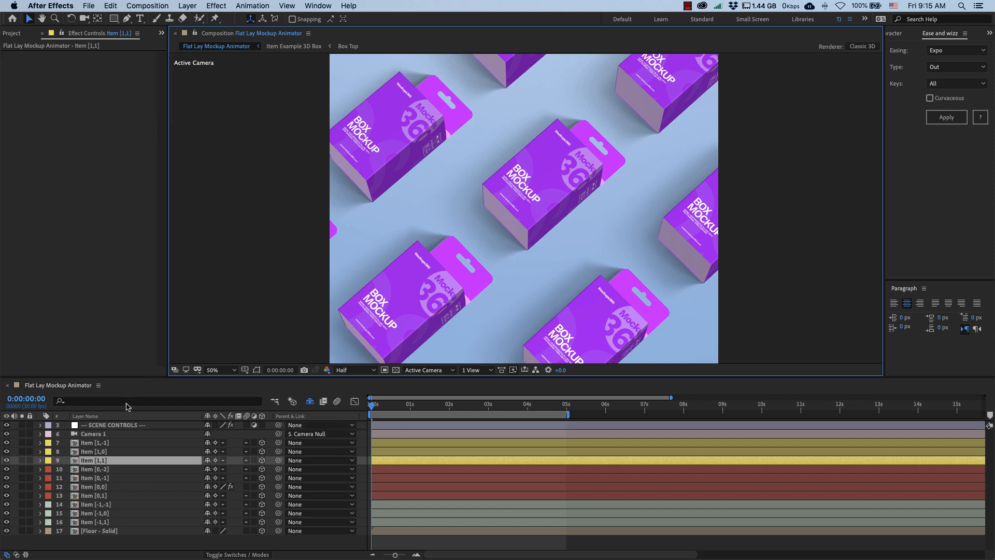
pyautogui.click(114, 425)
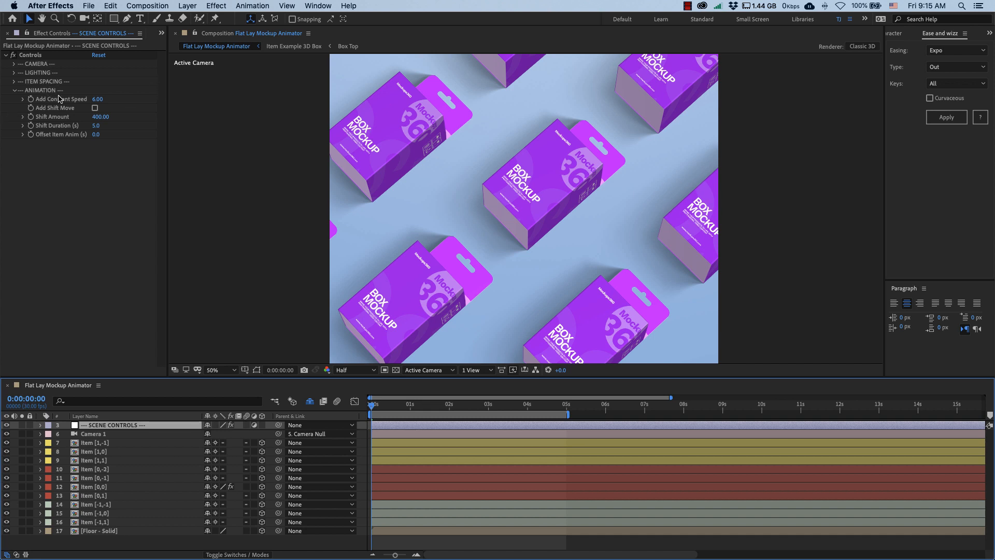
pyautogui.moveTo(57, 110)
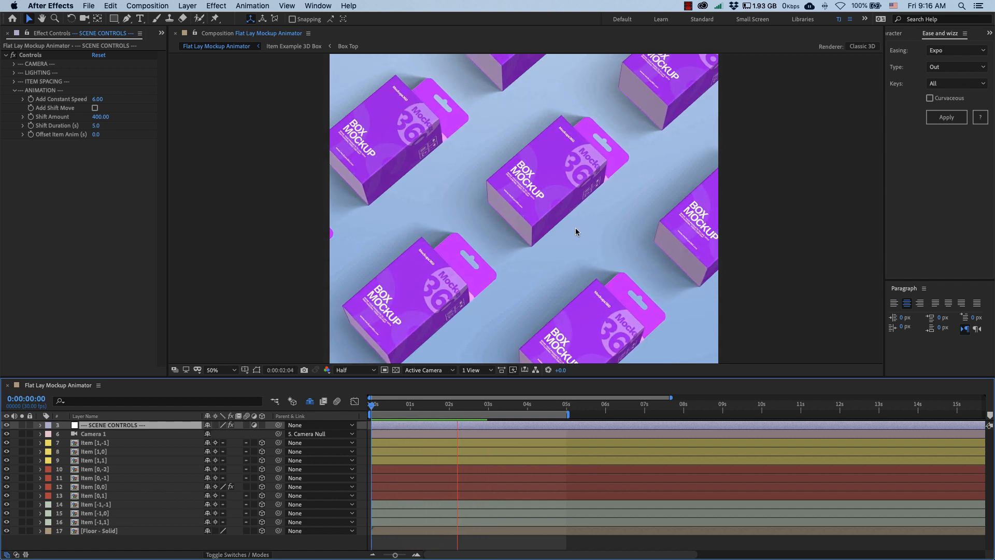
pyautogui.click(471, 405)
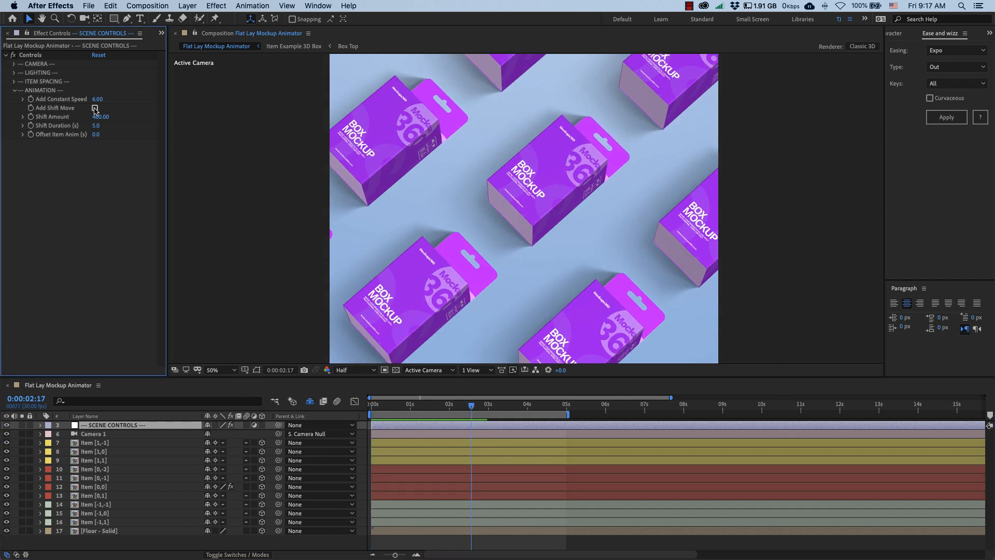
# Enable Add Shift Move in the Scene Controls effect
pyautogui.click(94, 107)
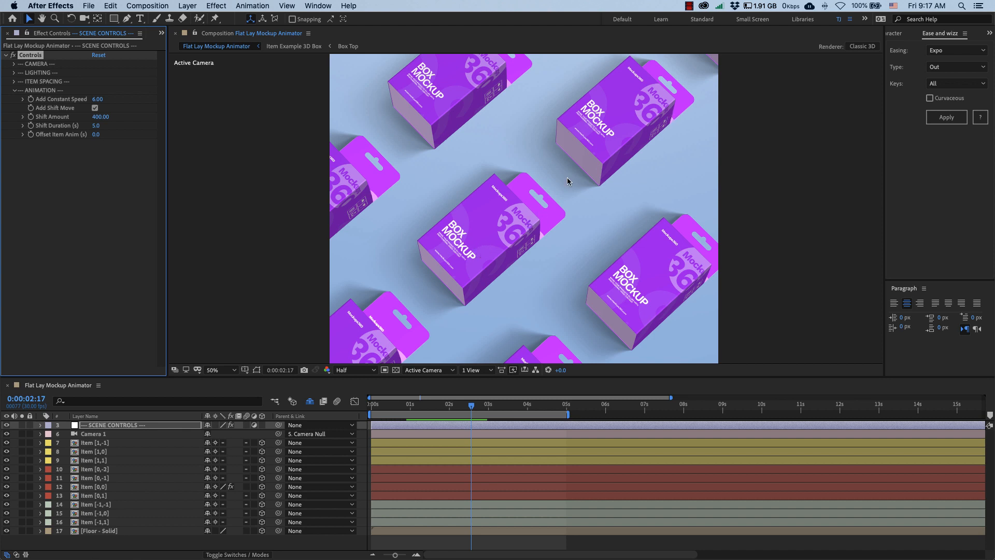
pyautogui.moveTo(556, 199)
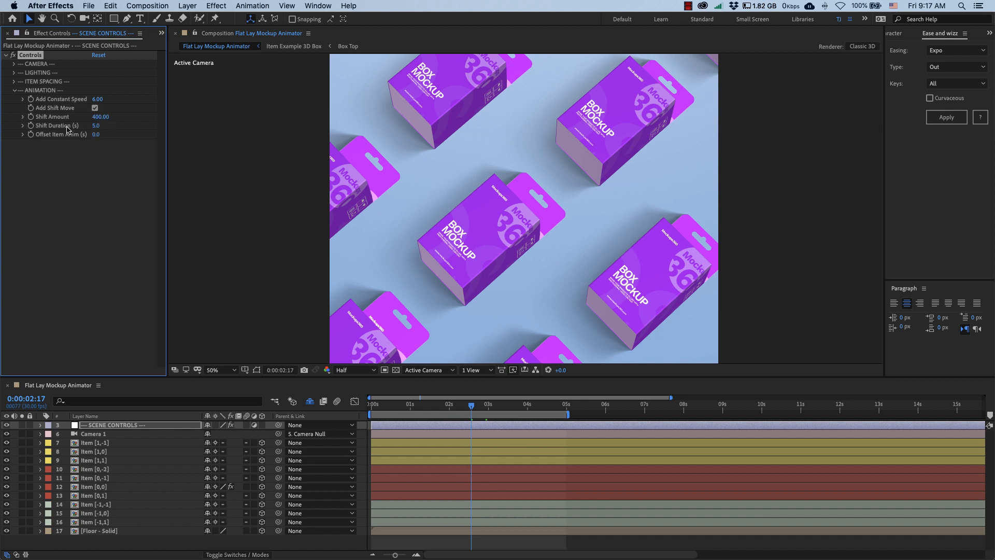
pyautogui.moveTo(128, 135)
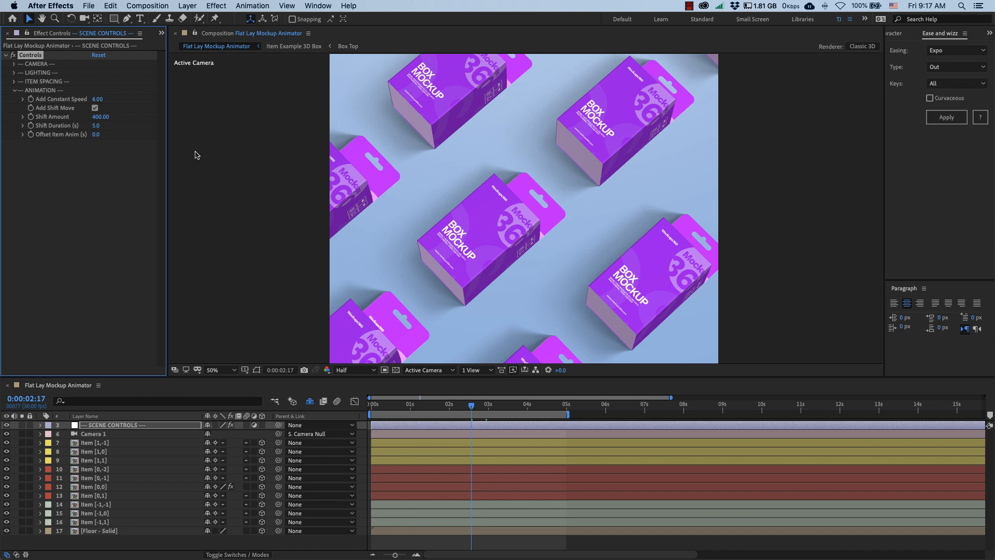
pyautogui.click(95, 504)
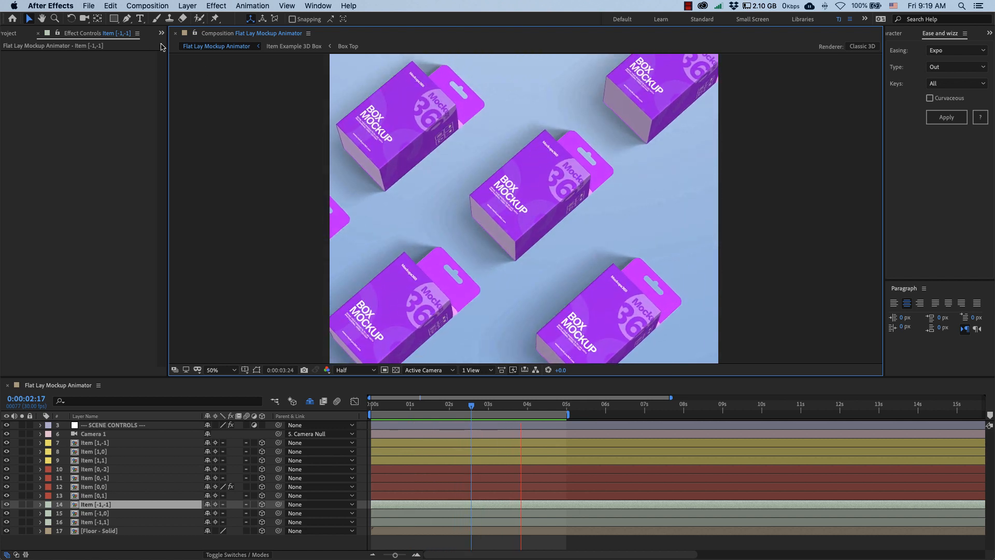
pyautogui.click(114, 424)
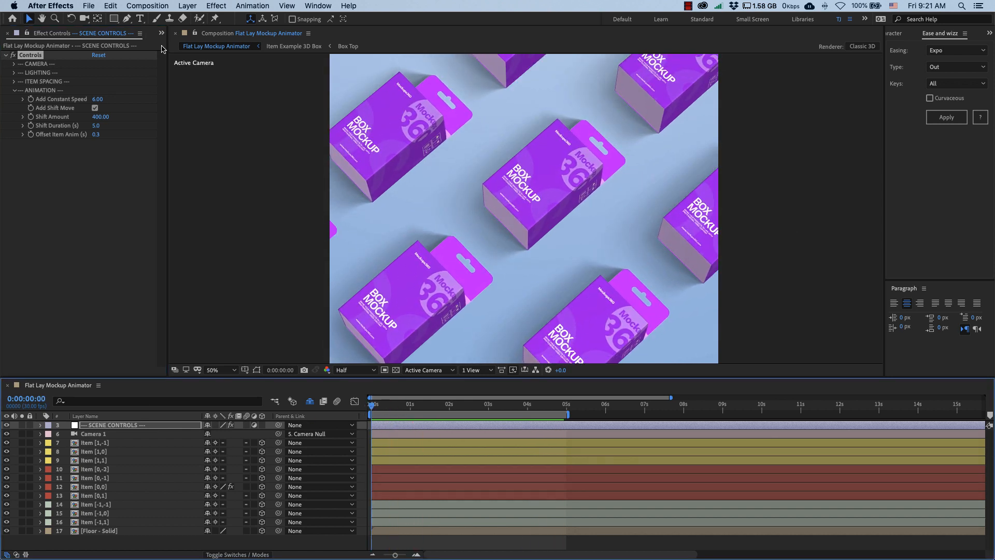
# Set Offset Item Anim (s) to 0.3 in SCENE CONTROLS
pyautogui.click(15, 33)
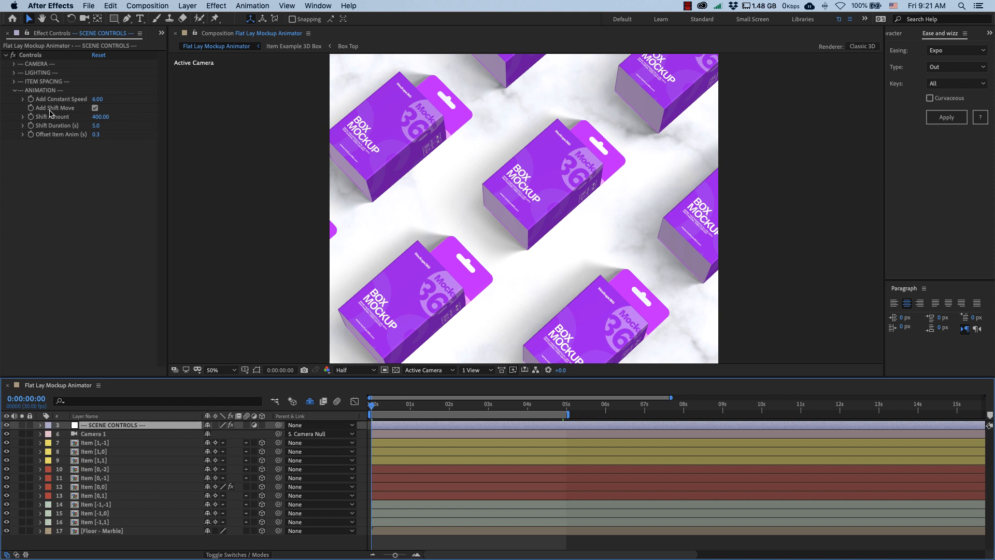
pyautogui.moveTo(119, 120)
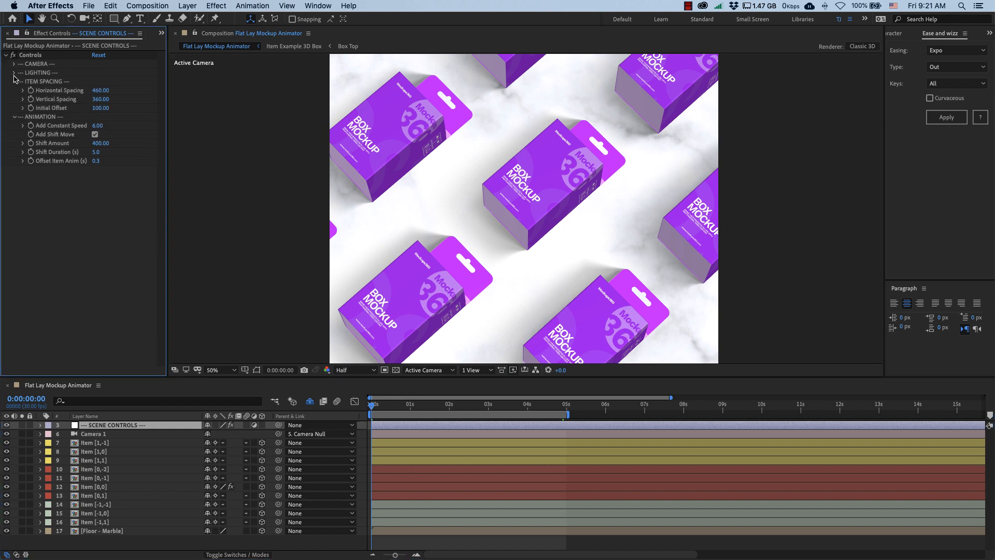
# Swap Floor - Solid for Floor - Marble, expand the Scene Controls groups, and preview
pyautogui.click(5, 63)
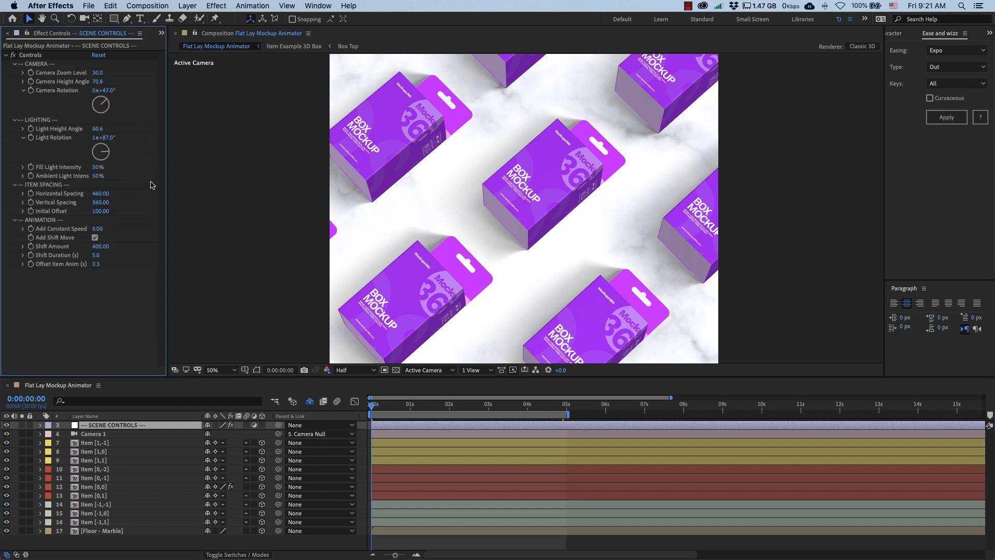
pyautogui.click(93, 451)
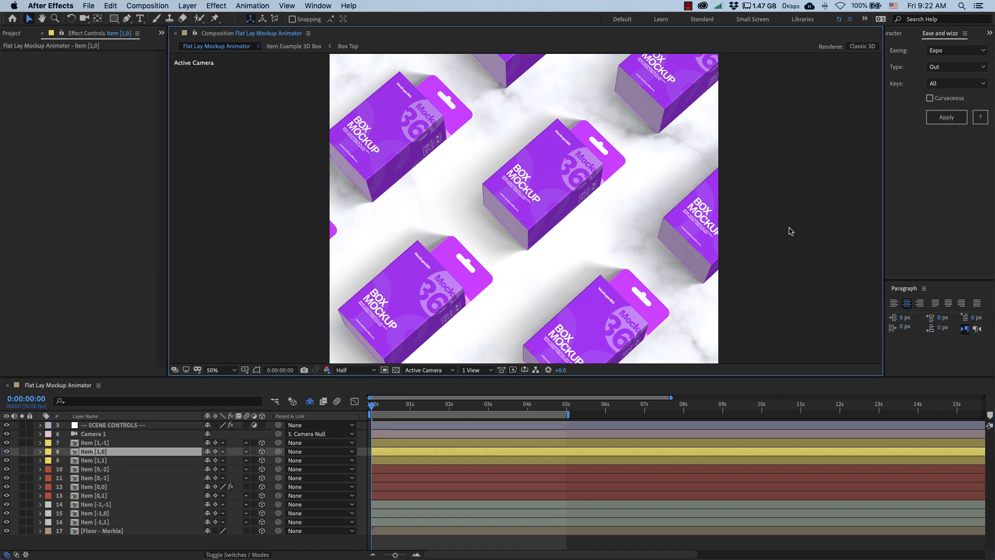
pyautogui.moveTo(761, 264)
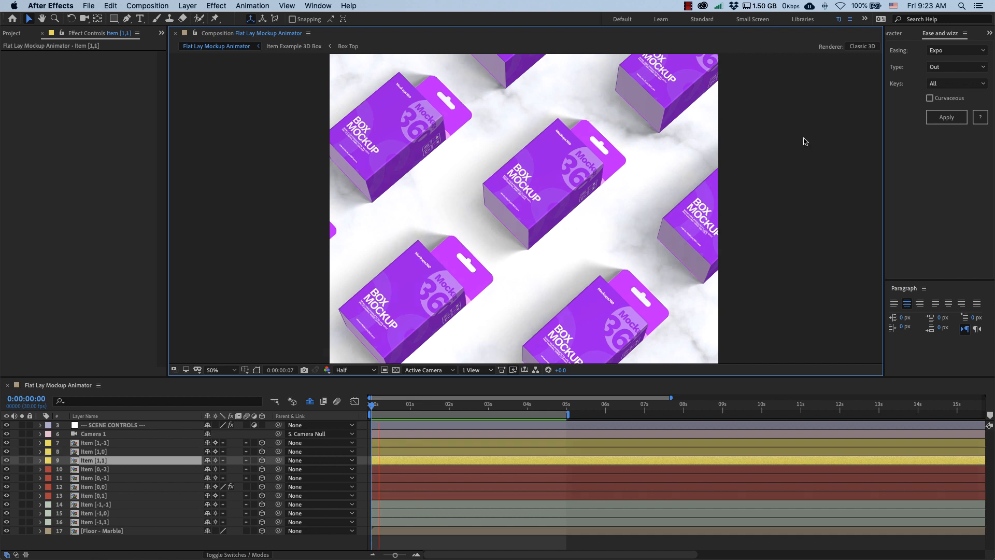
pyautogui.click(455, 415)
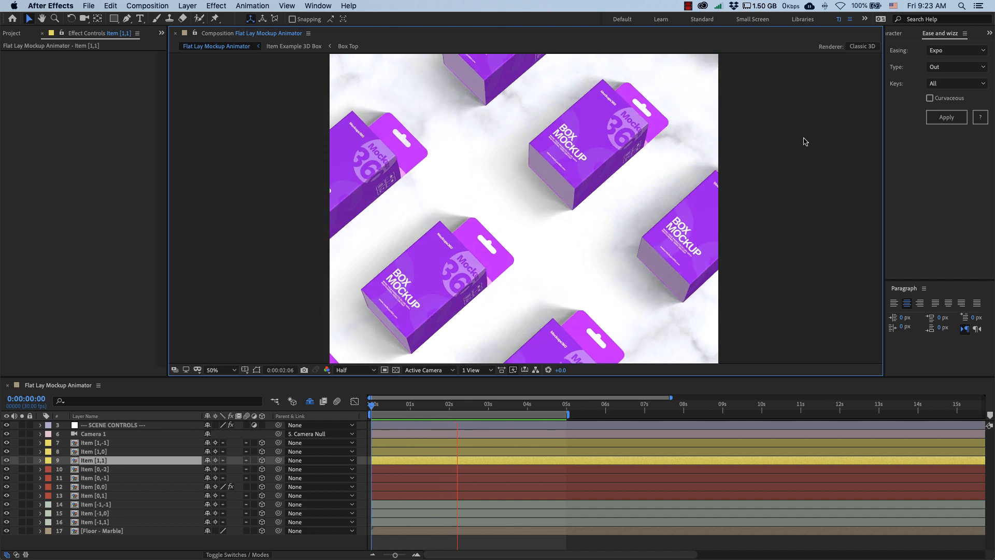